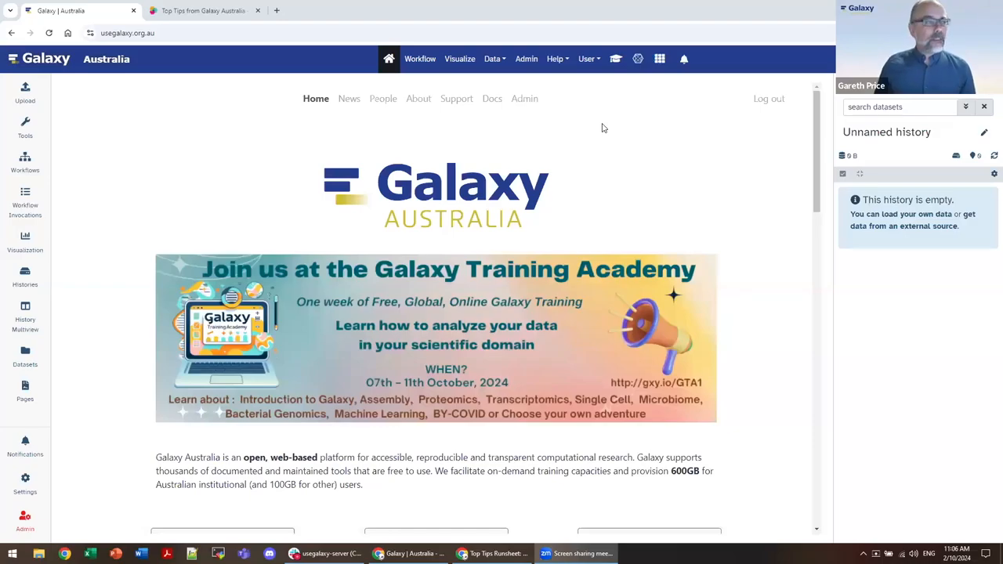
mouse_move(287, 206)
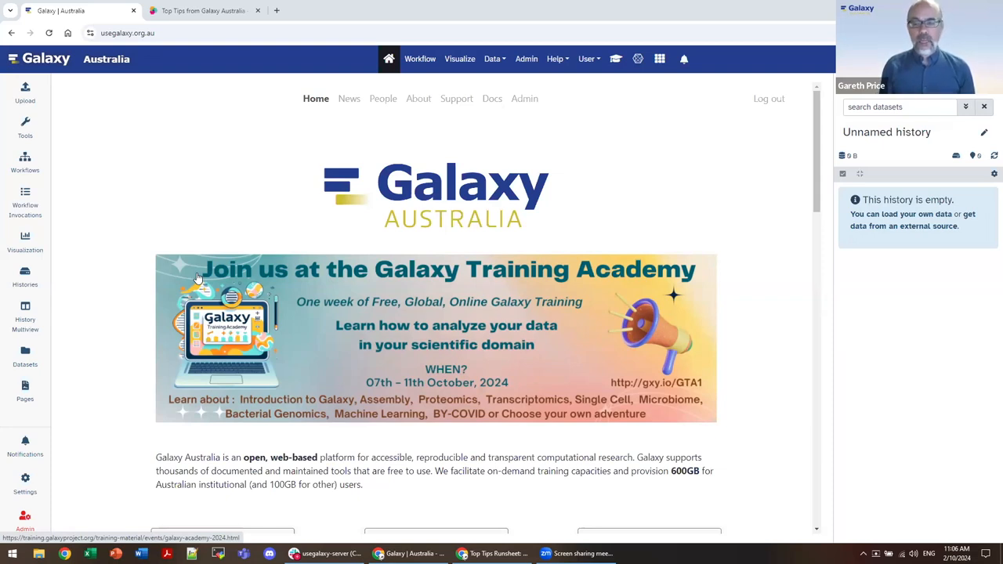
mouse_move(570, 336)
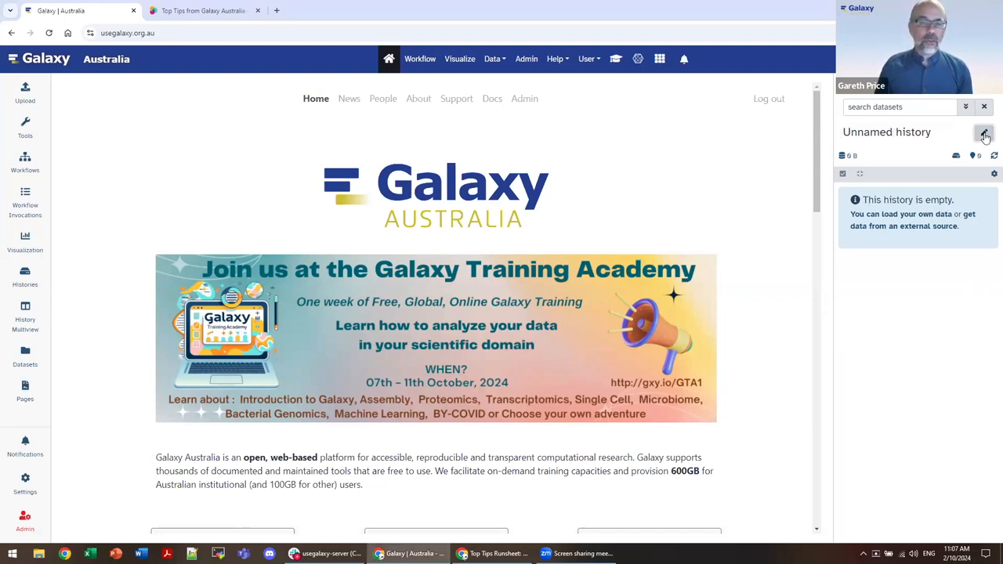
Rename the empty history to 'Top Tips 20241002' and save it.
click(984, 133)
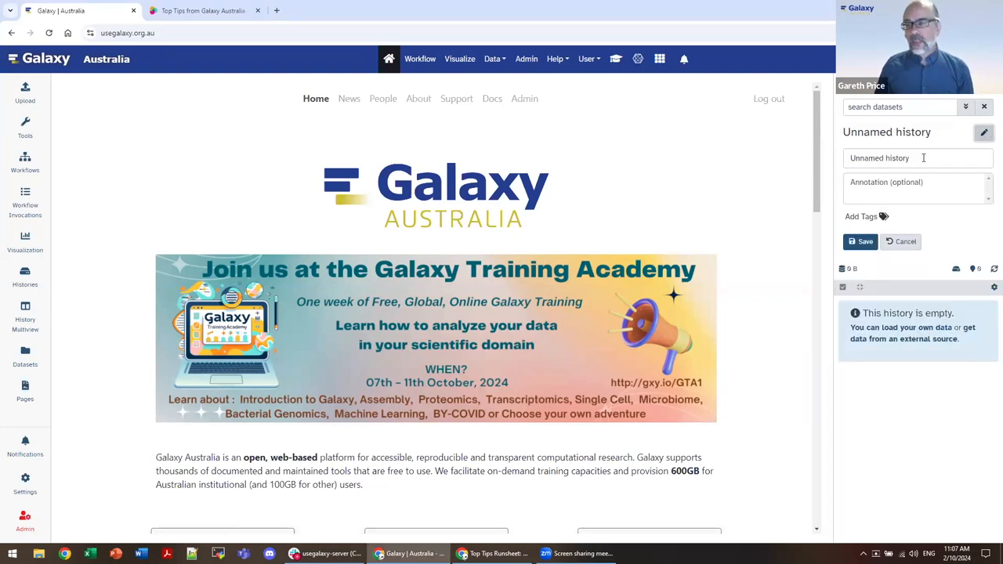
text(To)
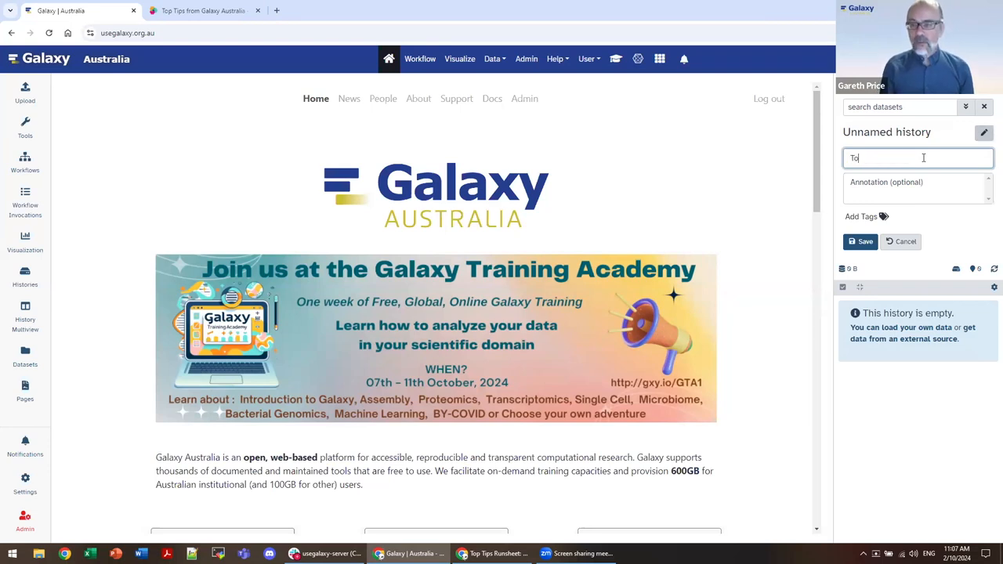
text(p Tips)
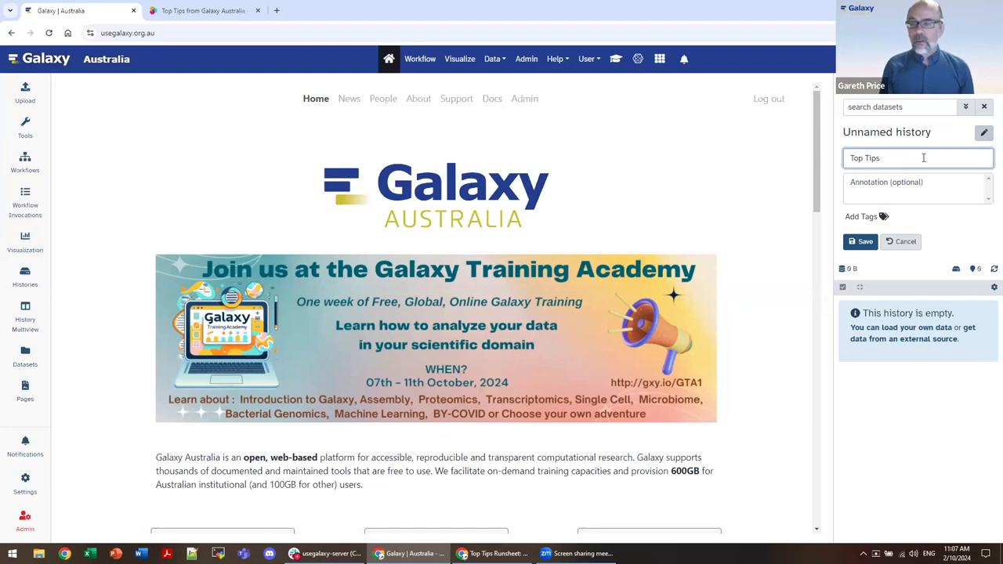
text(2)
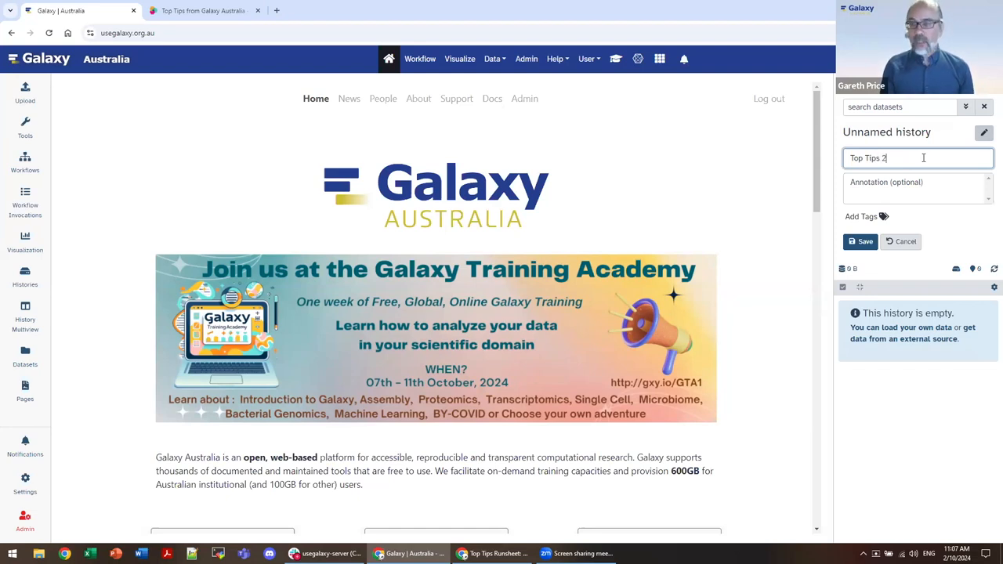
text(0241002)
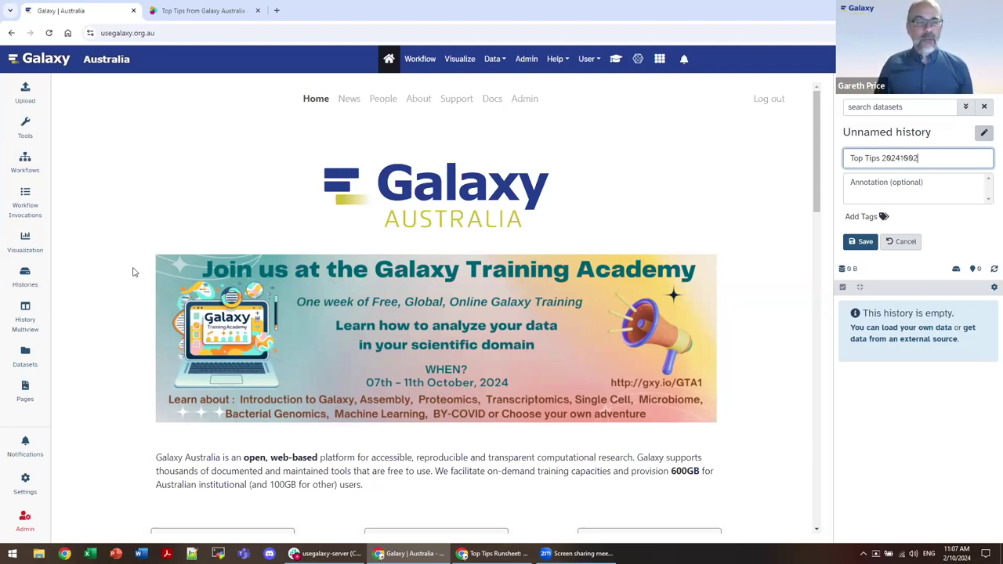
mouse_move(25, 280)
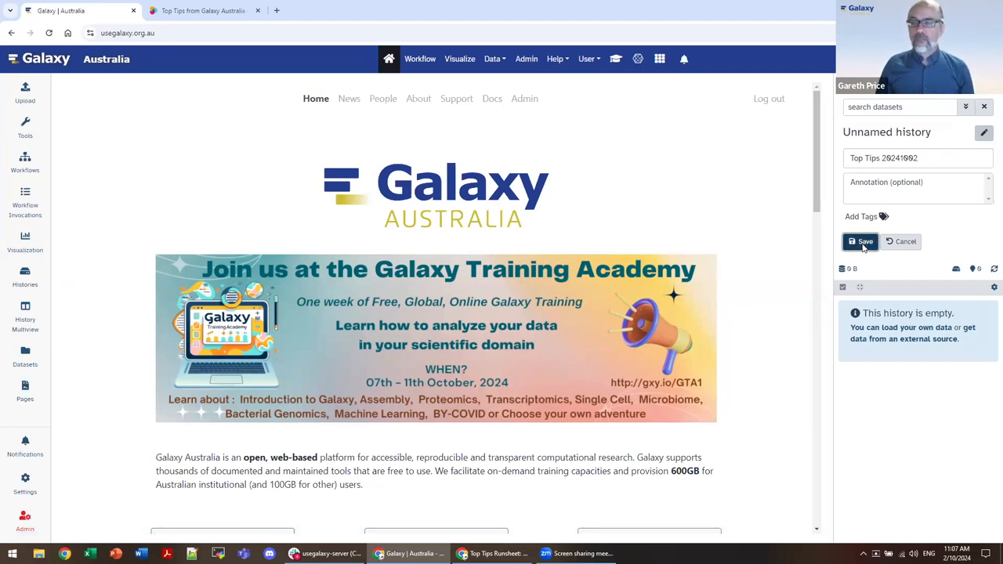
click(861, 241)
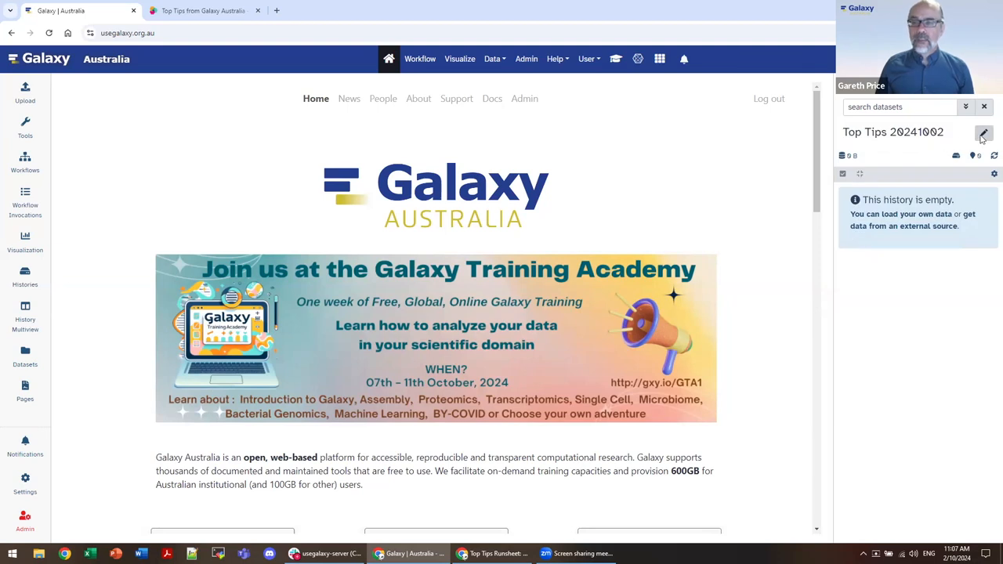
Copy the Top Tips event page URL into the history's annotation and save.
click(984, 132)
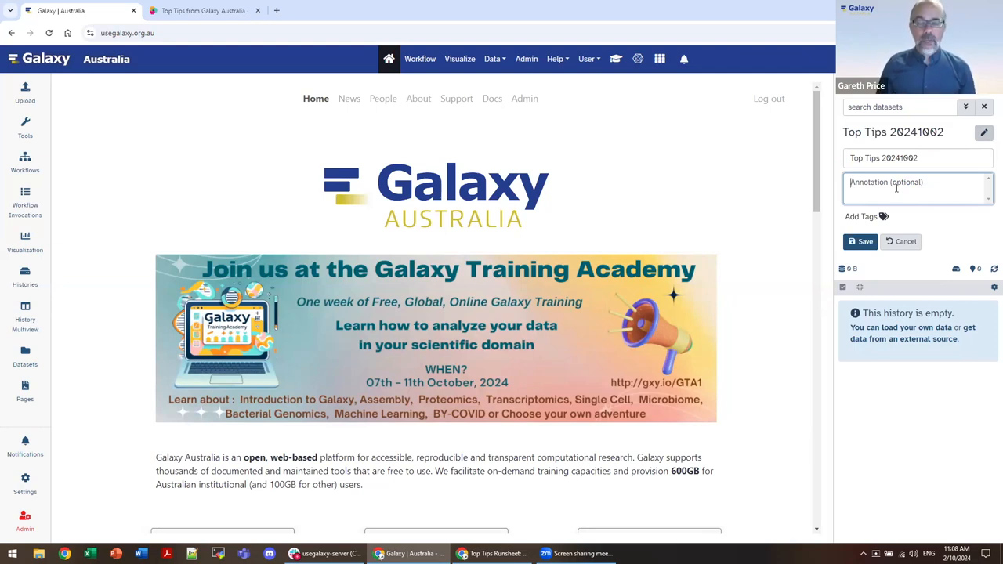
mouse_move(682, 210)
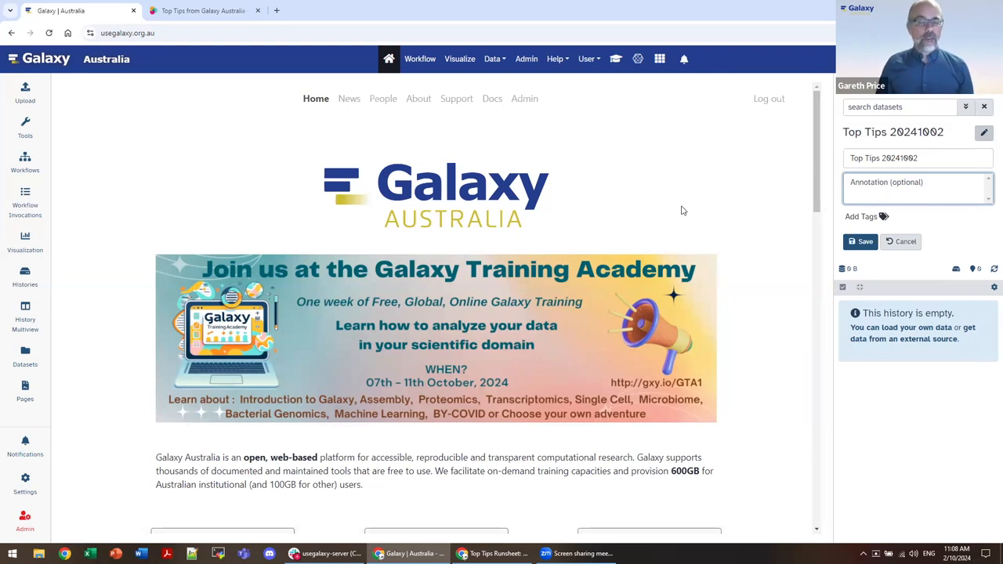
mouse_move(535, 201)
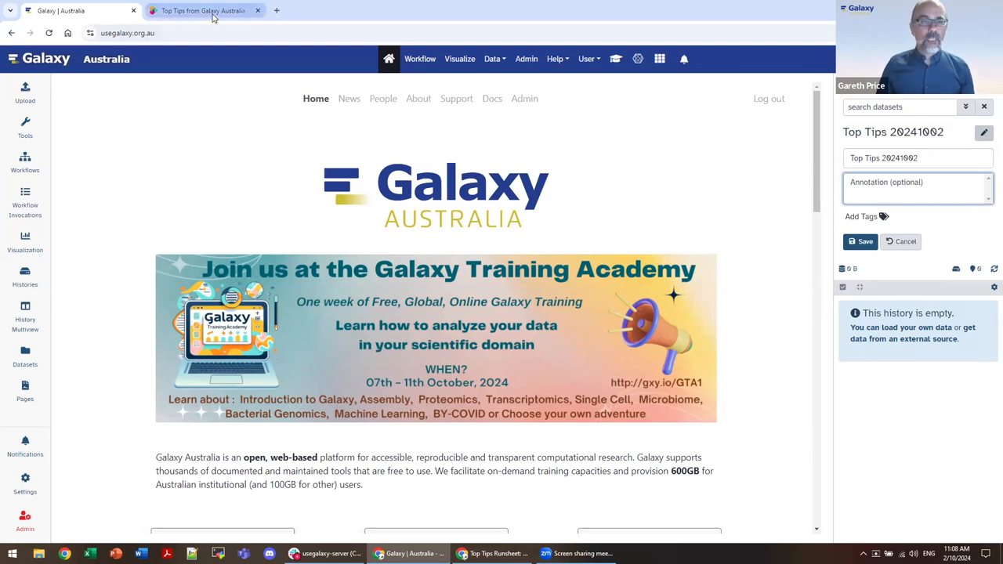
click(202, 10)
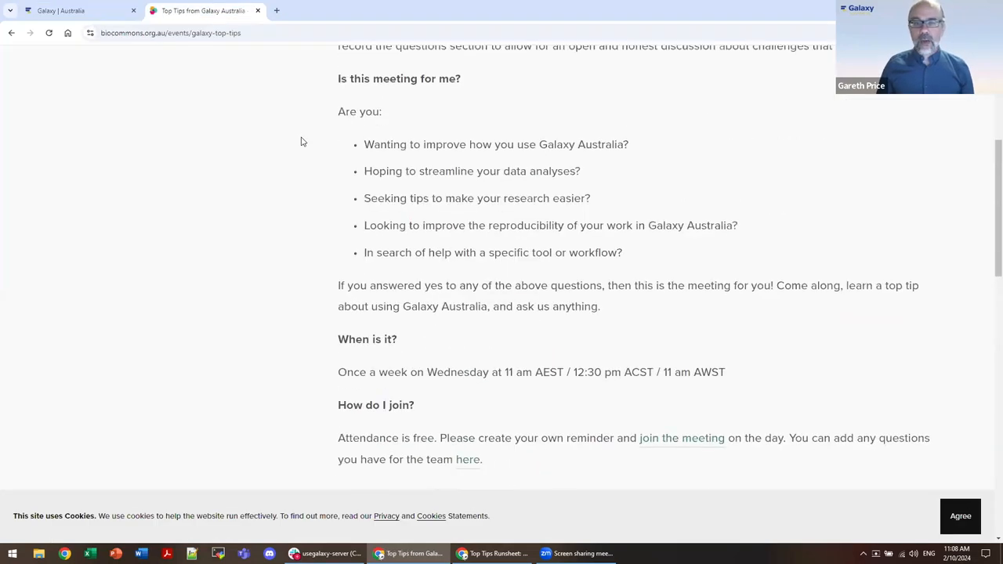
scroll(up, 3)
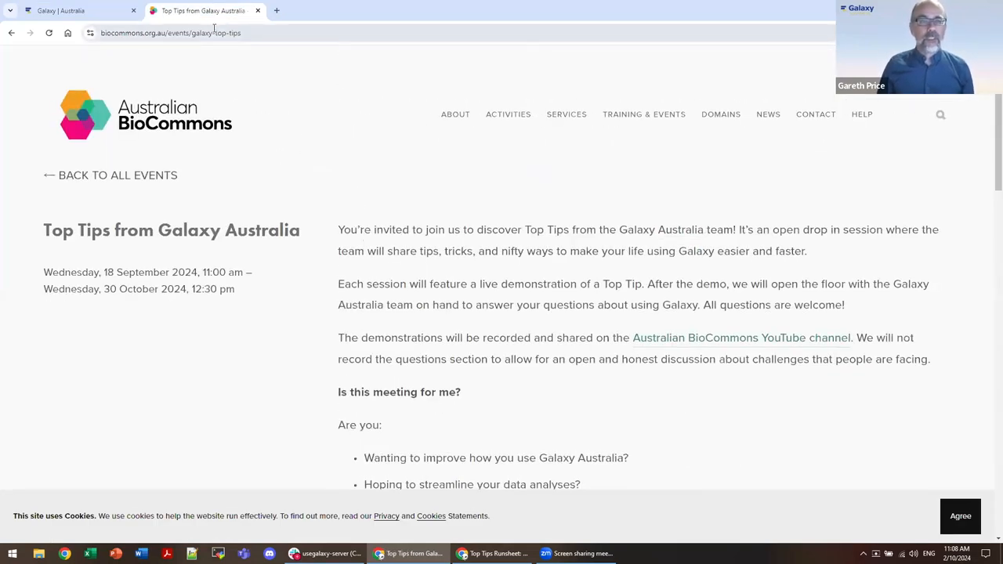
click(170, 33)
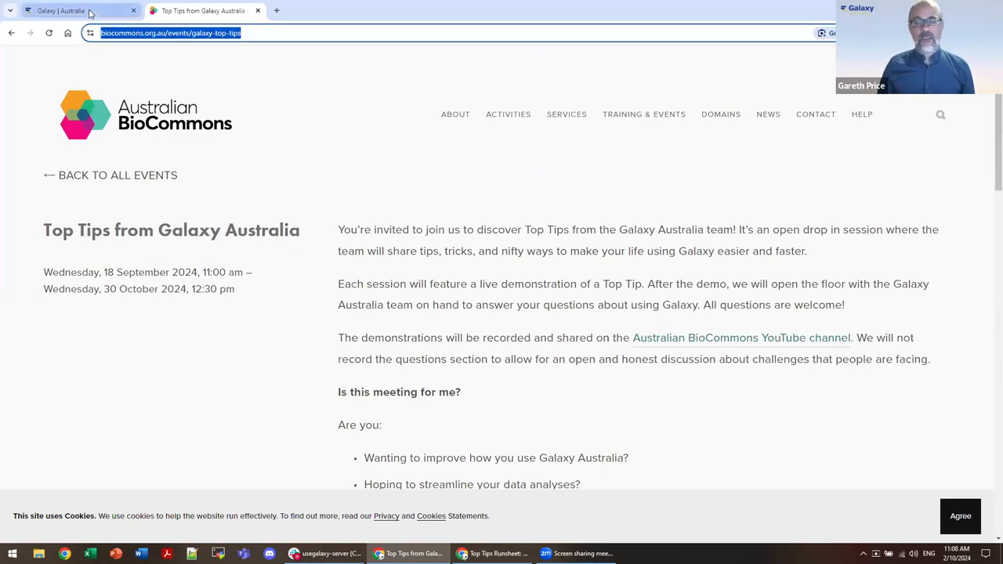
click(60, 10)
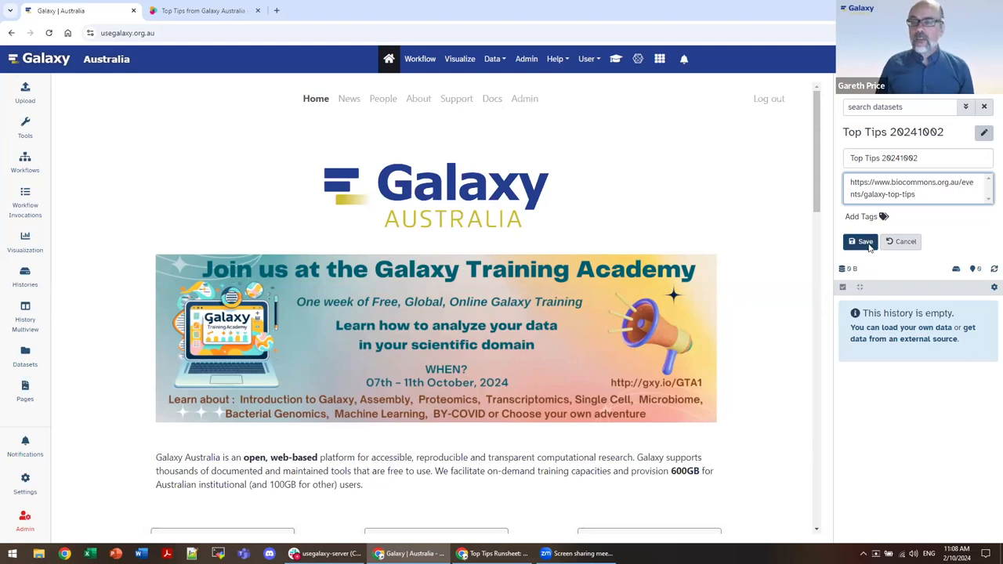
click(860, 242)
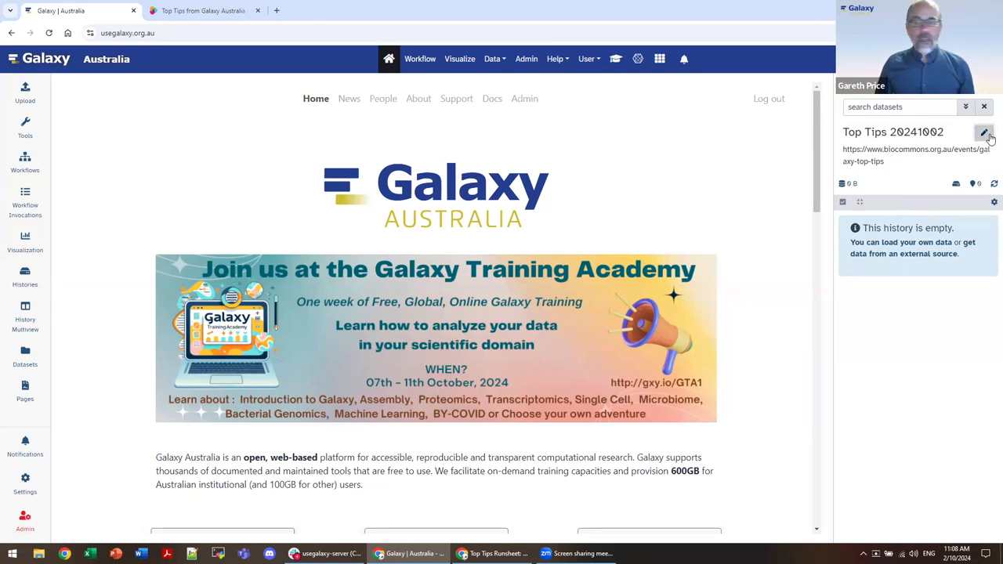
Add the tags toptips and project-doi-1234 to the Top Tips 20241002 history.
click(984, 132)
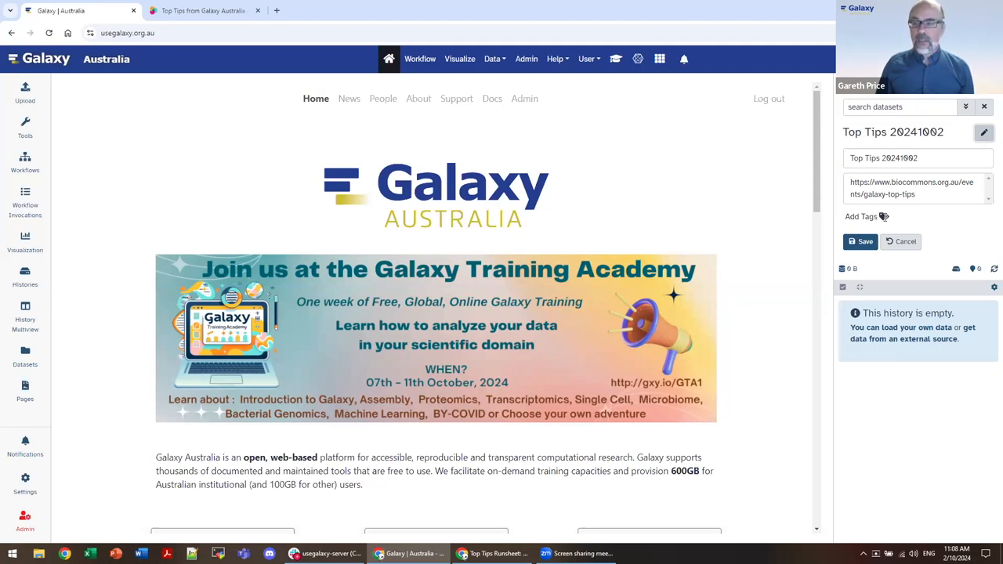
click(874, 216)
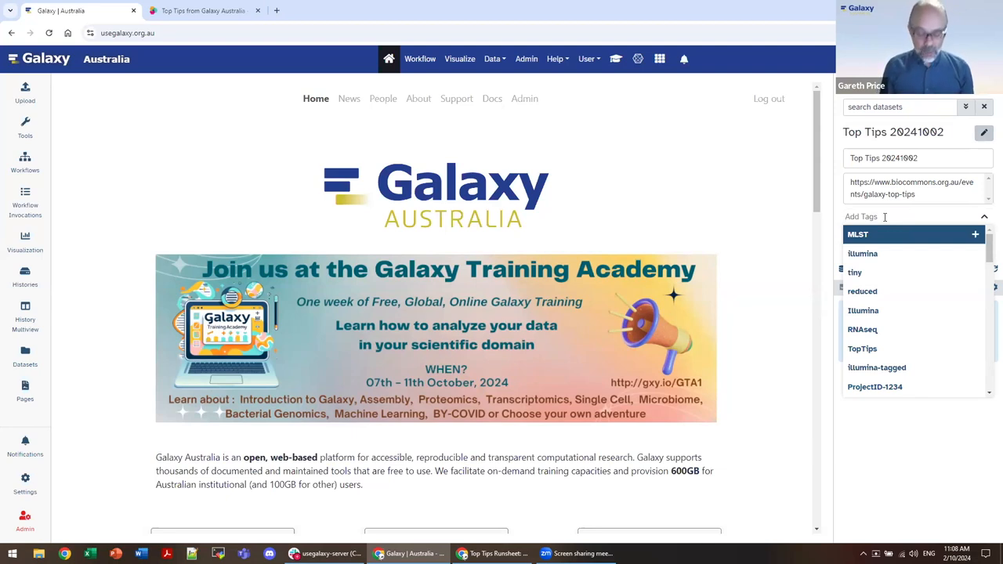
text(topt)
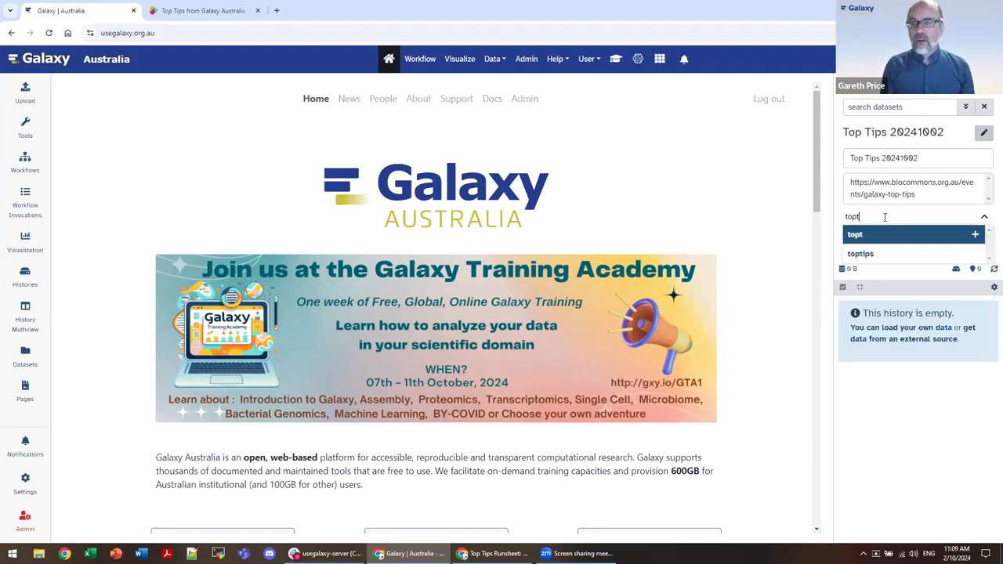
click(860, 253)
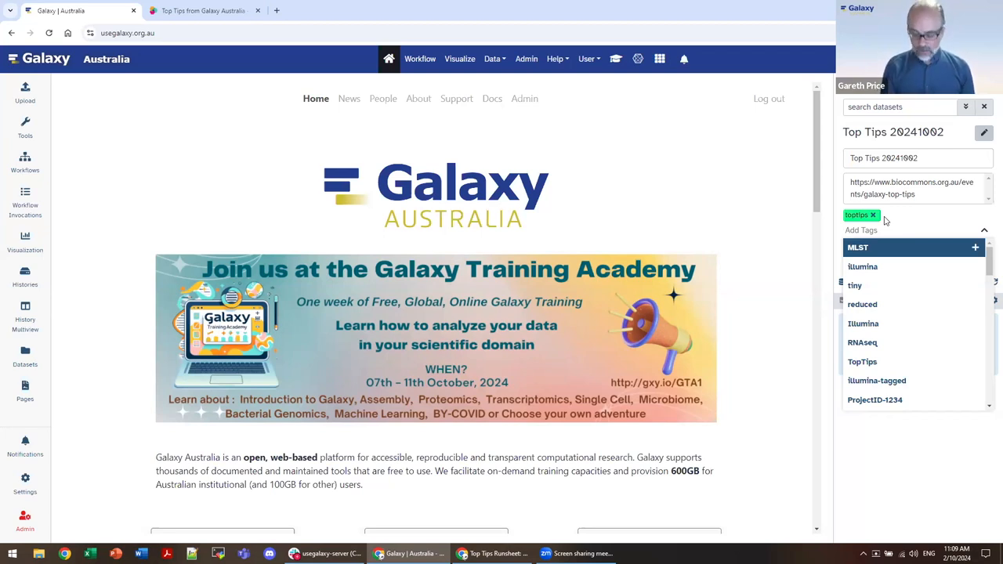
text(project-doi)
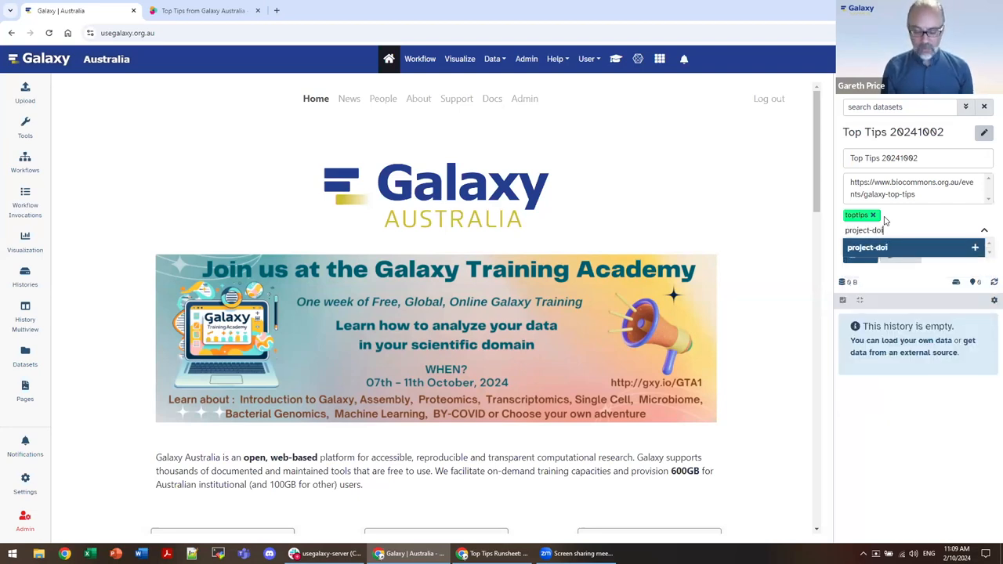
text(-1234)
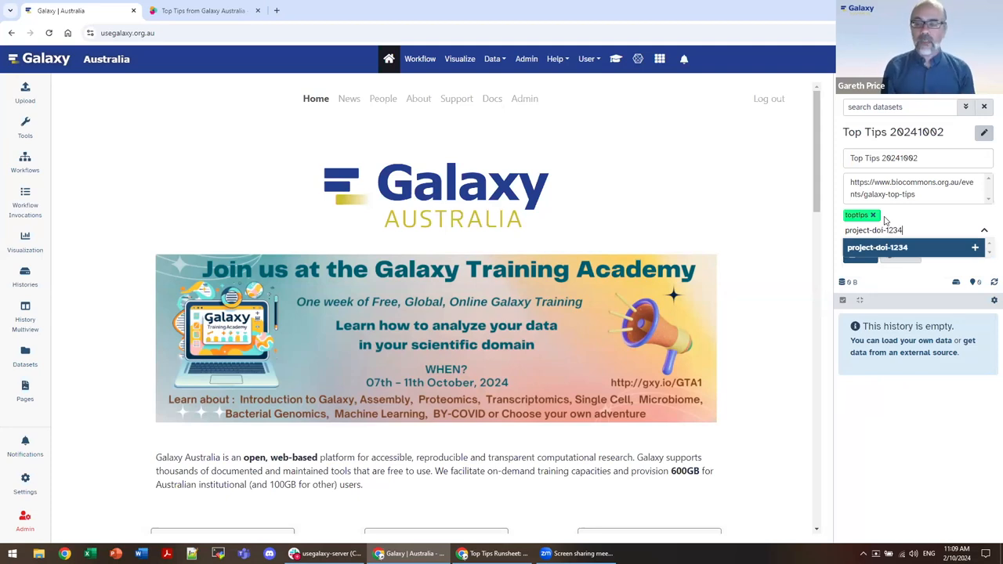
click(974, 247)
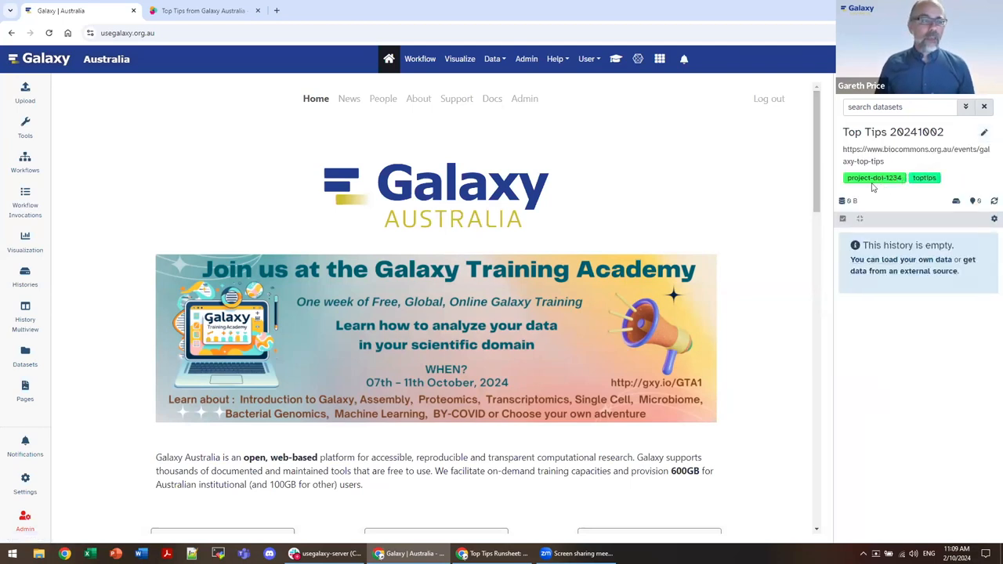
mouse_move(884, 192)
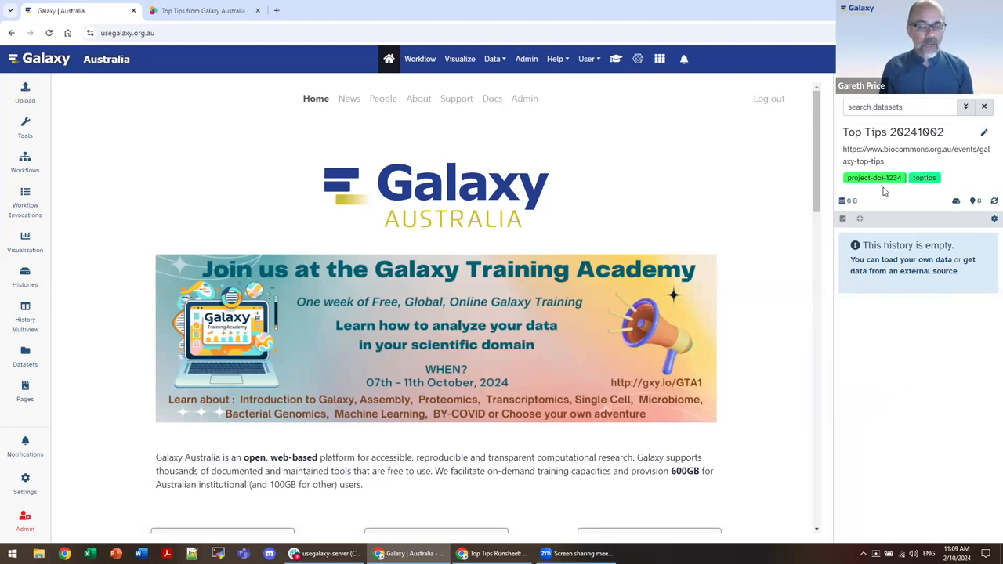
mouse_move(721, 150)
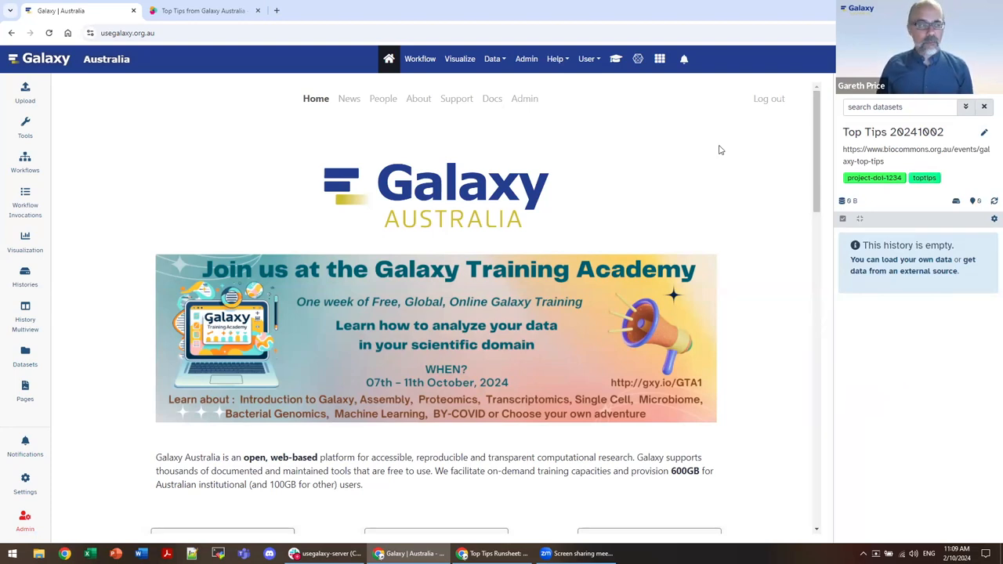
mouse_move(960, 269)
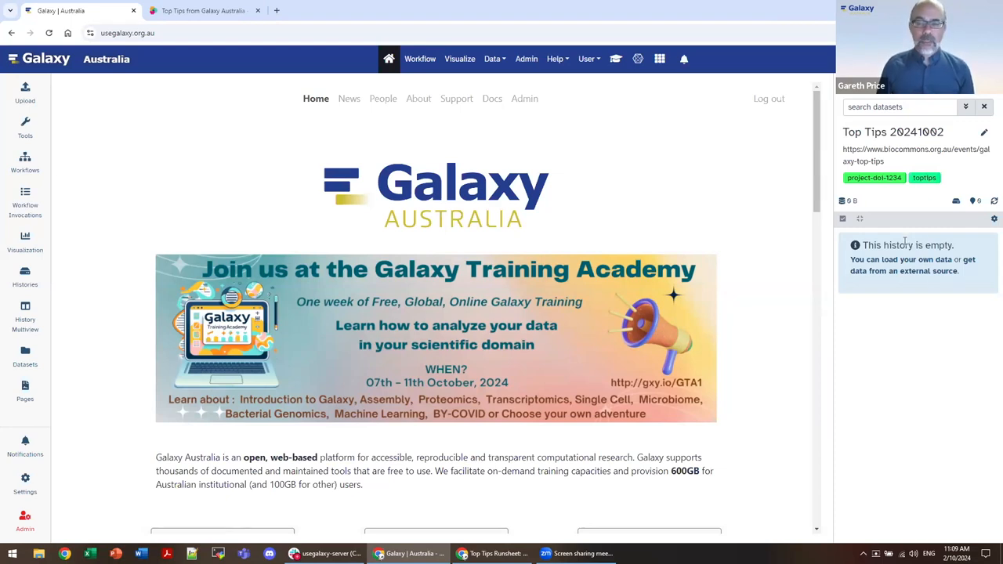
mouse_move(877, 192)
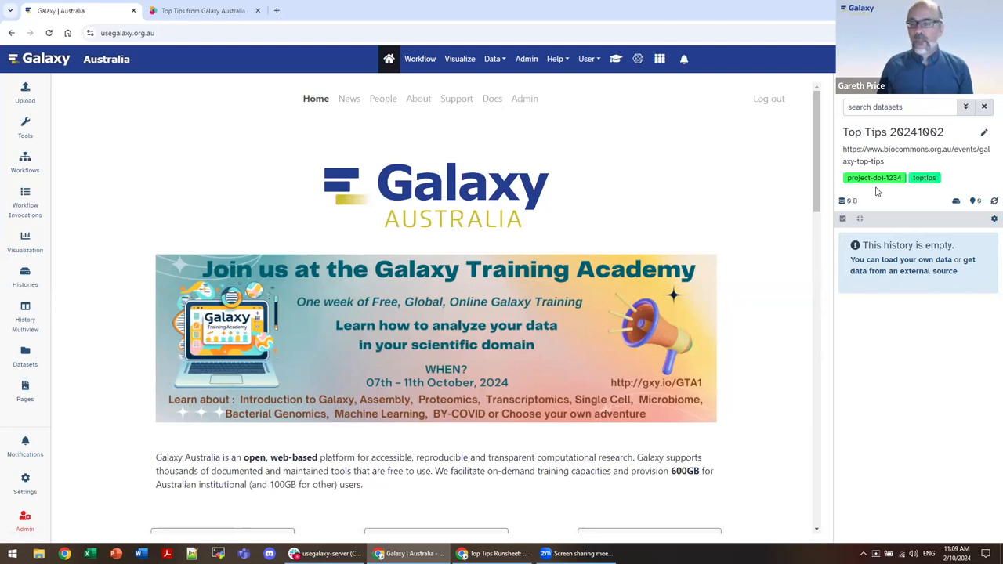
mouse_move(25, 92)
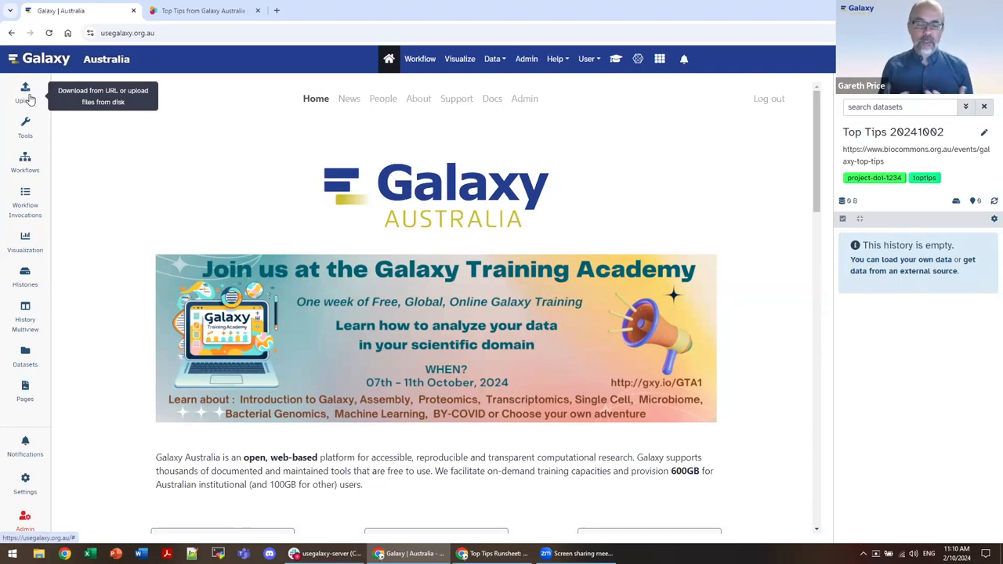
mouse_move(89, 115)
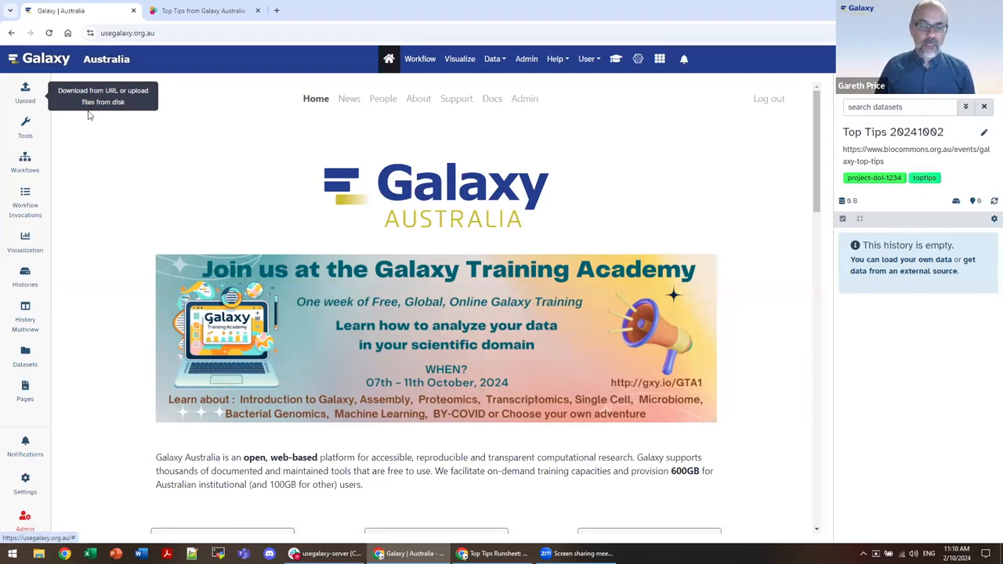
Open the Data menu in the top navigation bar.
click(492, 59)
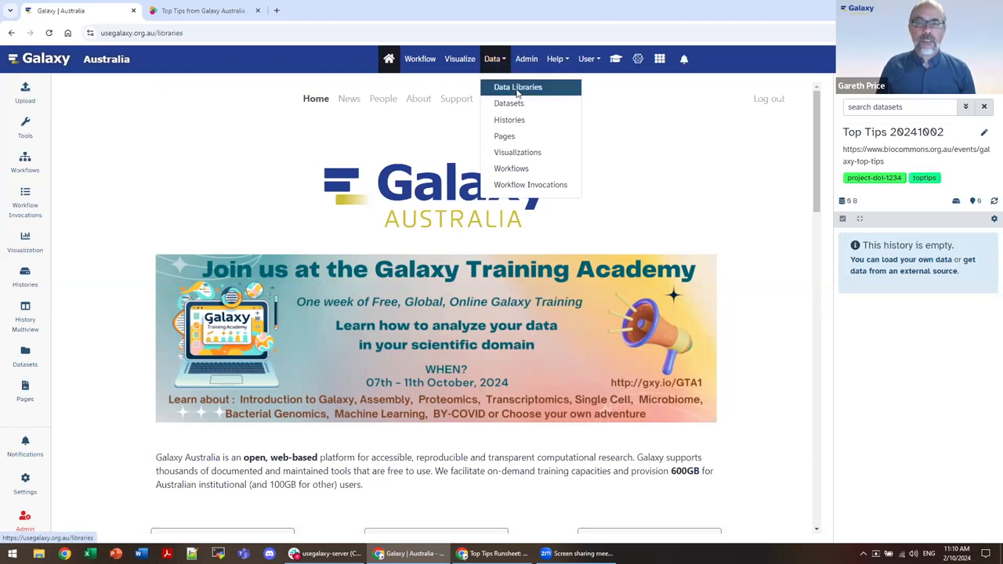
Browse Data Libraries to GTN - Material > Assembly > Chloroplast genome assembly DOI folder.
click(518, 87)
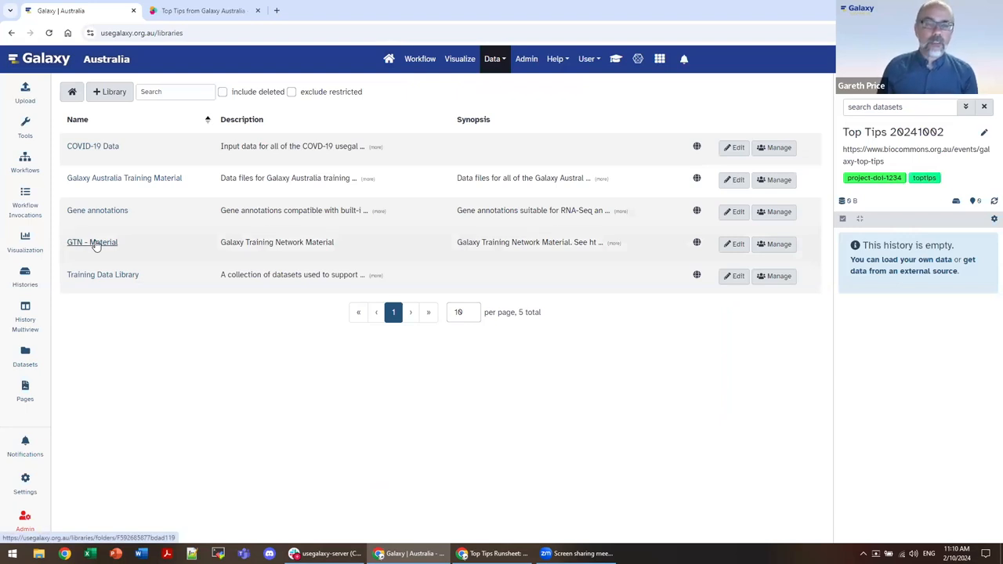
click(92, 242)
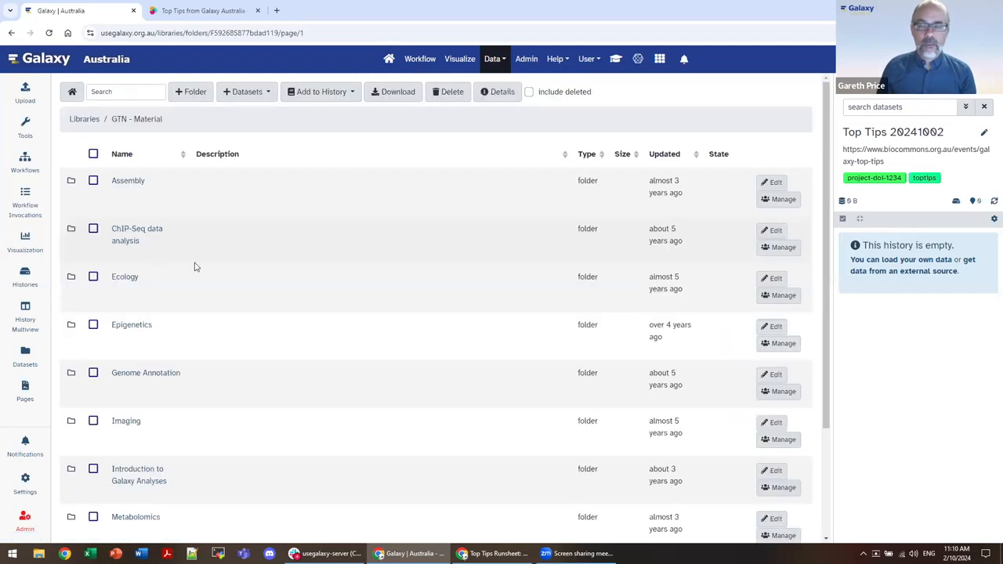
mouse_move(128, 180)
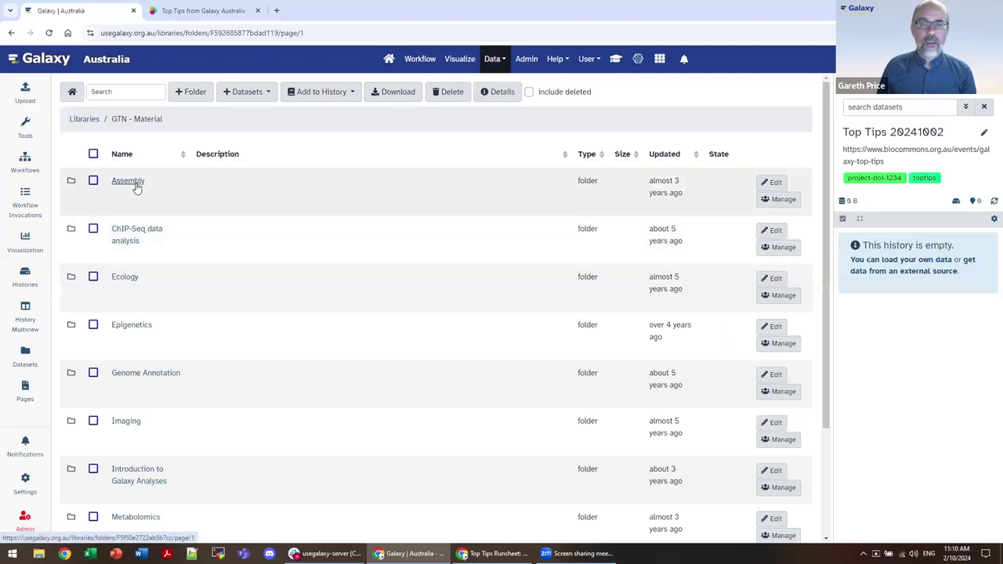
click(128, 180)
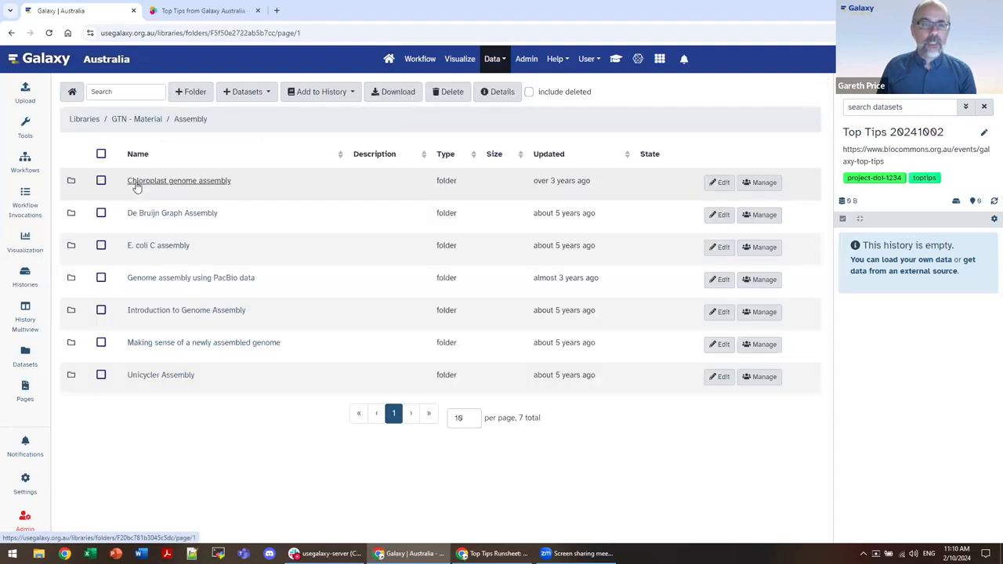
click(178, 180)
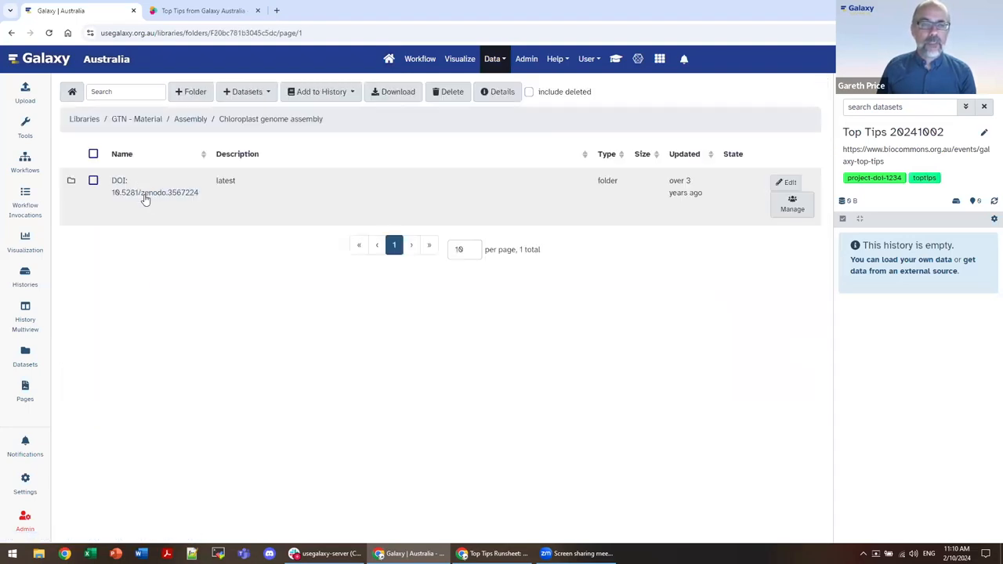
click(155, 187)
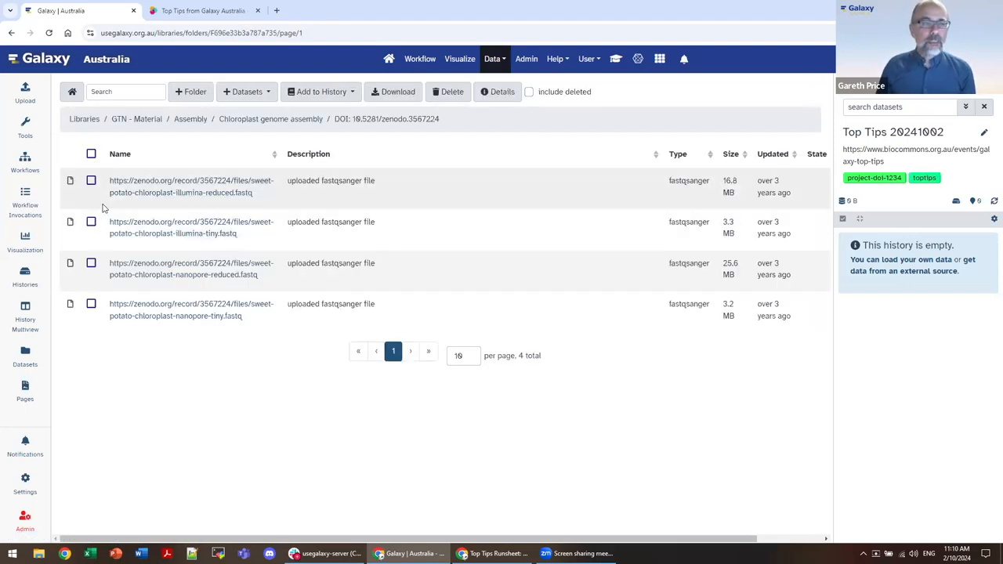
Import all four chloroplast FASTQ files into the current history as datasets.
click(91, 153)
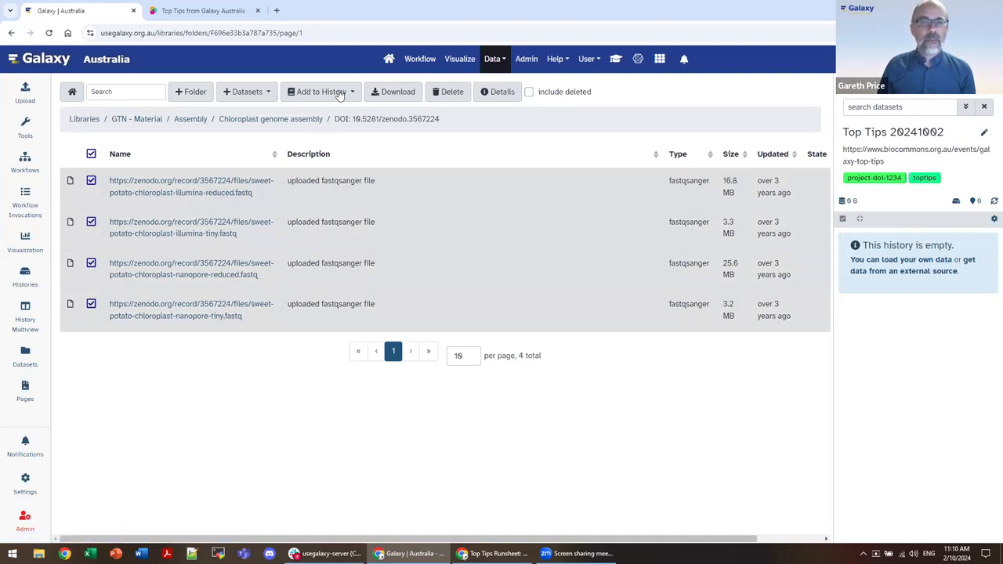
click(321, 91)
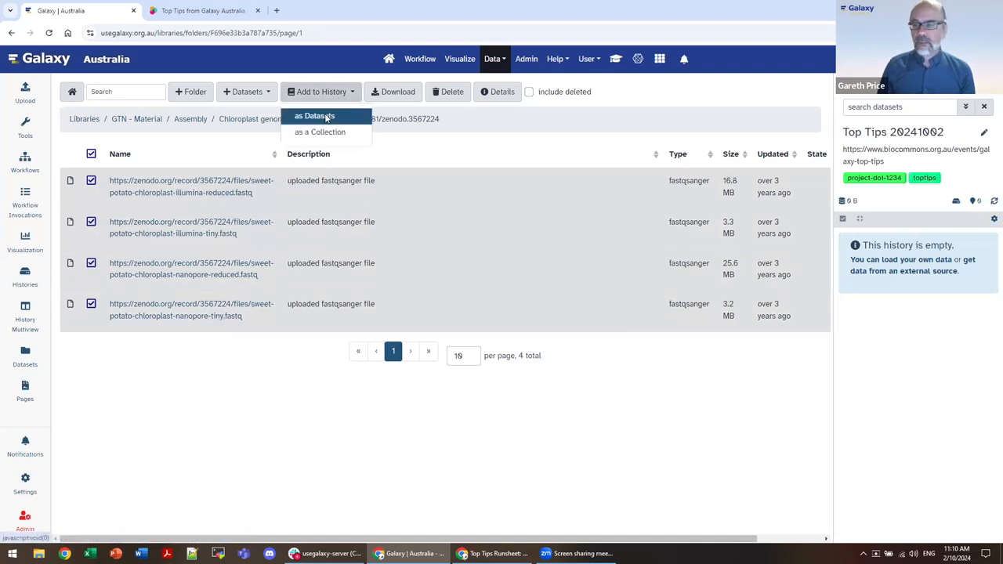
click(314, 116)
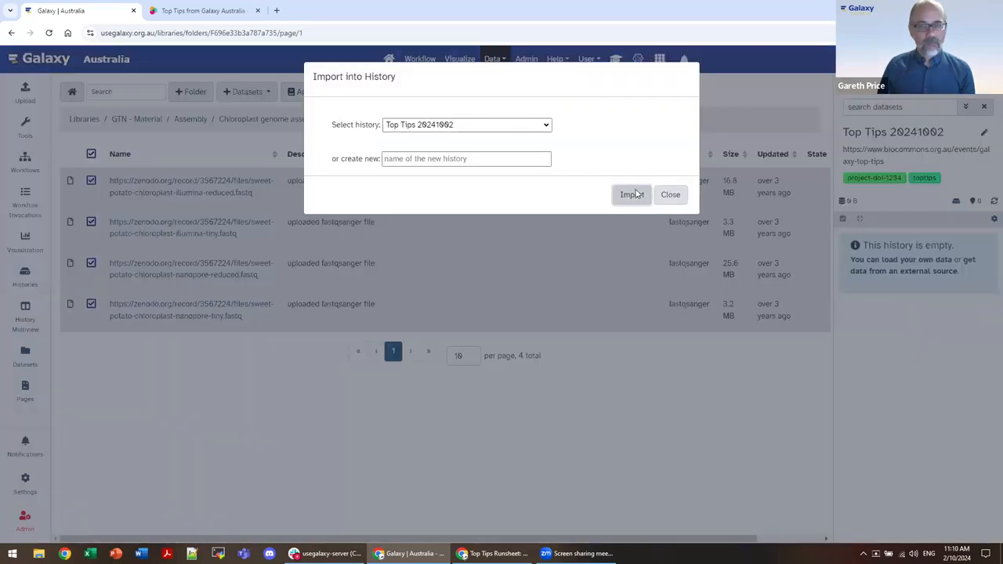
click(630, 195)
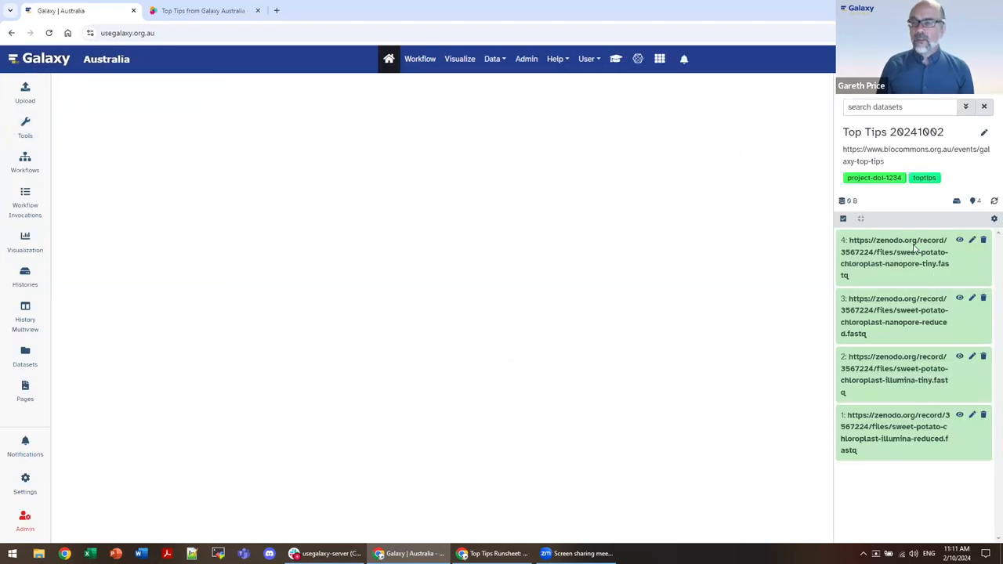
click(389, 59)
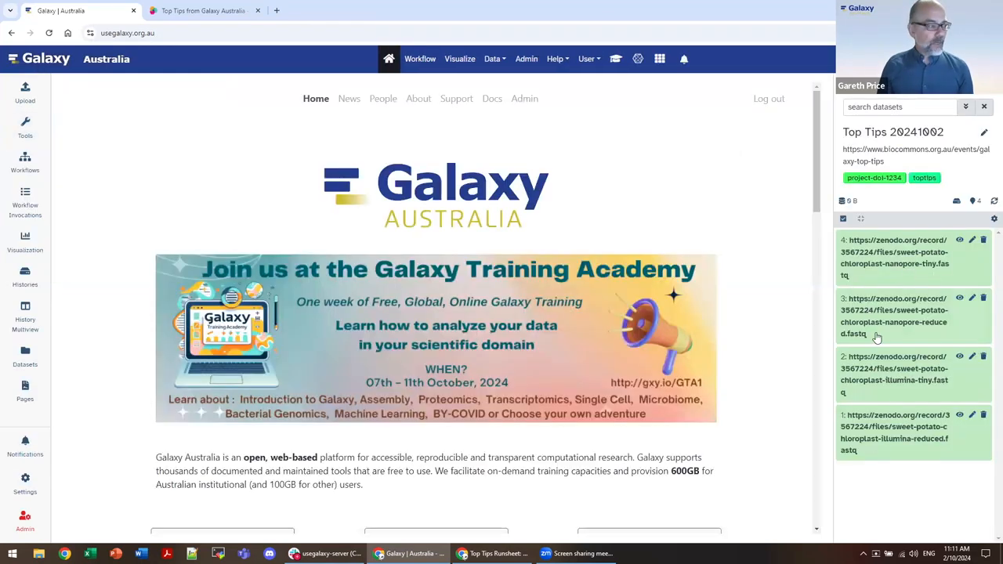
mouse_move(878, 337)
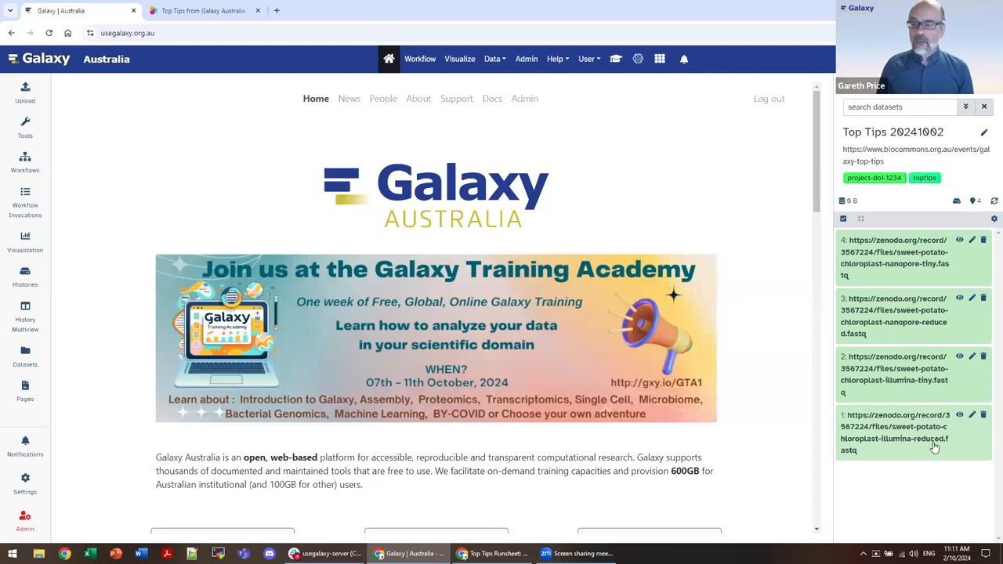
mouse_move(917, 329)
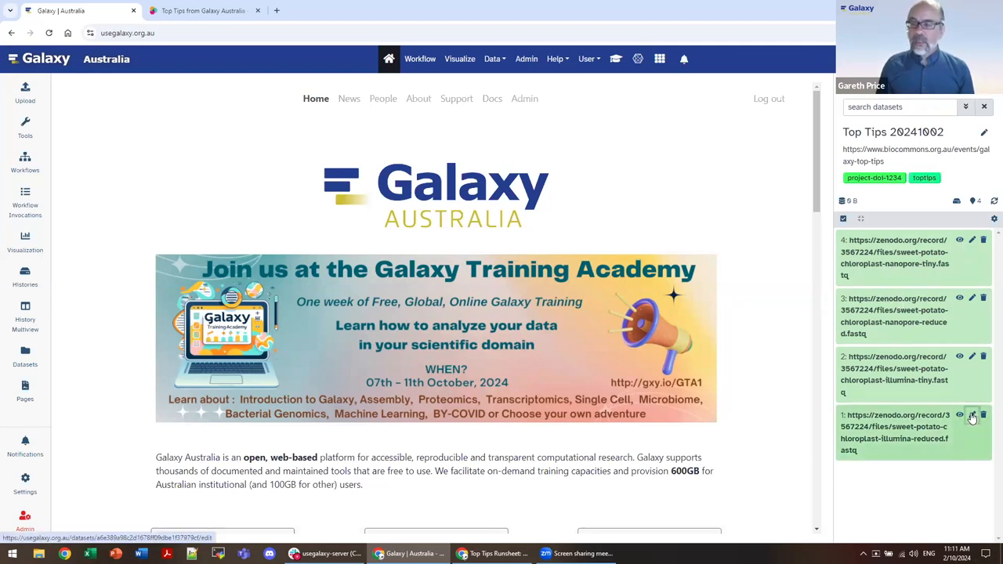
Name dataset 1 'Sweet Potato reduced', annotate with its Zenodo URL, add 'From GTN' to Info.
click(971, 414)
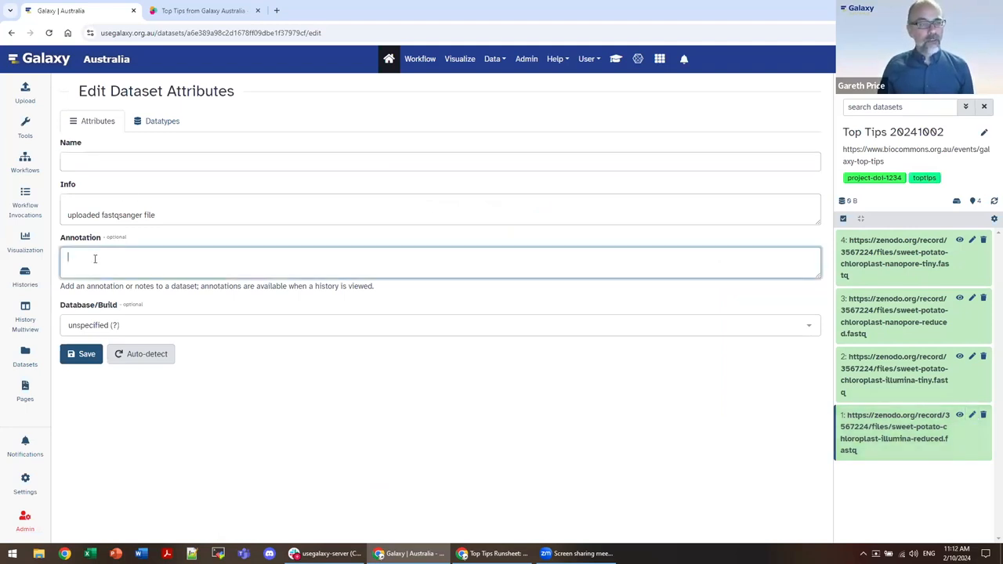
text(https://zenodo.org/record/3567224/files/sweet-potato-chloroplast-illumina-reduced.fastq)
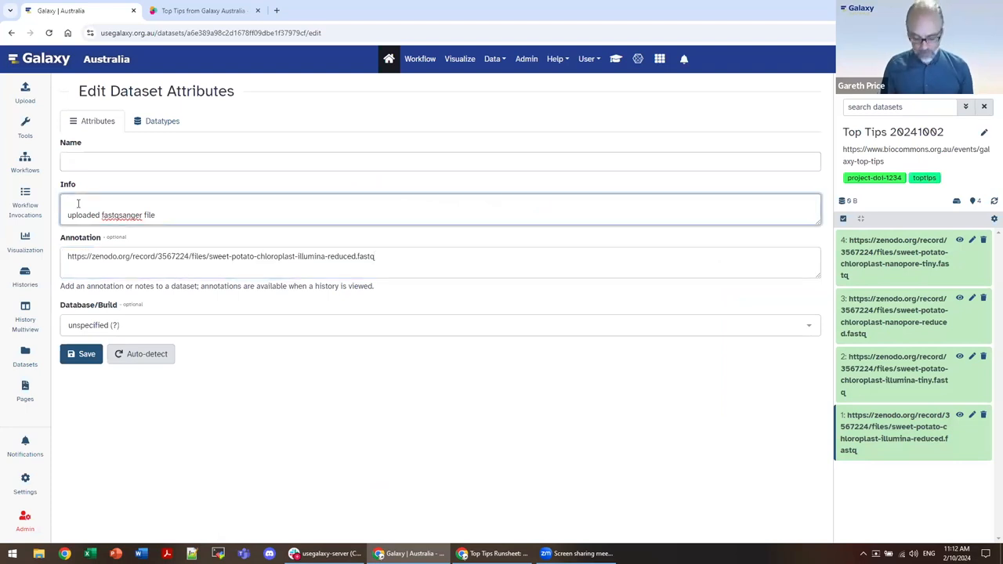
text(From GTN)
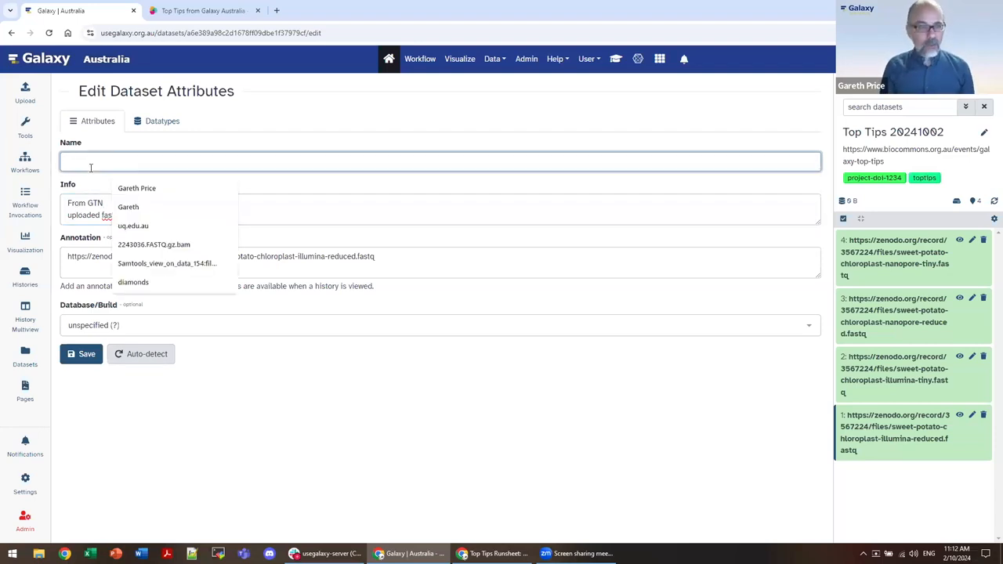
text(Illumina)
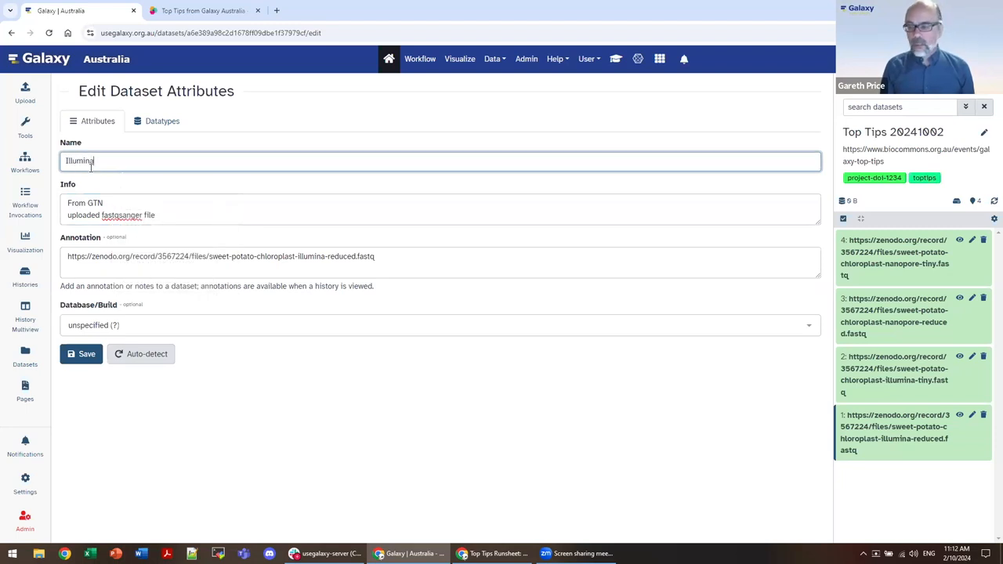
text(Reduce)
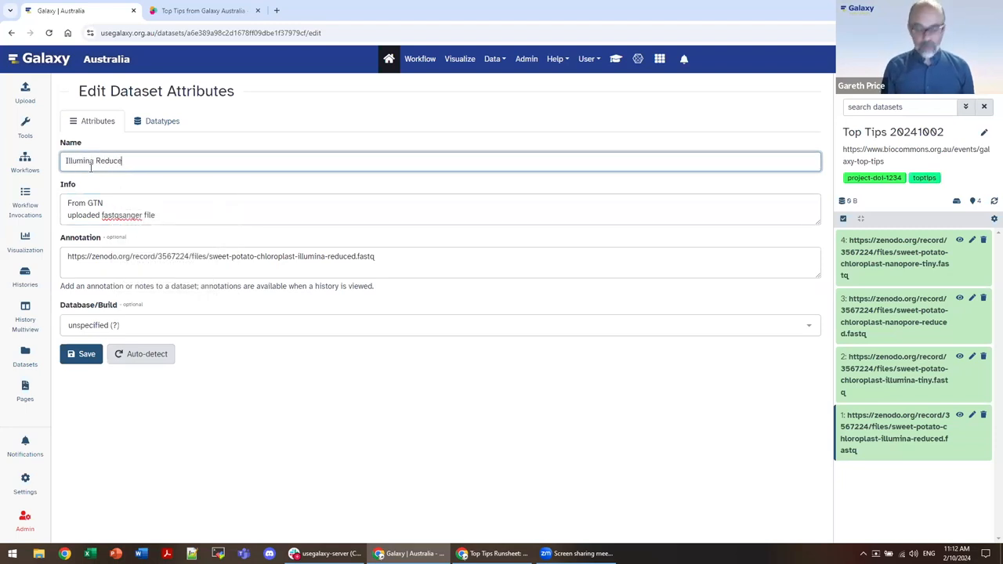
key(backspace)
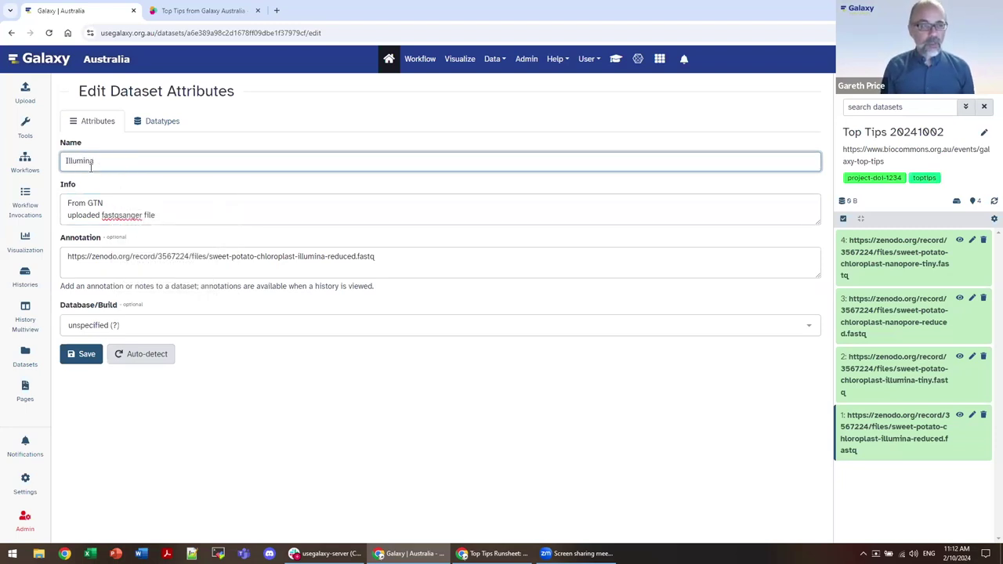
text(Sw)
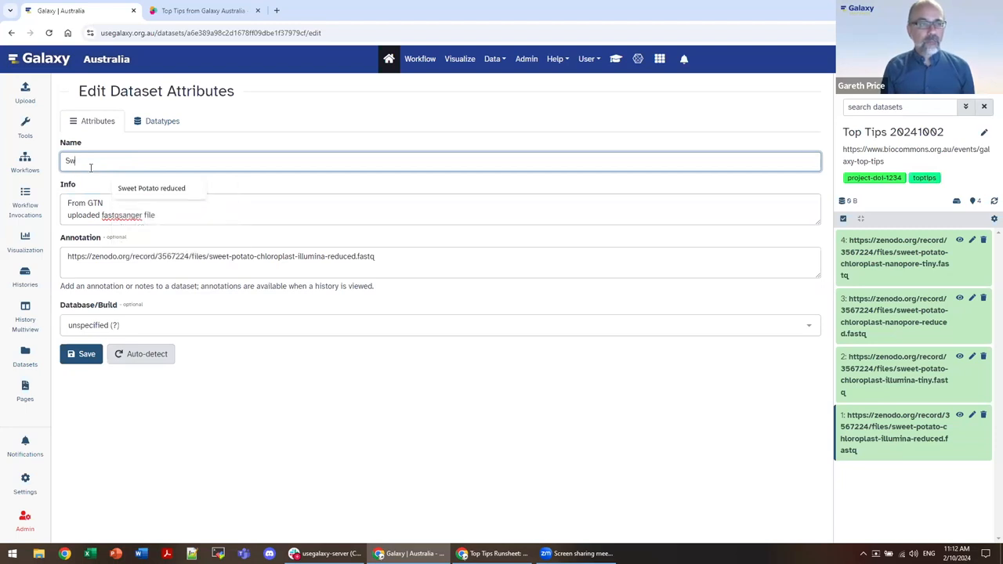
click(152, 188)
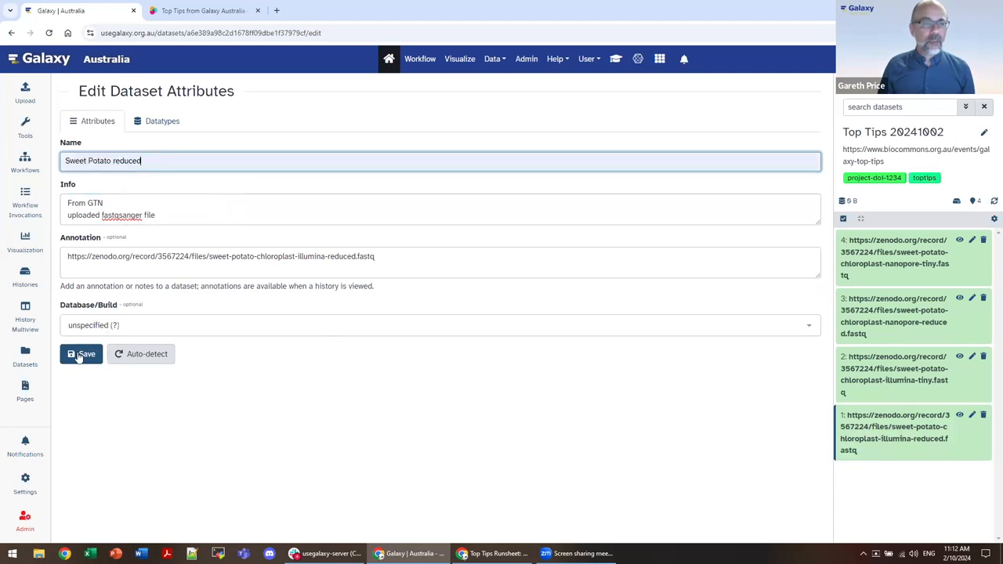
click(81, 353)
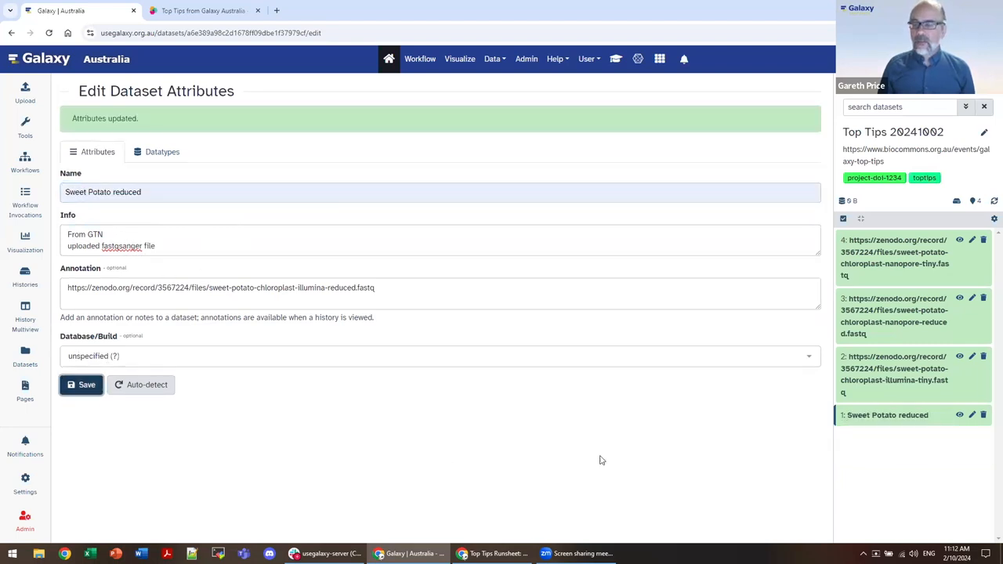
Add the illumina and reduced tags to the Sweet Potato reduced dataset.
click(887, 415)
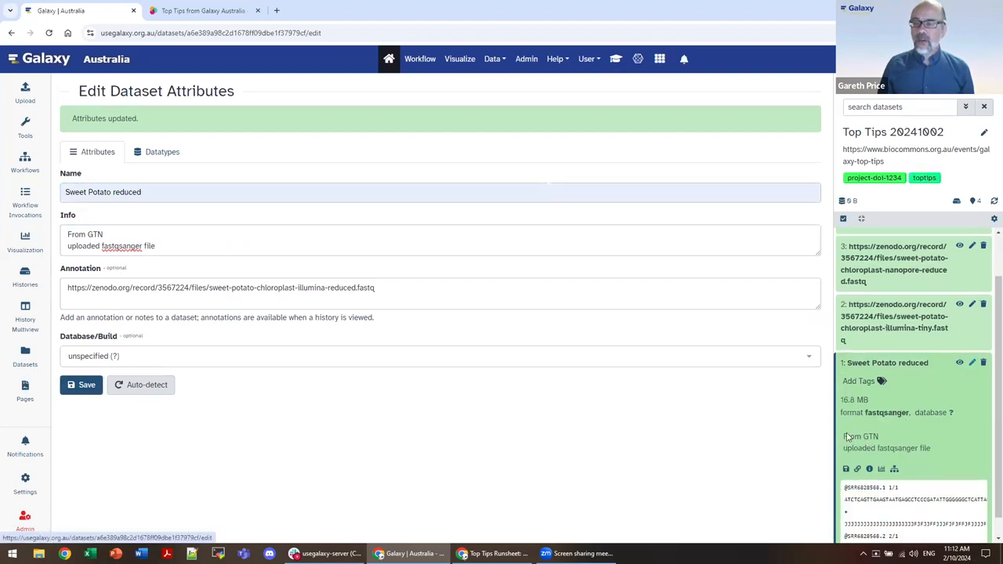
mouse_move(903, 443)
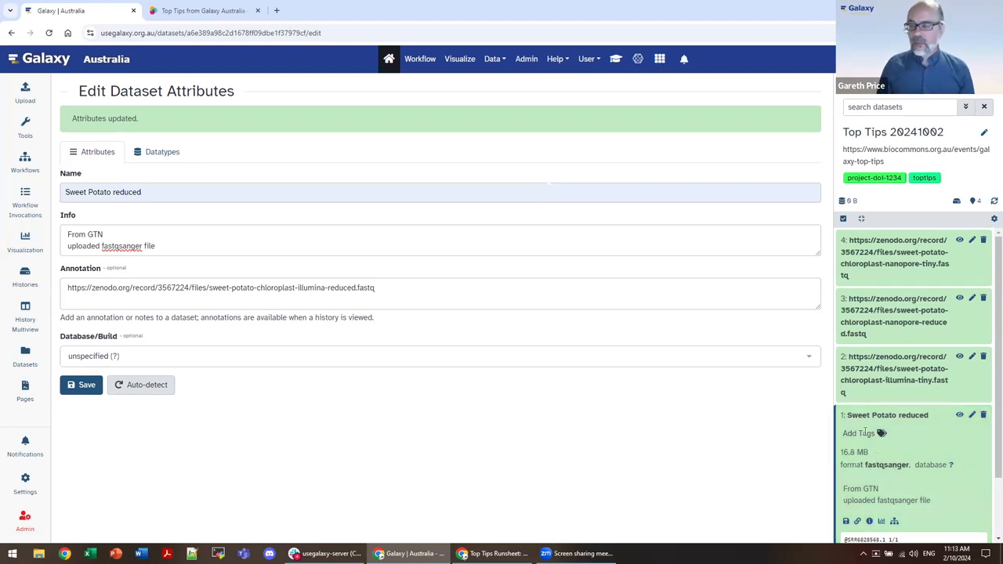
click(859, 433)
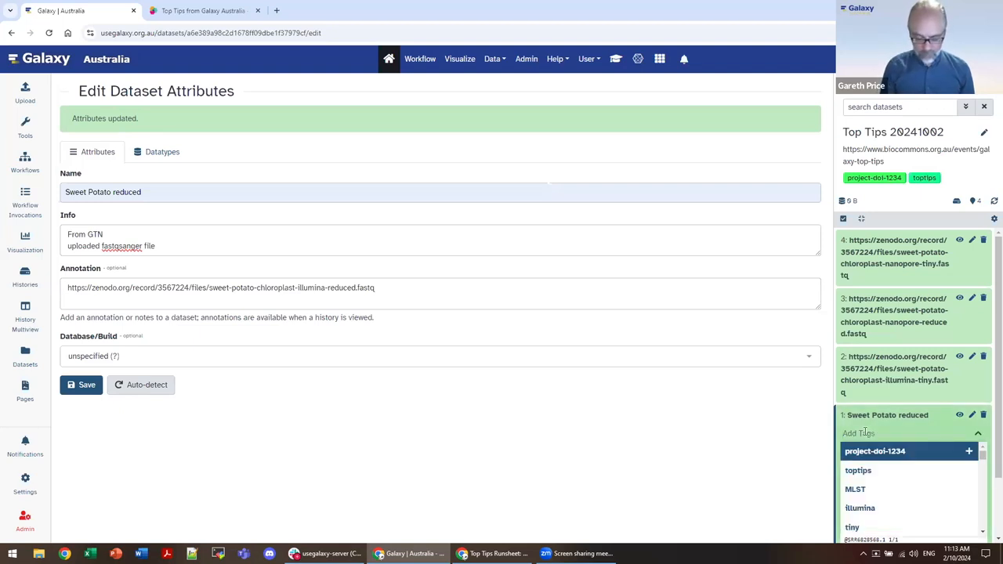
text(illum)
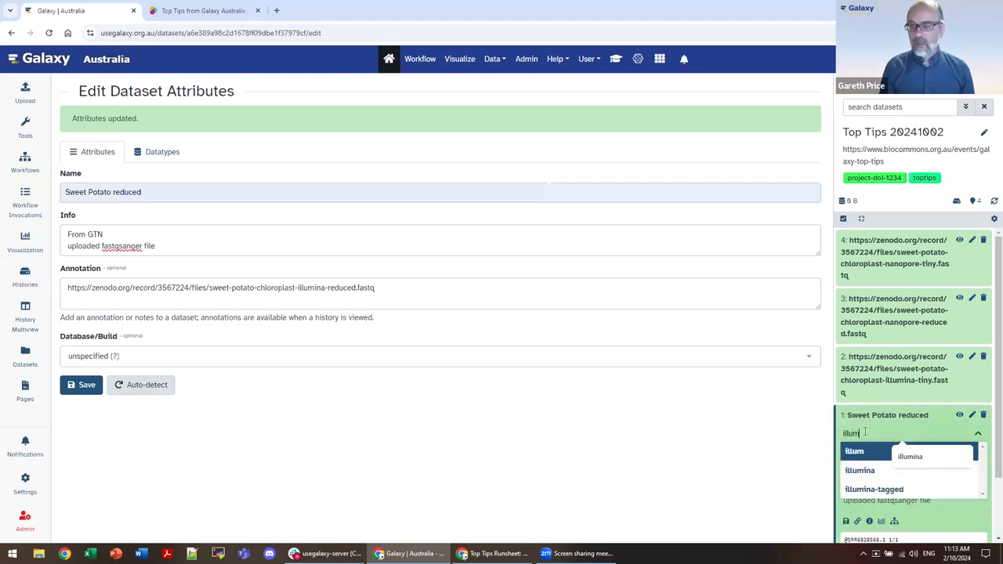
click(909, 456)
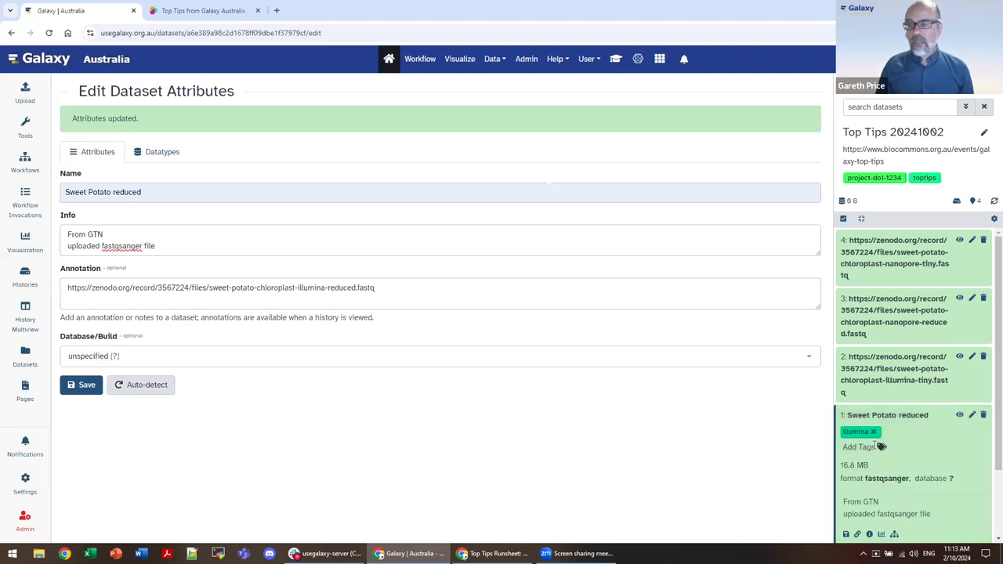
click(870, 447)
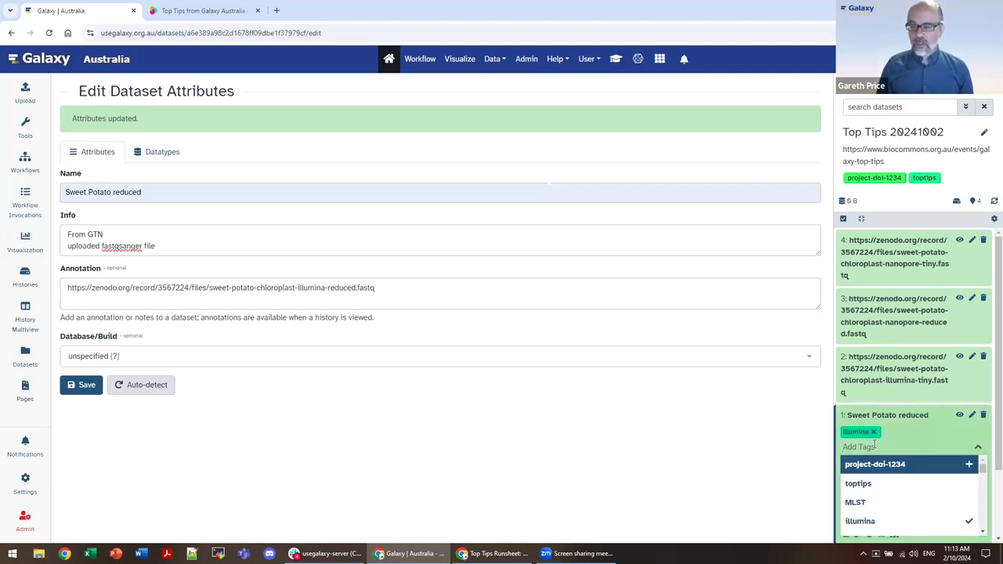
text(reduced)
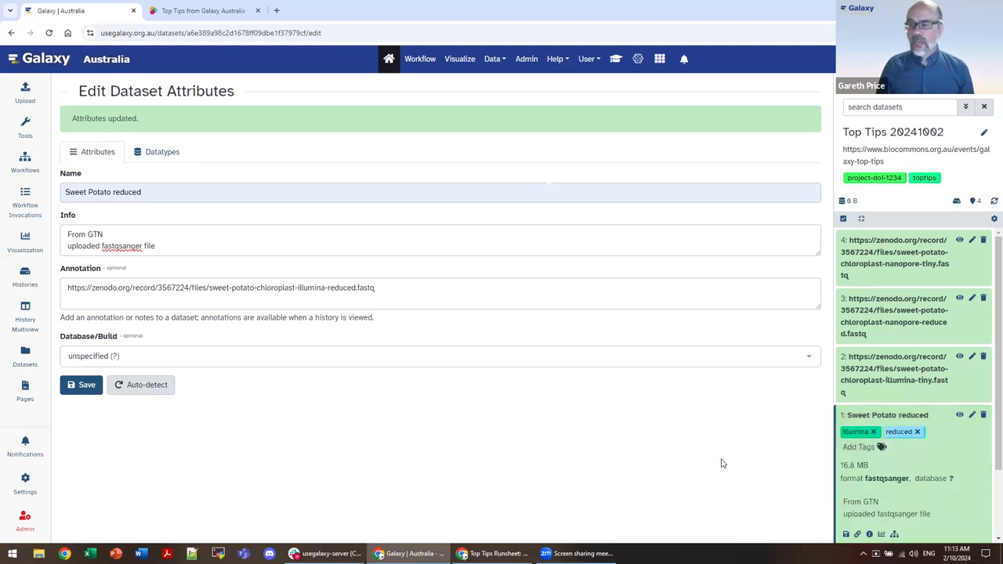
click(888, 415)
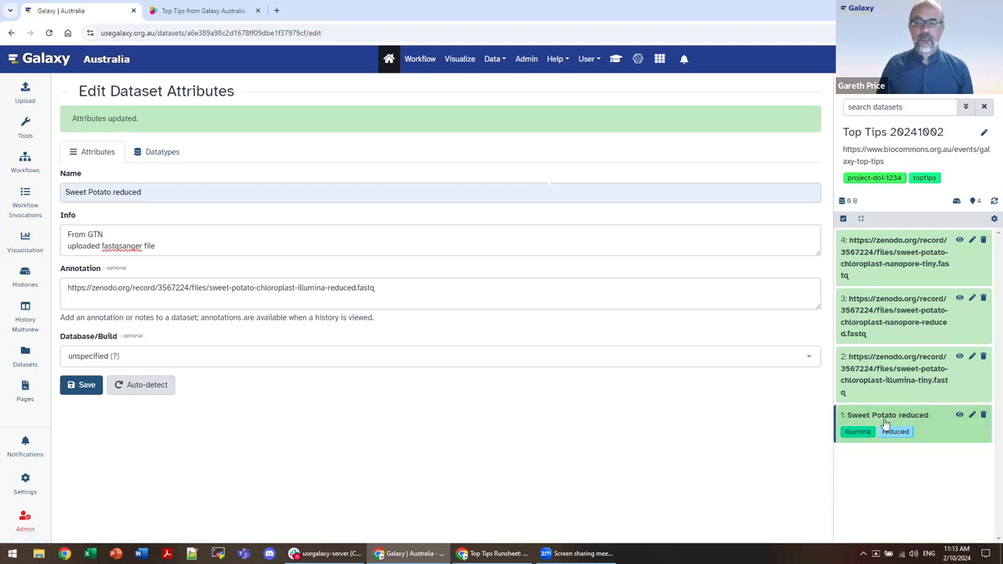
click(887, 415)
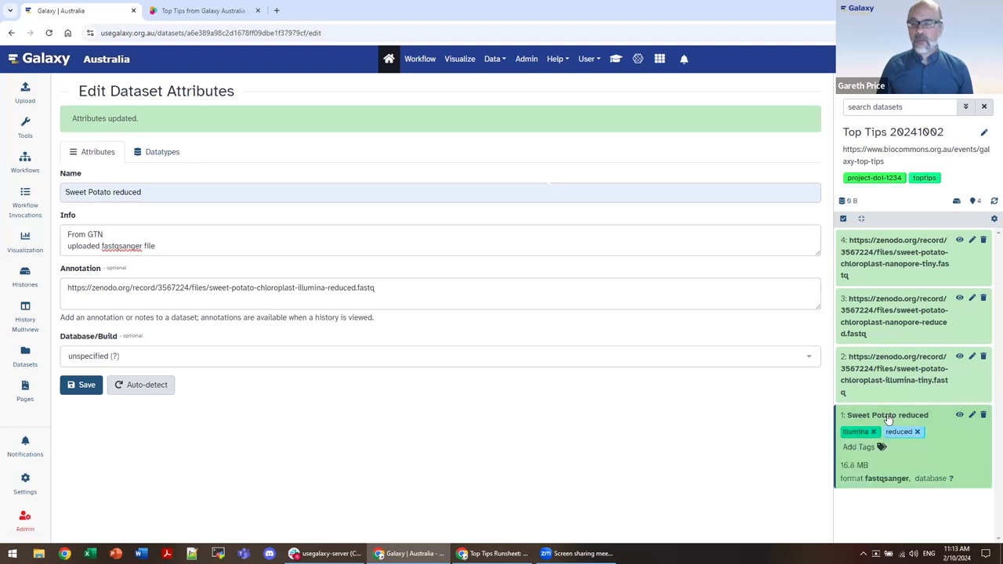
click(888, 414)
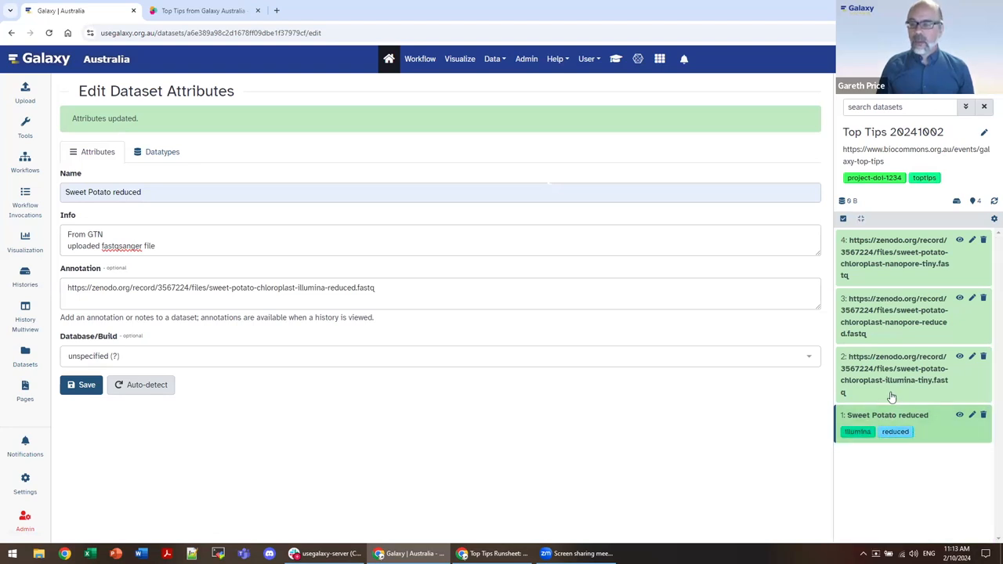
mouse_move(938, 361)
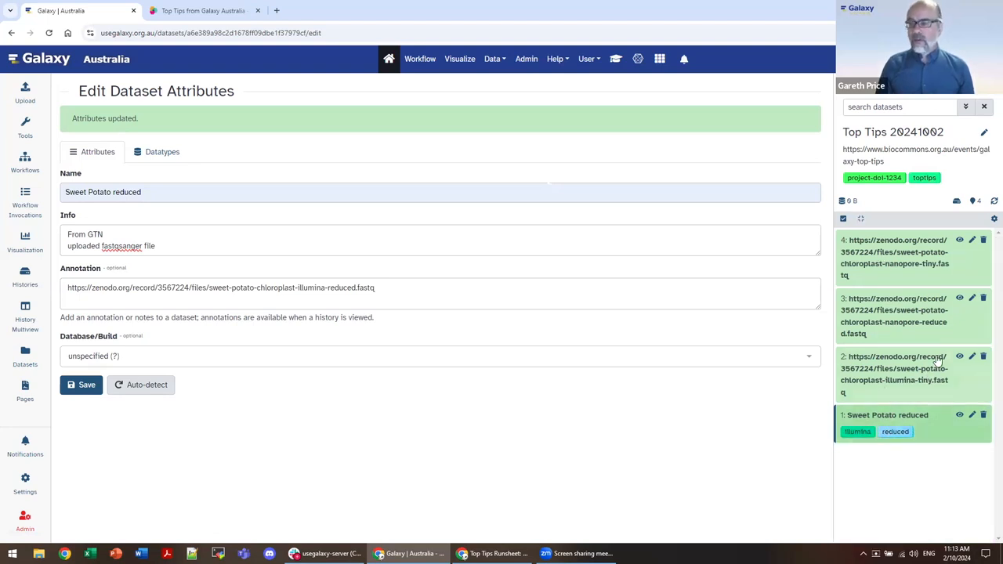
Add the illumina tag to dataset 2, the illumina-tiny reads.
click(894, 375)
text(ill)
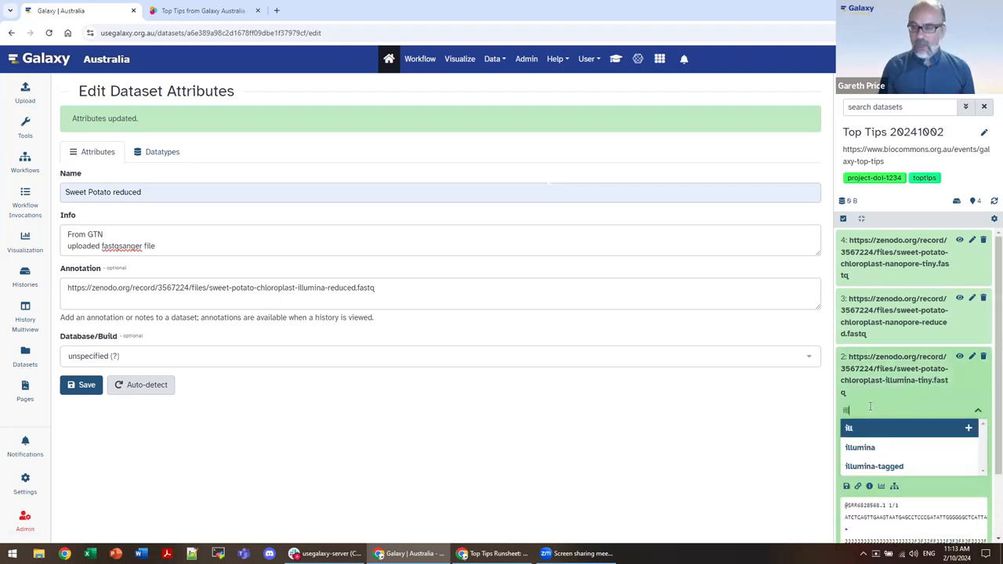
click(860, 448)
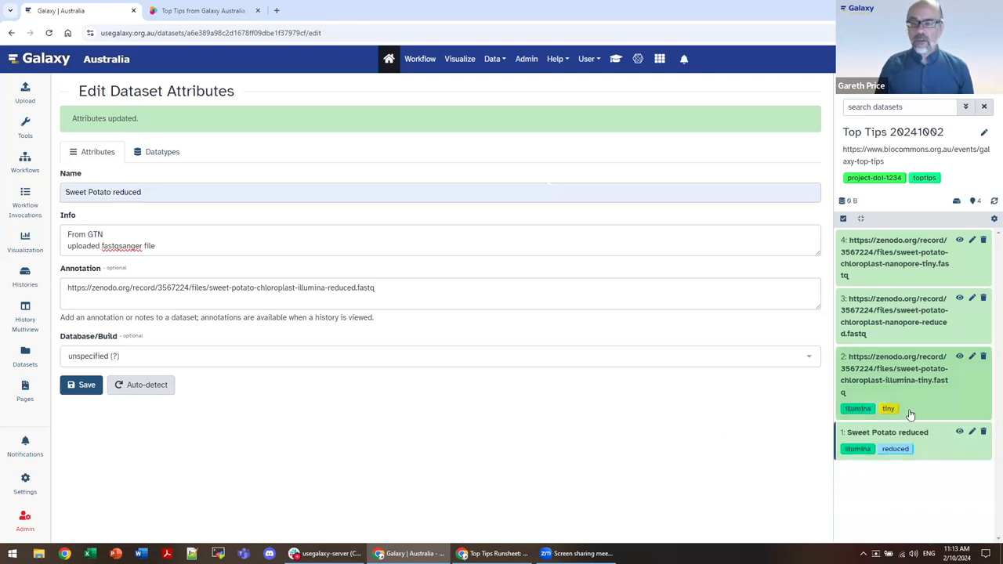
mouse_move(893, 435)
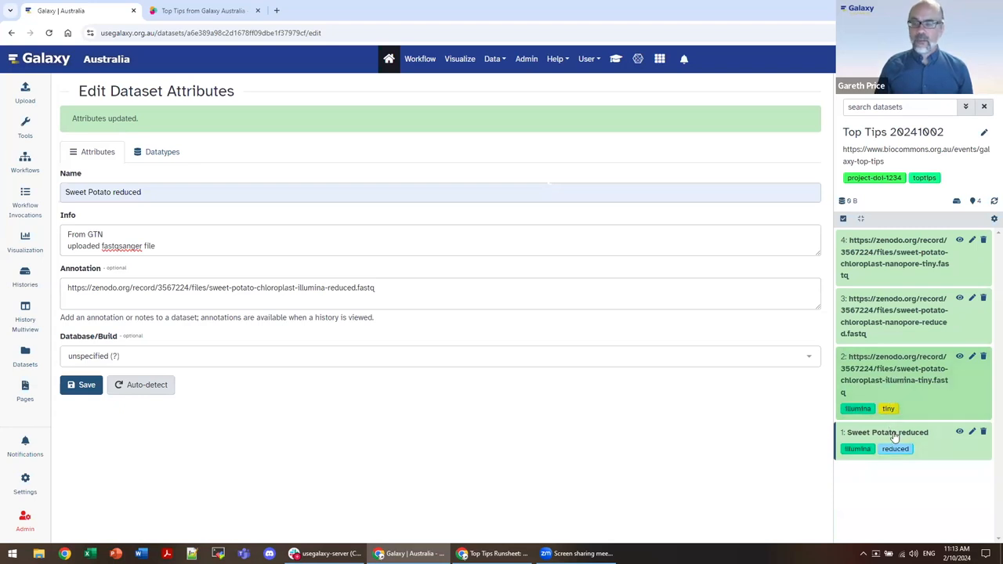
mouse_move(901, 384)
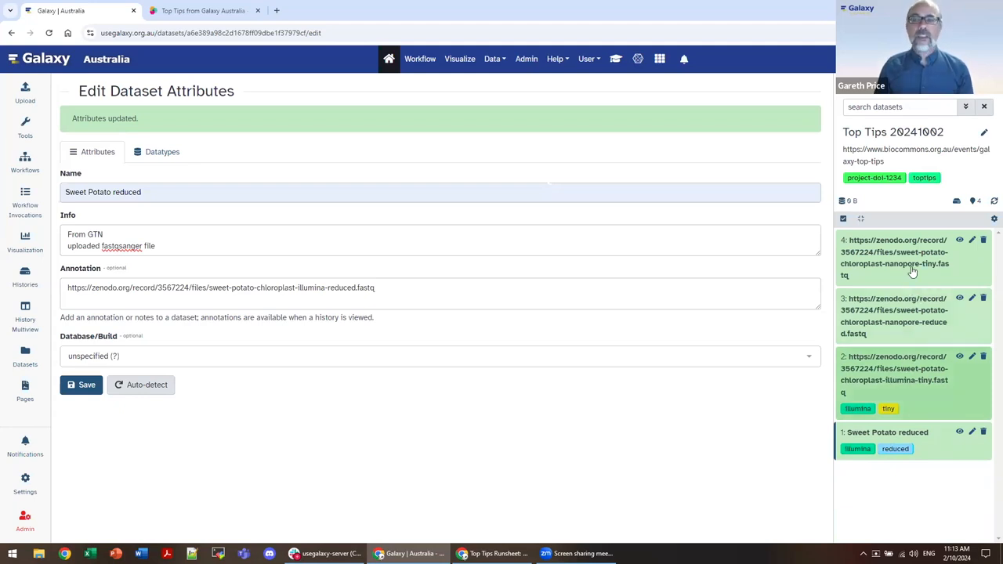
mouse_move(901, 344)
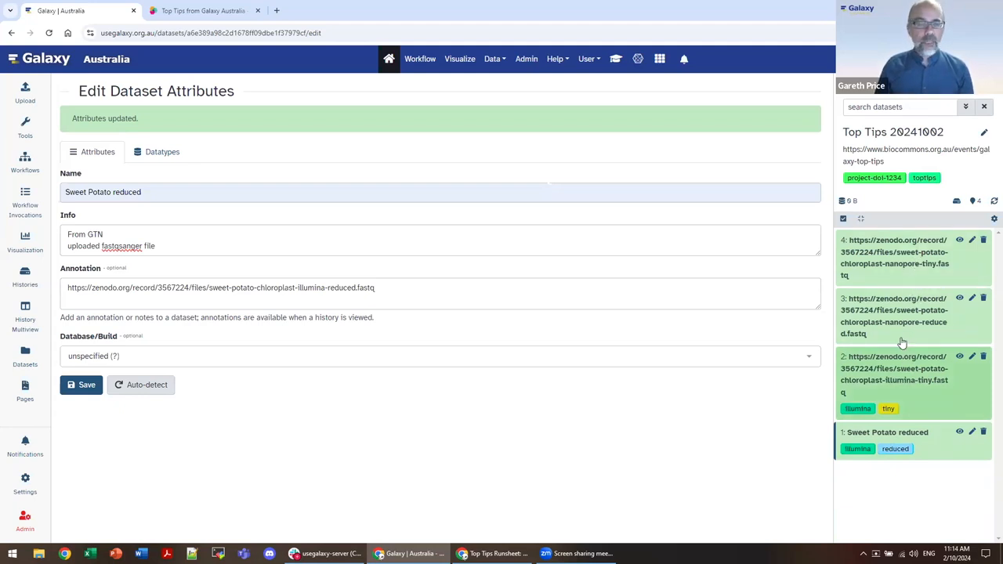
mouse_move(34, 108)
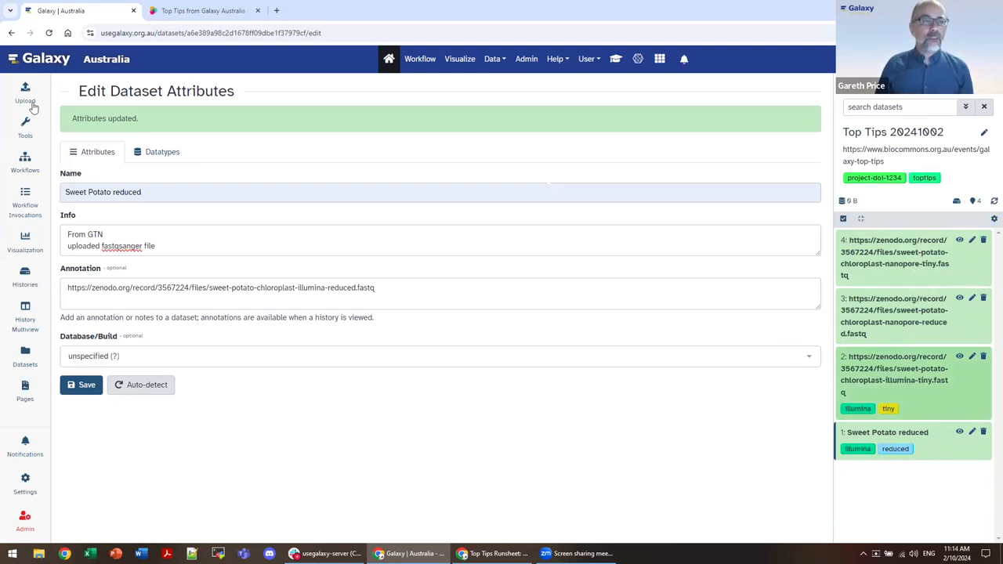
mouse_move(25, 92)
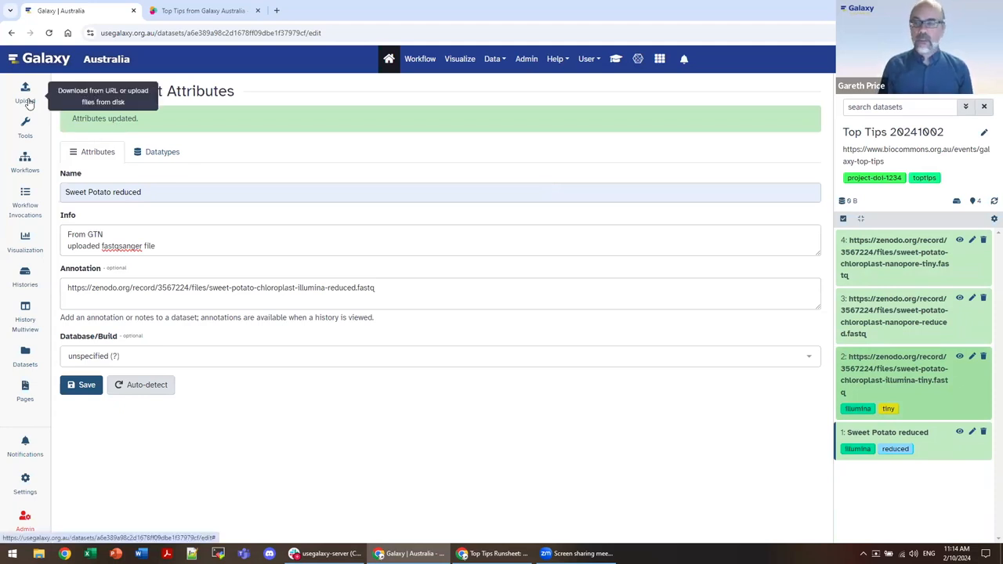
mouse_move(439, 222)
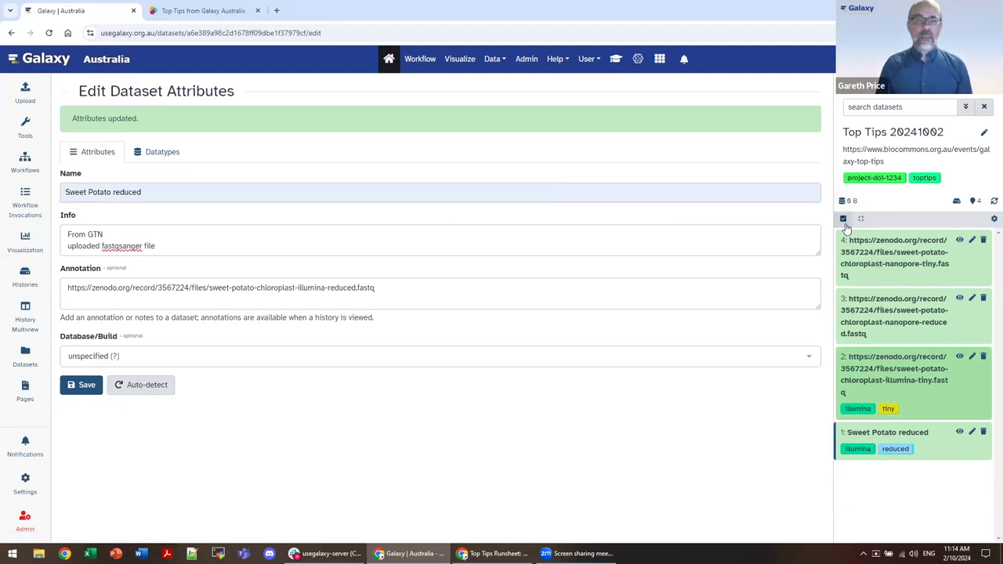
mouse_move(843, 219)
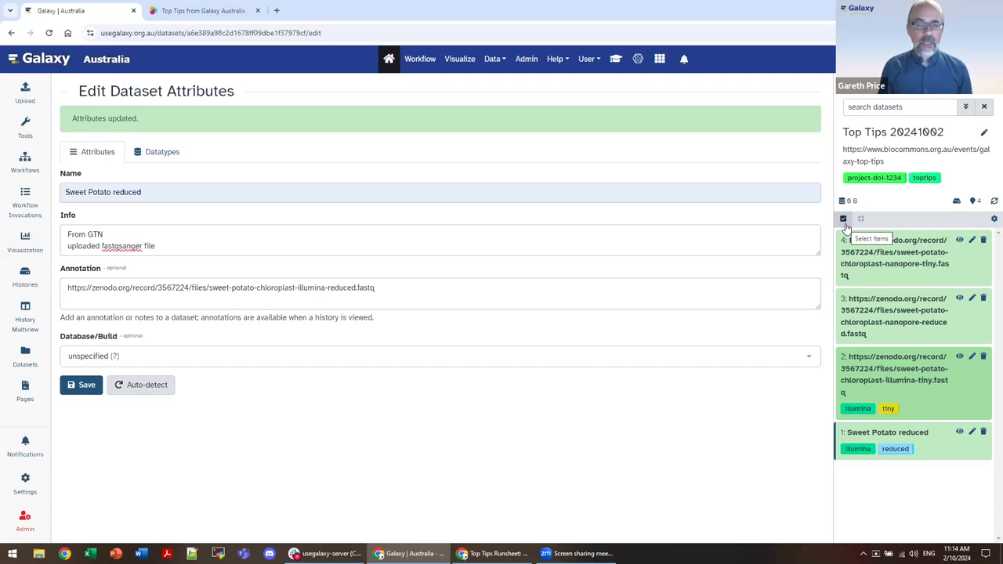
mouse_move(880, 374)
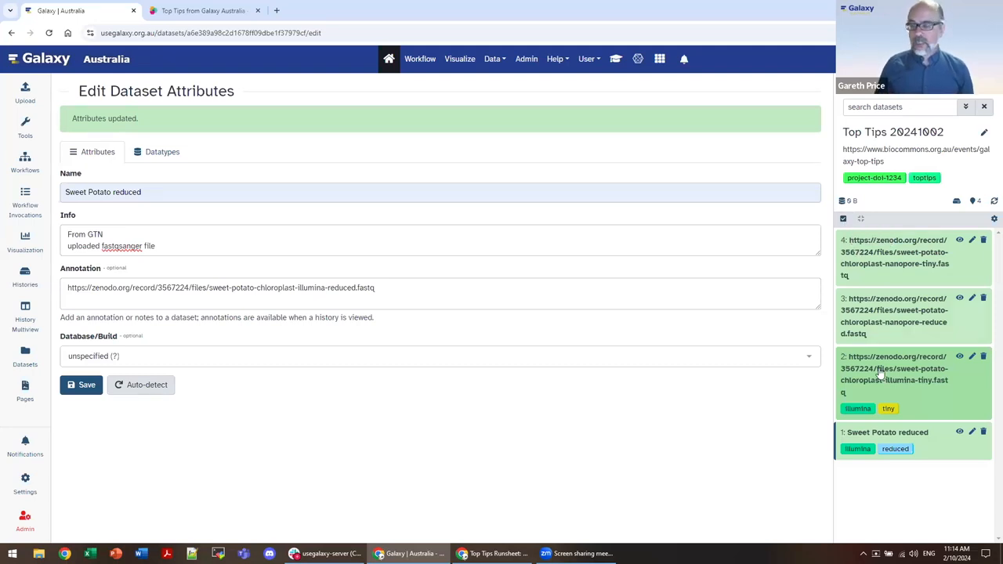
mouse_move(883, 409)
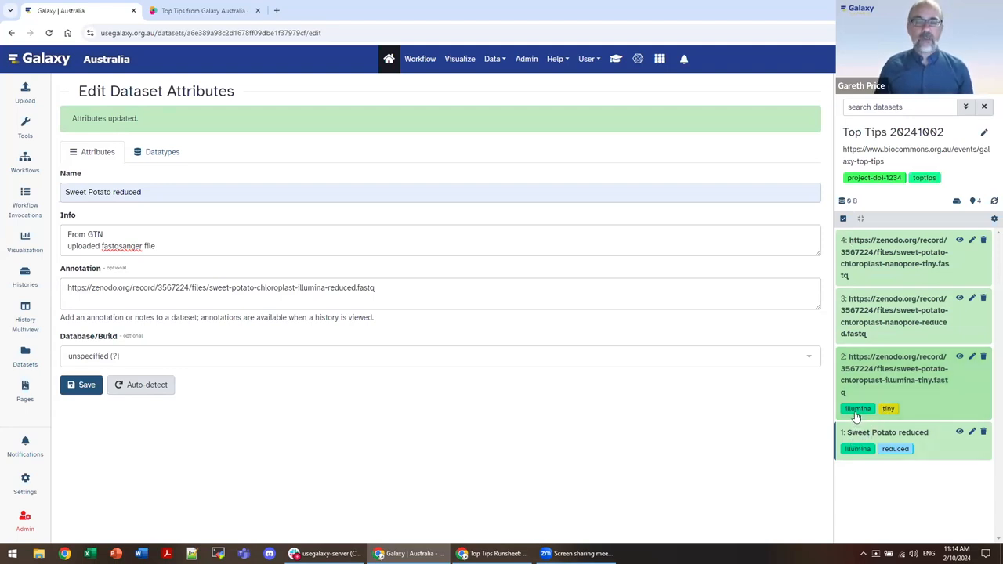
mouse_move(856, 411)
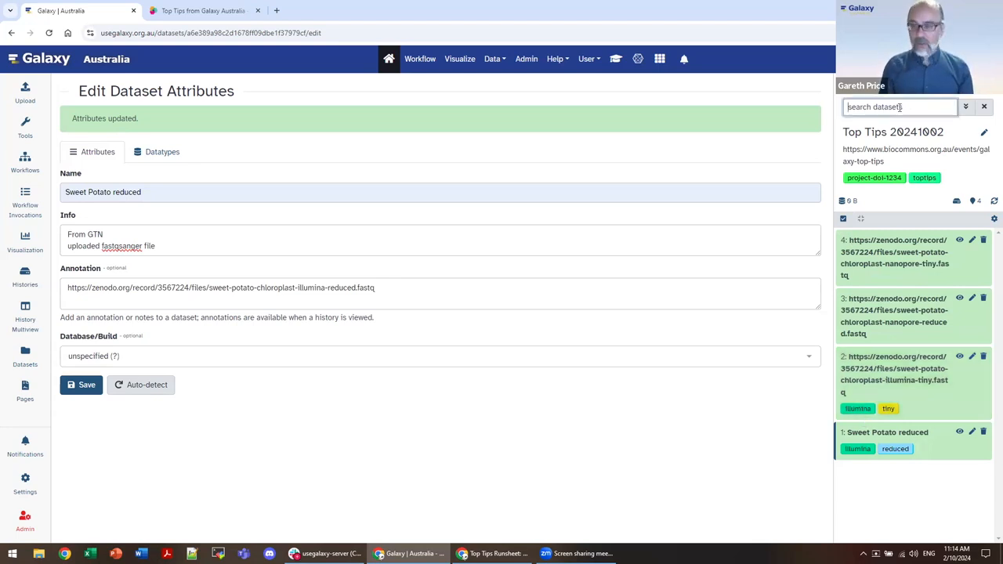
Filter the history datasets by 'tiny', then clear the search.
text(tin)
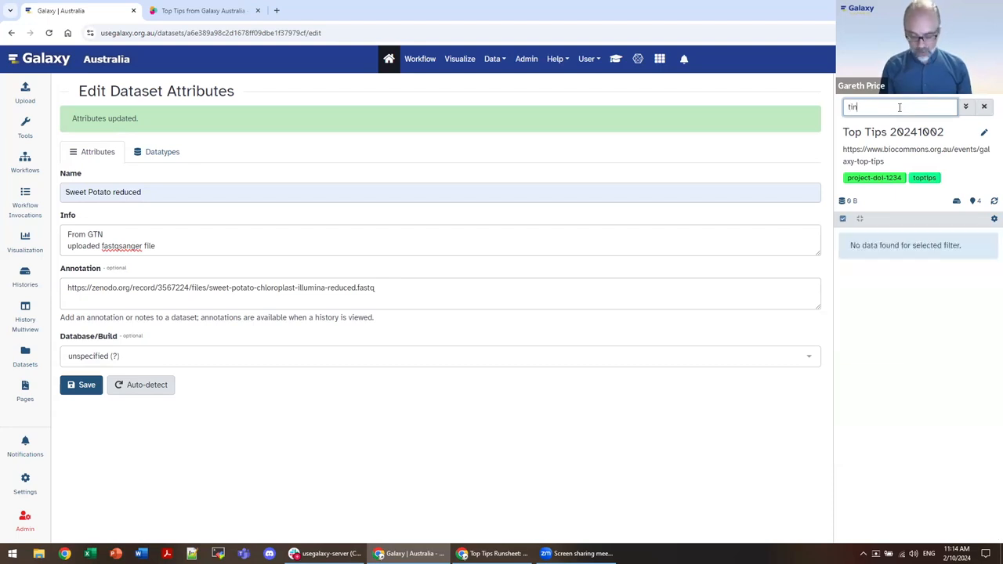
text(y)
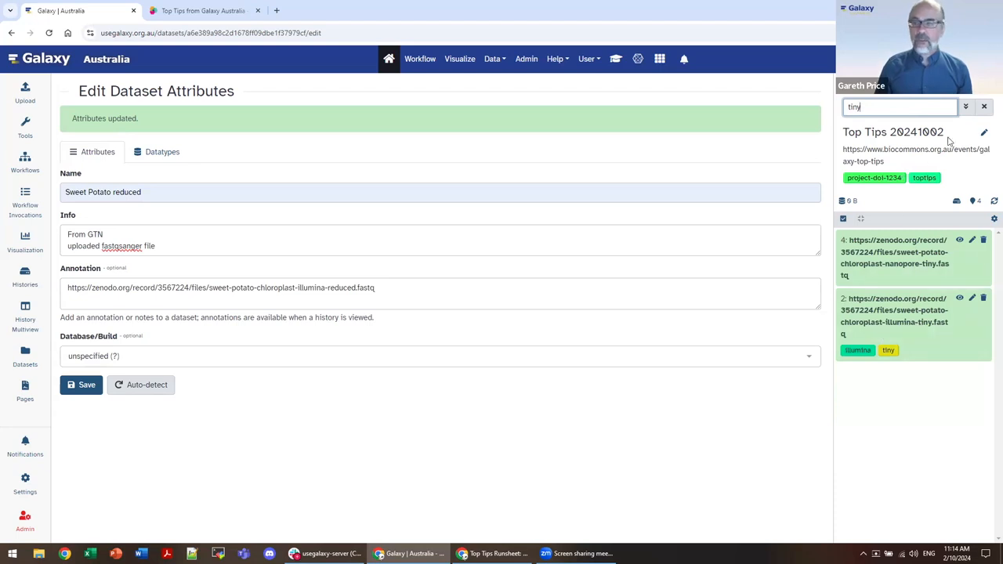
click(984, 106)
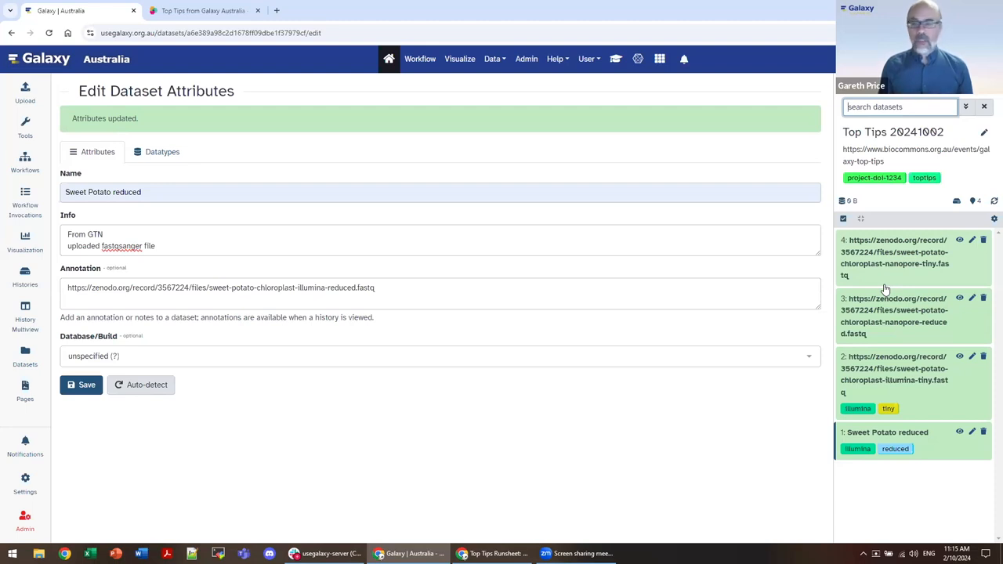
mouse_move(773, 322)
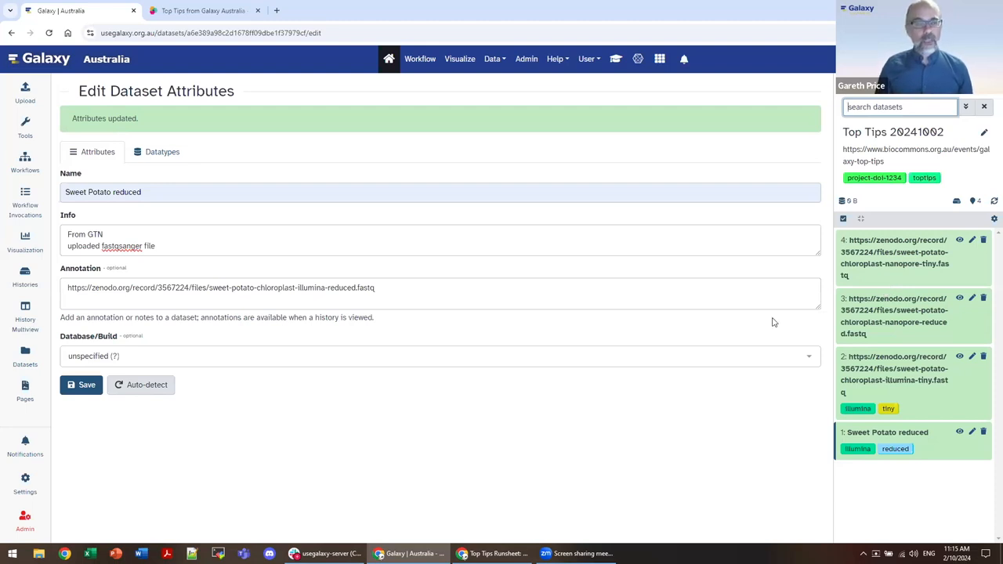
mouse_move(766, 328)
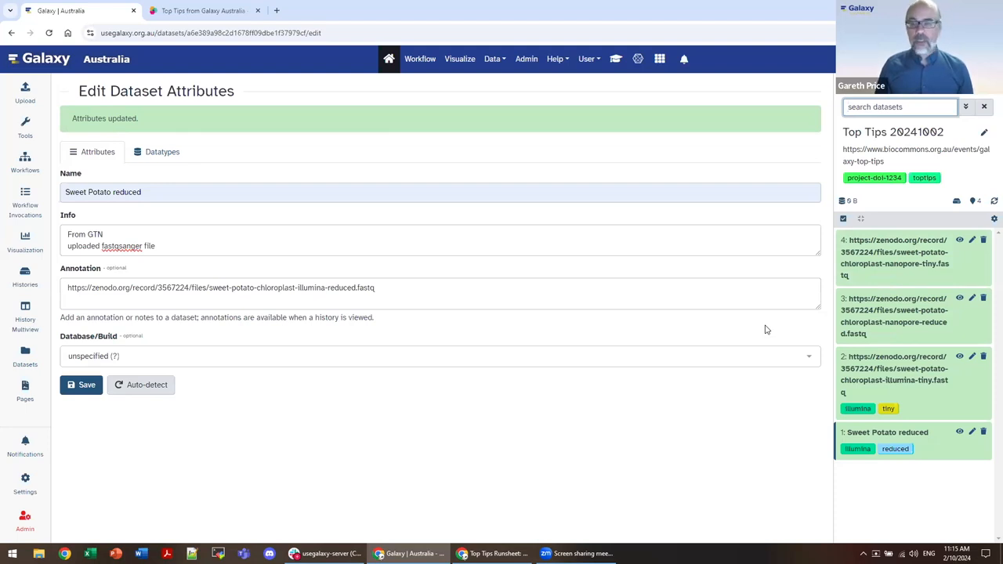
mouse_move(775, 323)
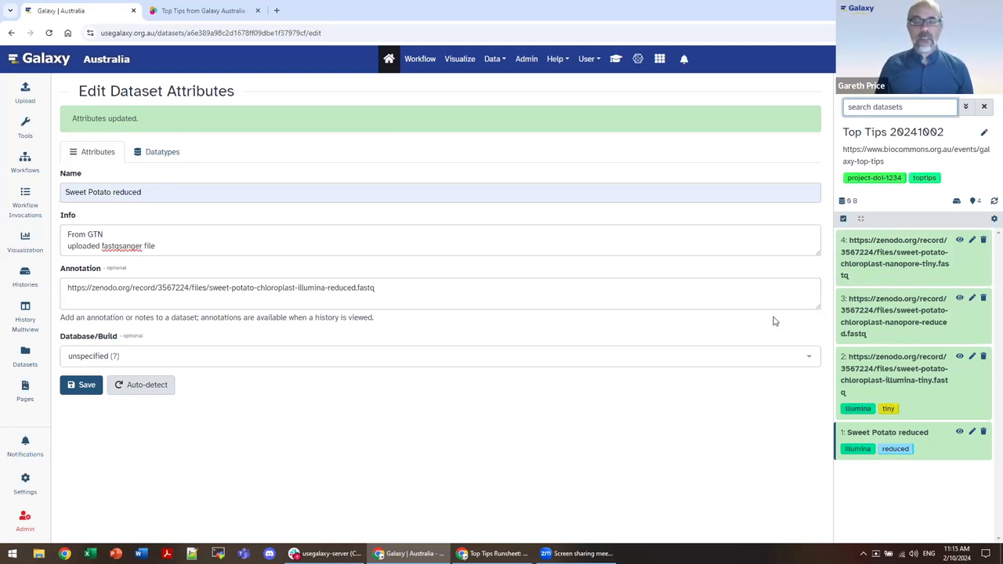
mouse_move(841, 220)
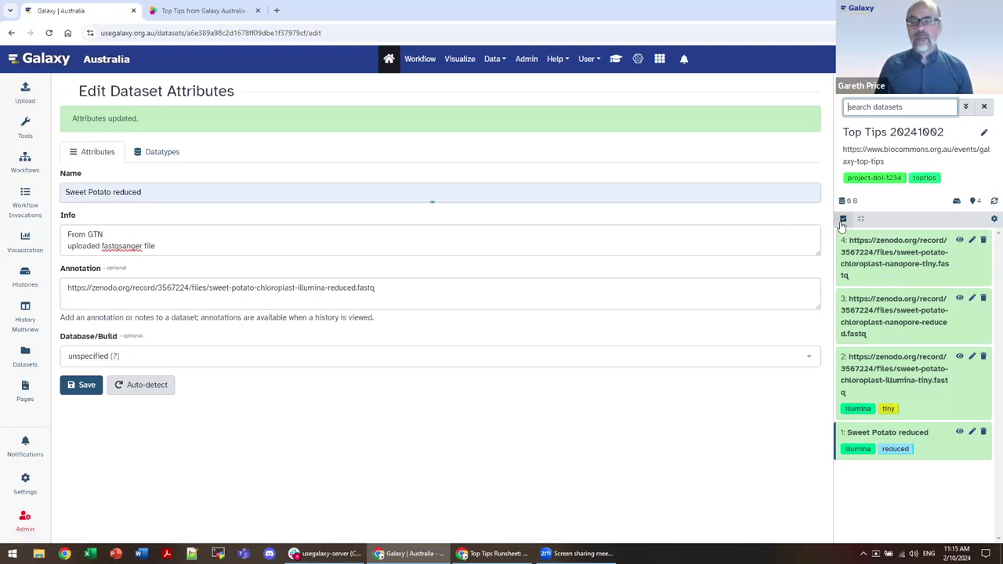
mouse_move(843, 219)
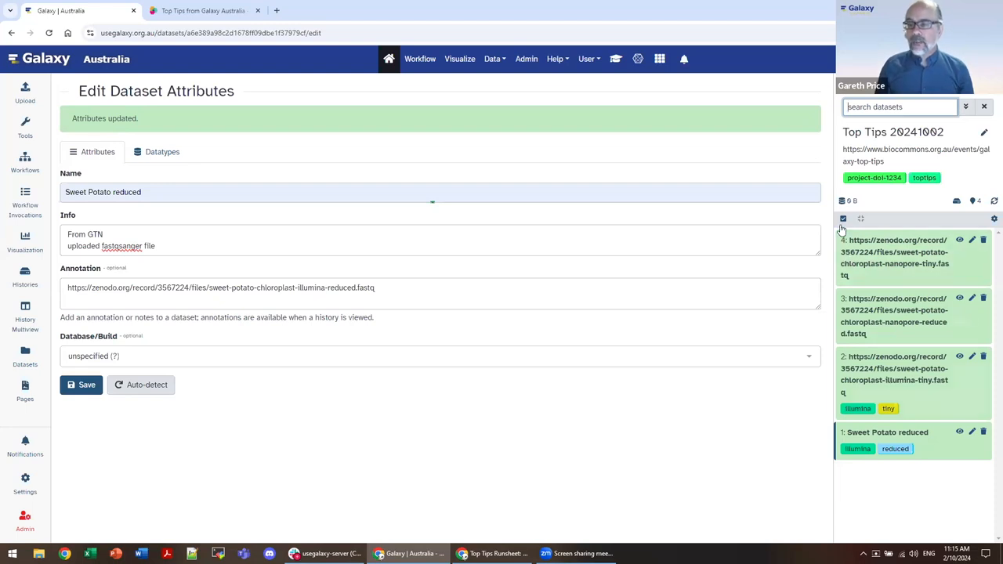
mouse_move(843, 219)
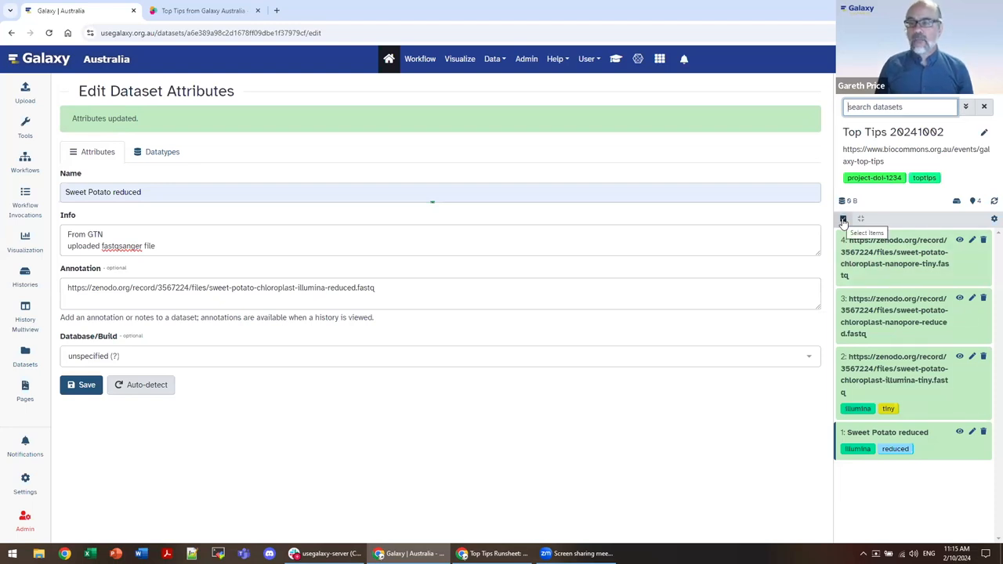
Select illumina datasets 2 and 1 and show the '2 of 4 selected' actions list.
click(843, 219)
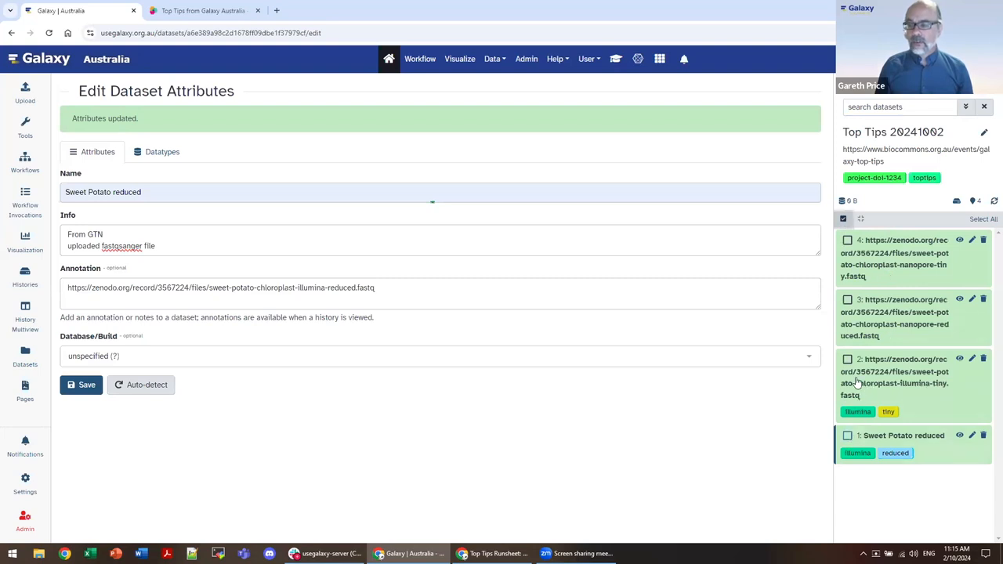
click(847, 359)
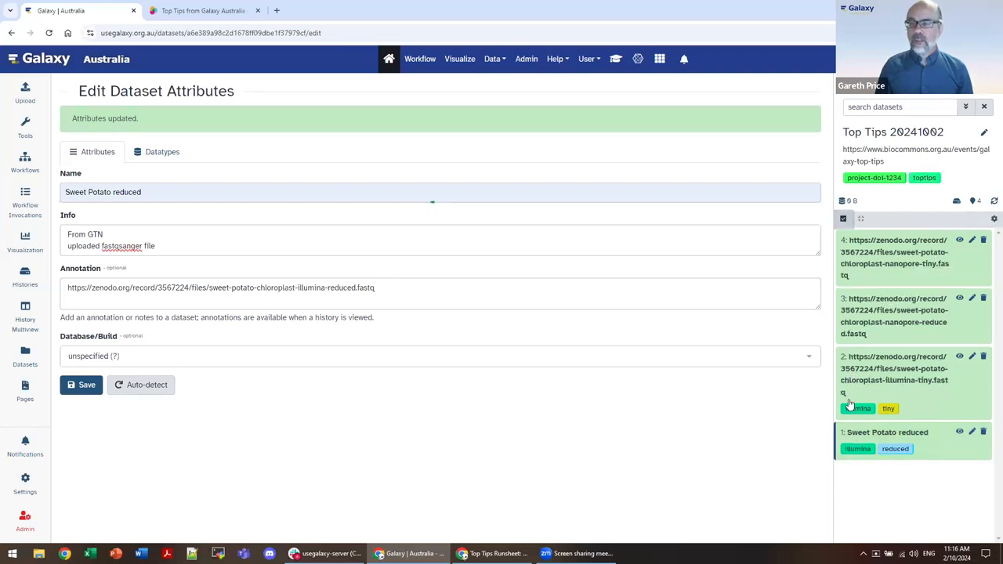
click(887, 431)
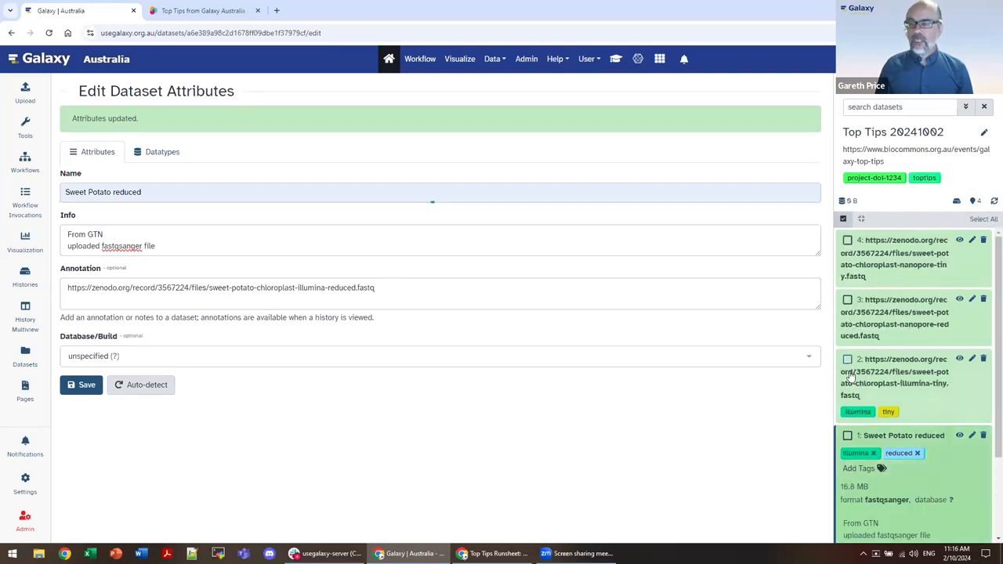
click(847, 435)
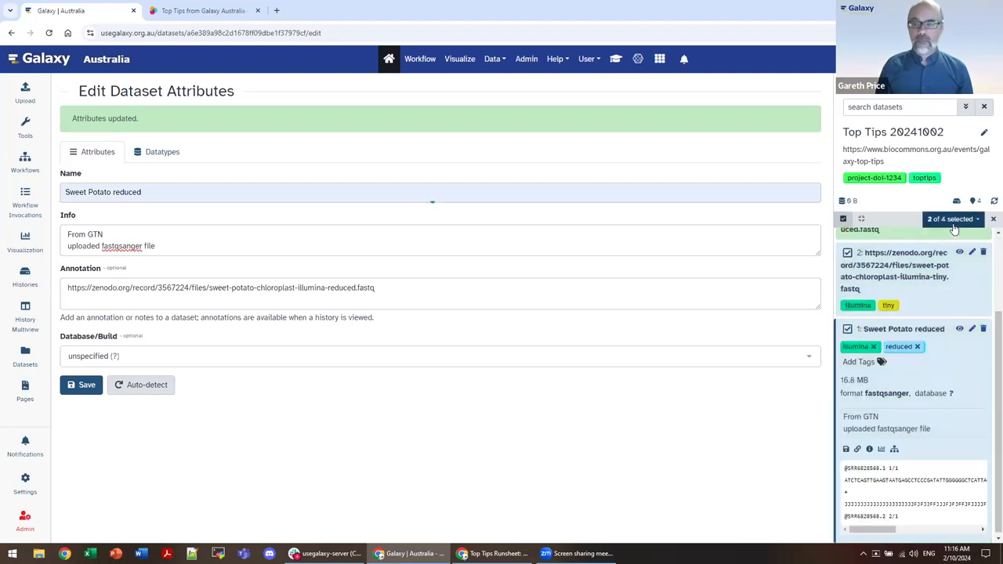
click(952, 219)
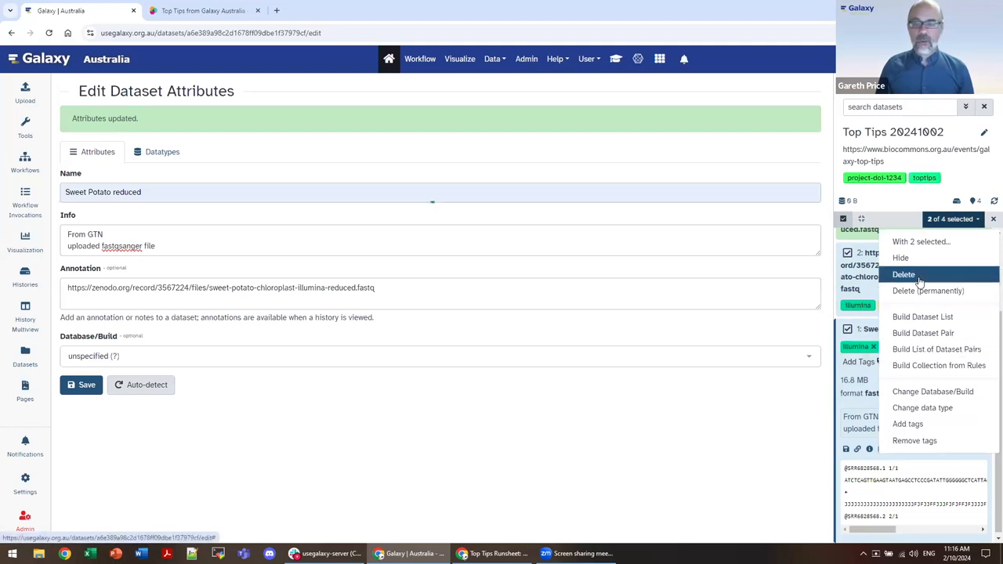
mouse_move(922, 317)
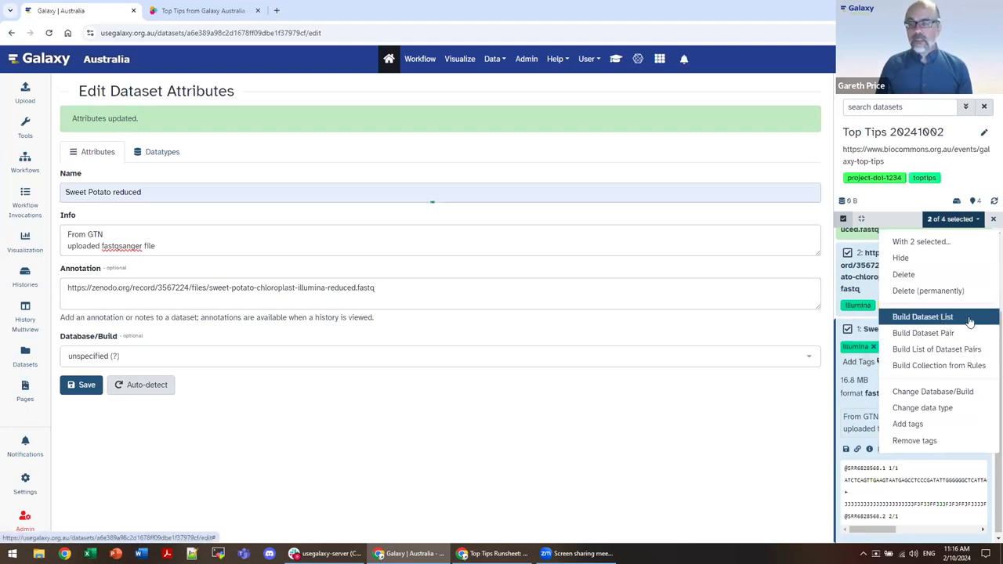
mouse_move(936, 348)
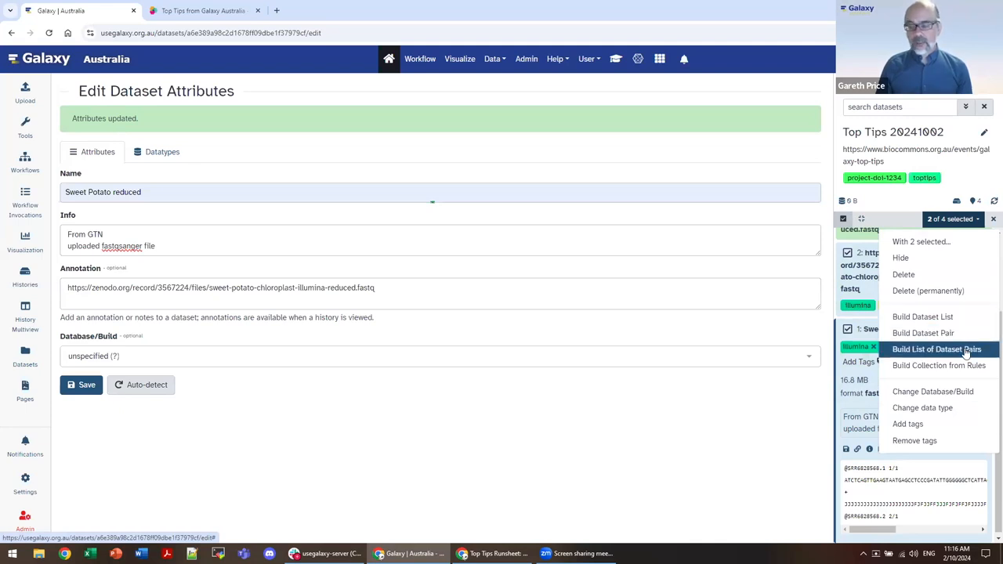
mouse_move(922, 316)
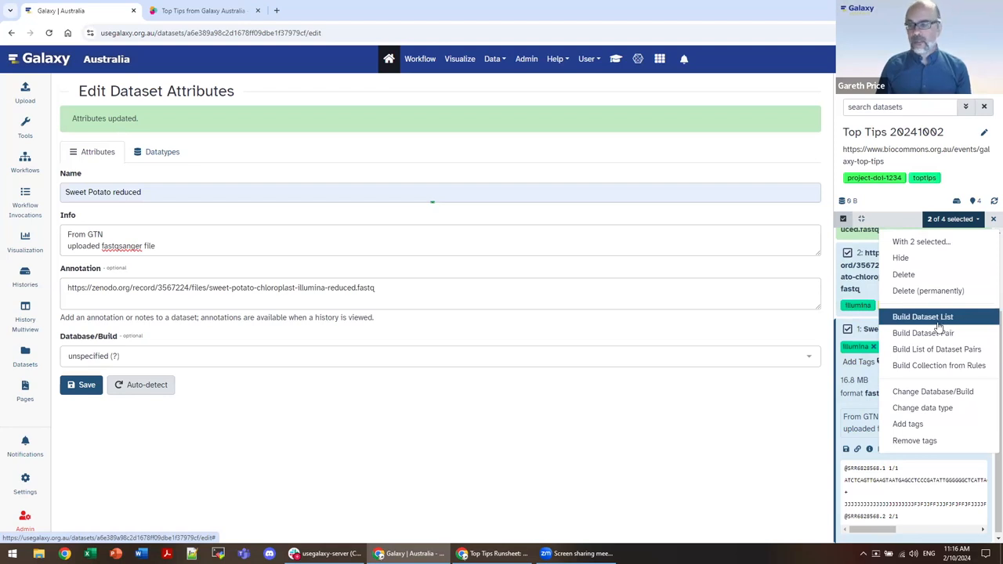
Build a list collection named 'Illumina' from datasets 2 and 1, hiding the originals.
click(923, 317)
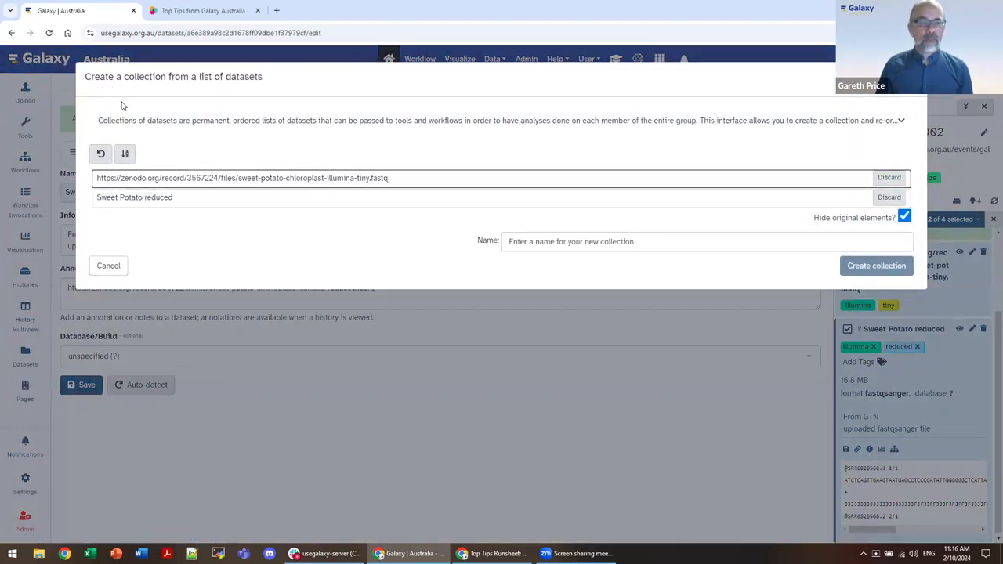
mouse_move(164, 224)
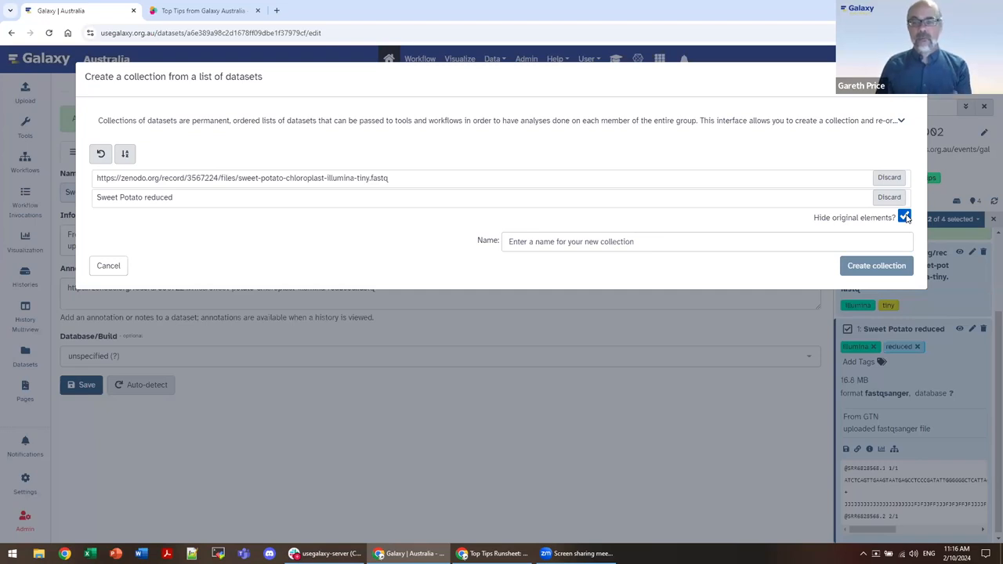
click(904, 217)
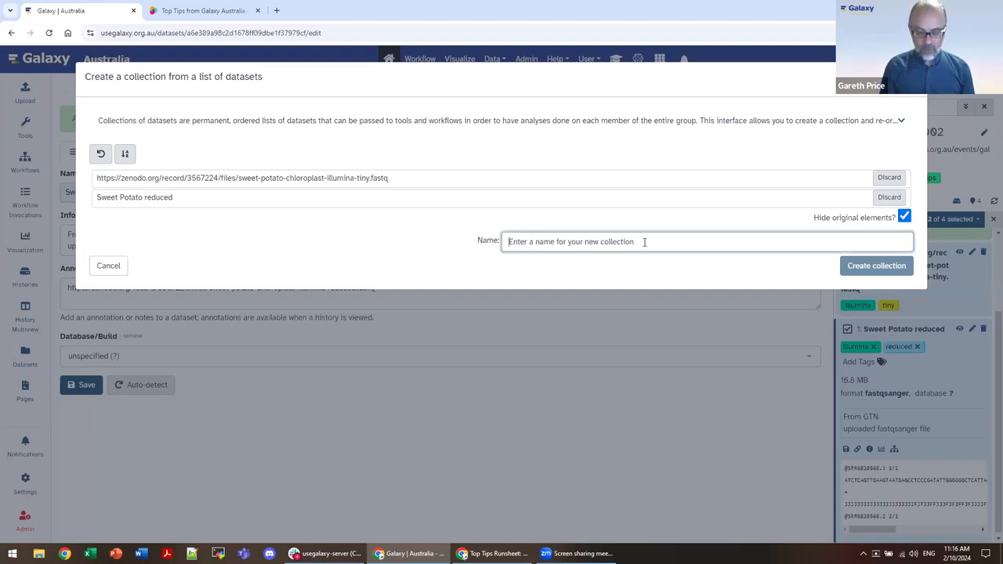
text(Illumina)
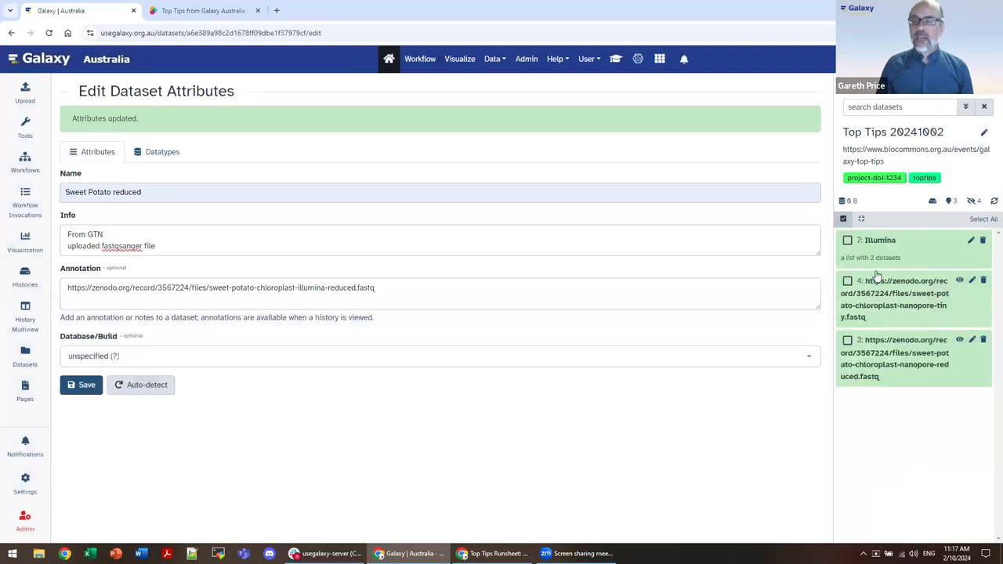
mouse_move(875, 423)
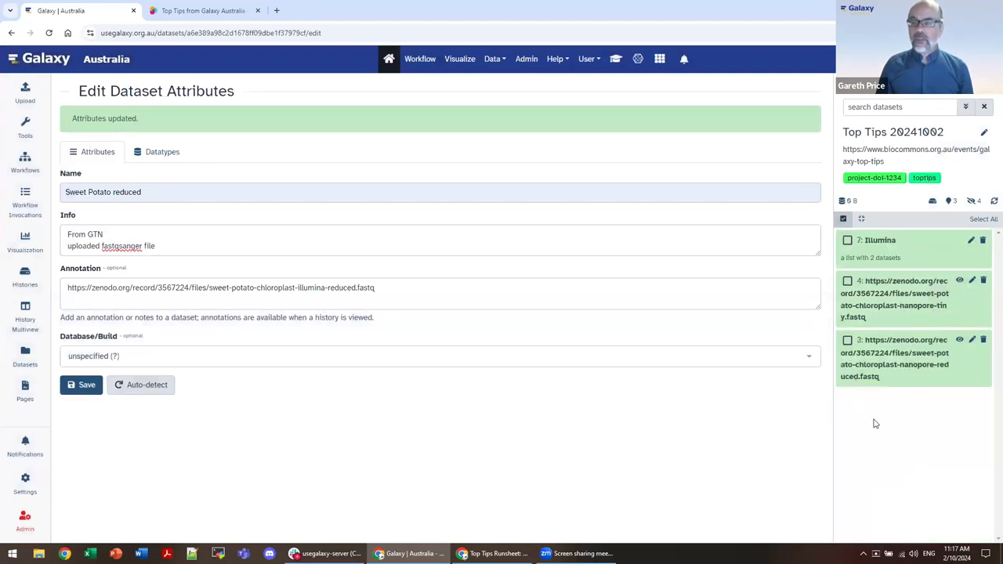
mouse_move(883, 248)
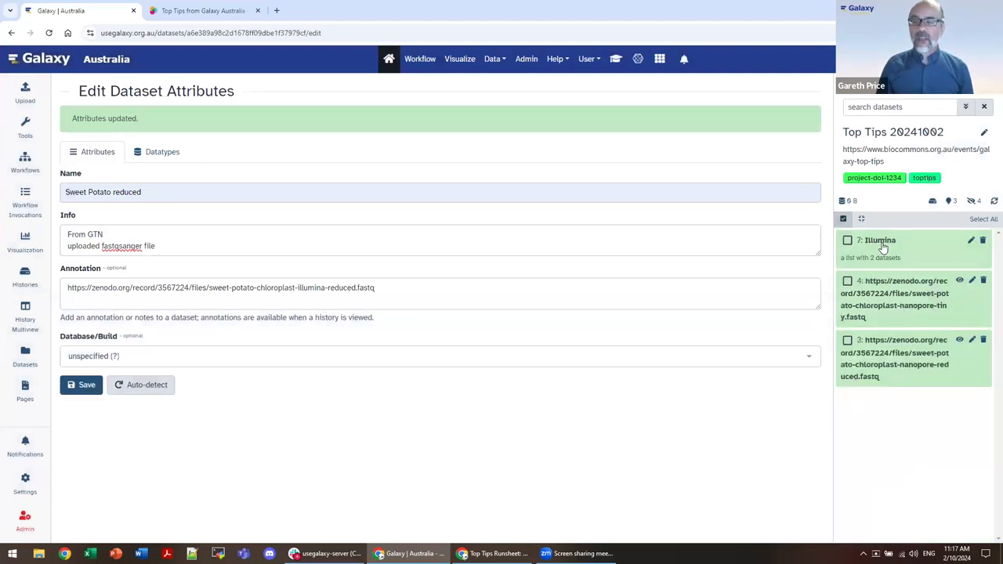
Combine nanopore datasets 4 and 3 into a list collection named 'nanopore'.
click(881, 240)
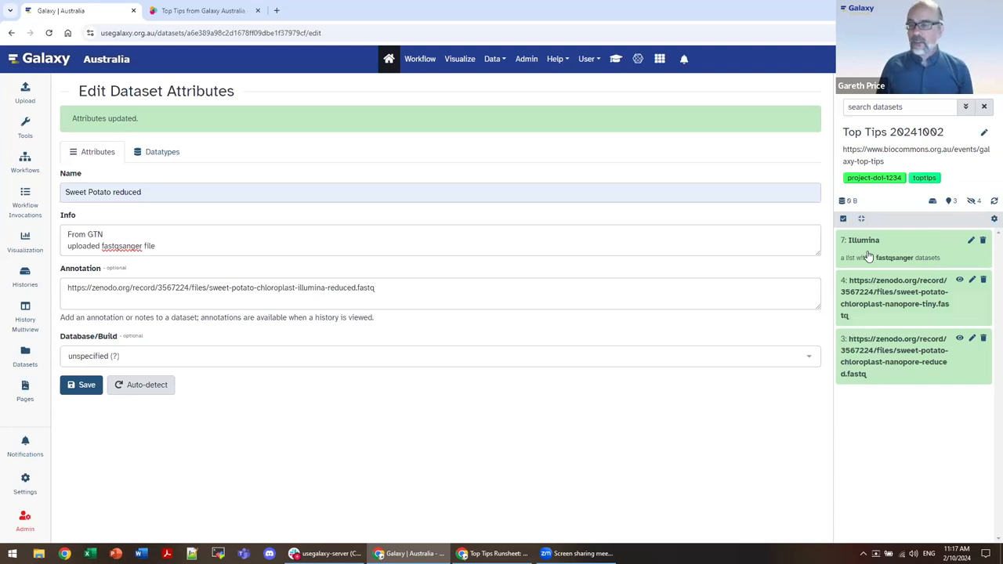
click(843, 219)
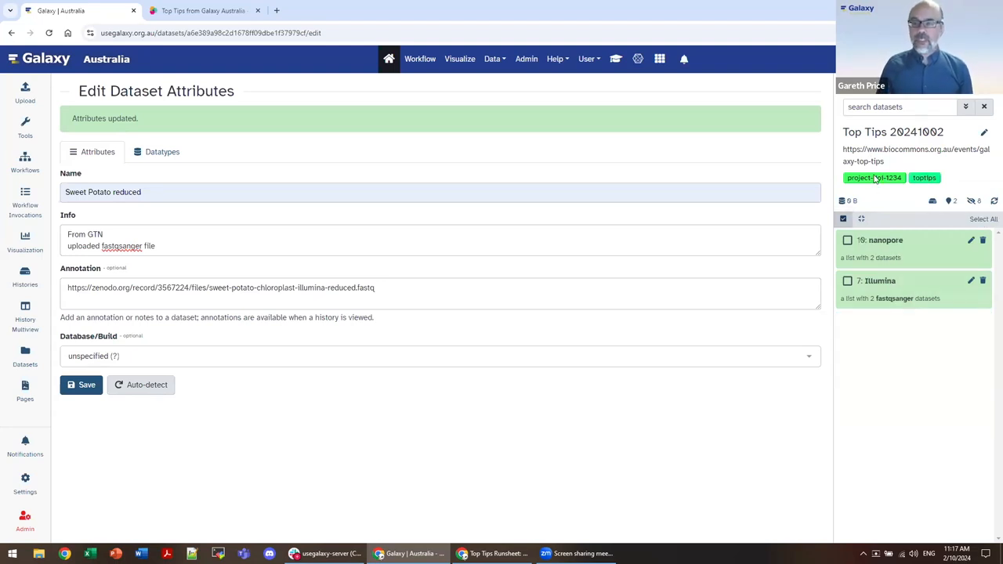
mouse_move(881, 249)
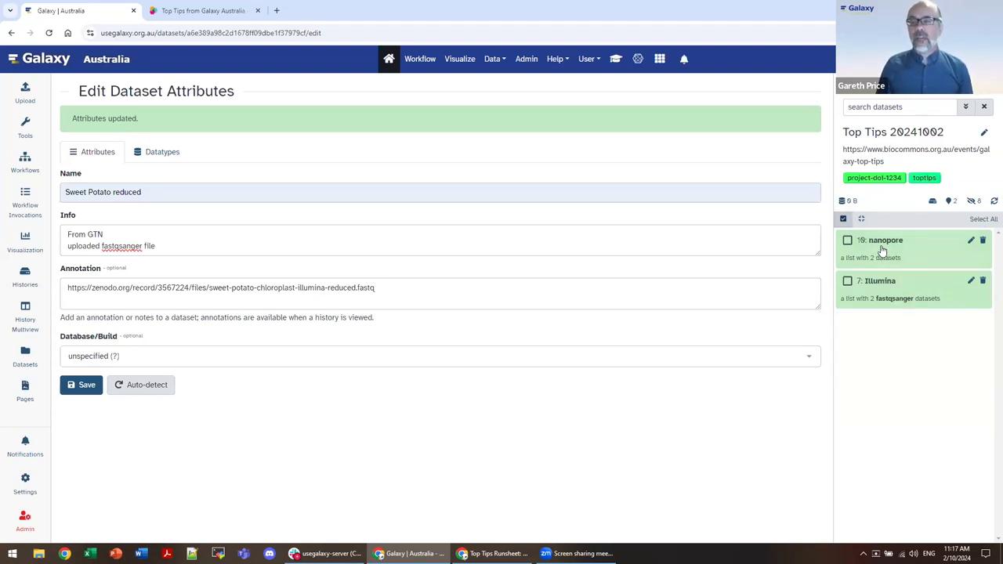
mouse_move(872, 303)
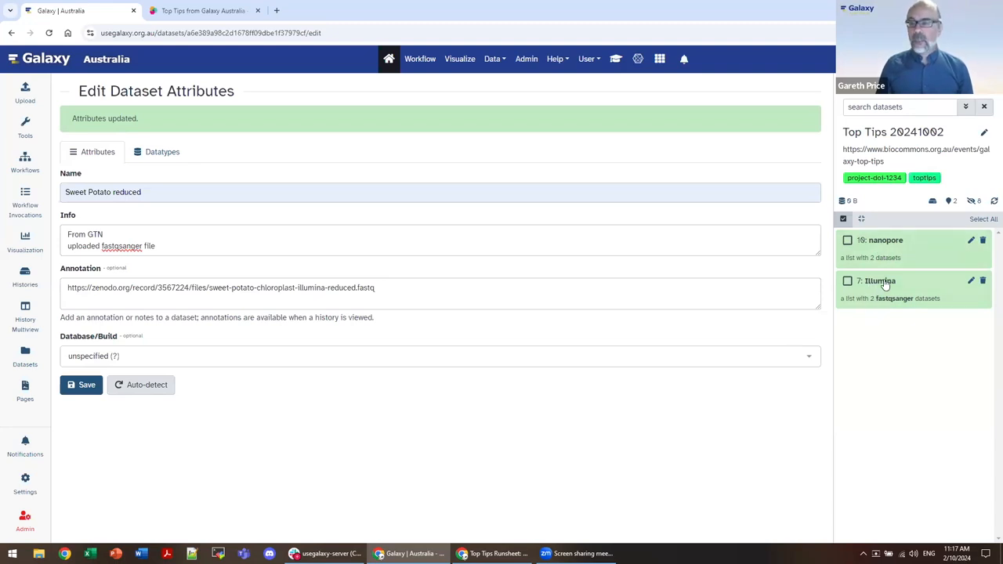
click(879, 280)
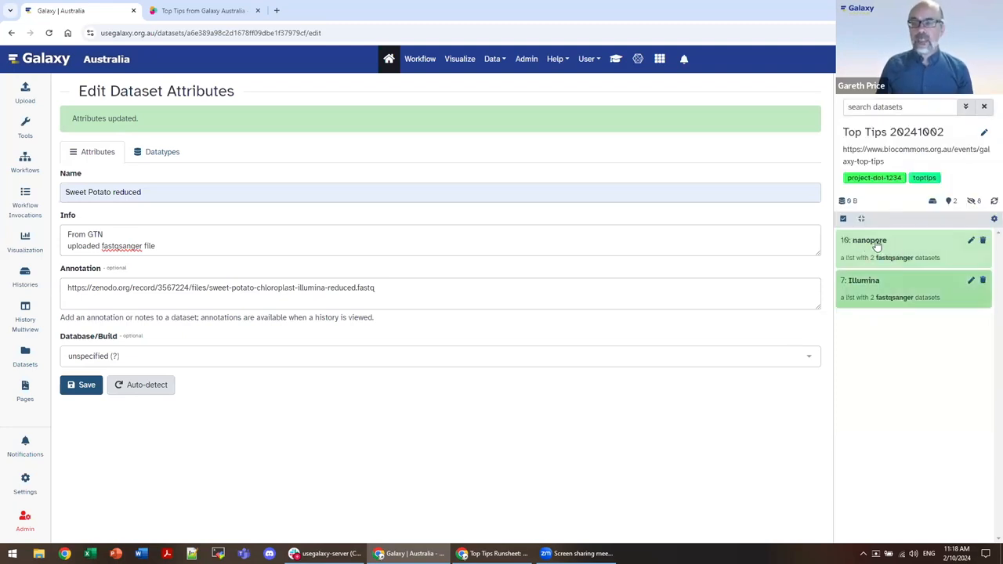
mouse_move(915, 264)
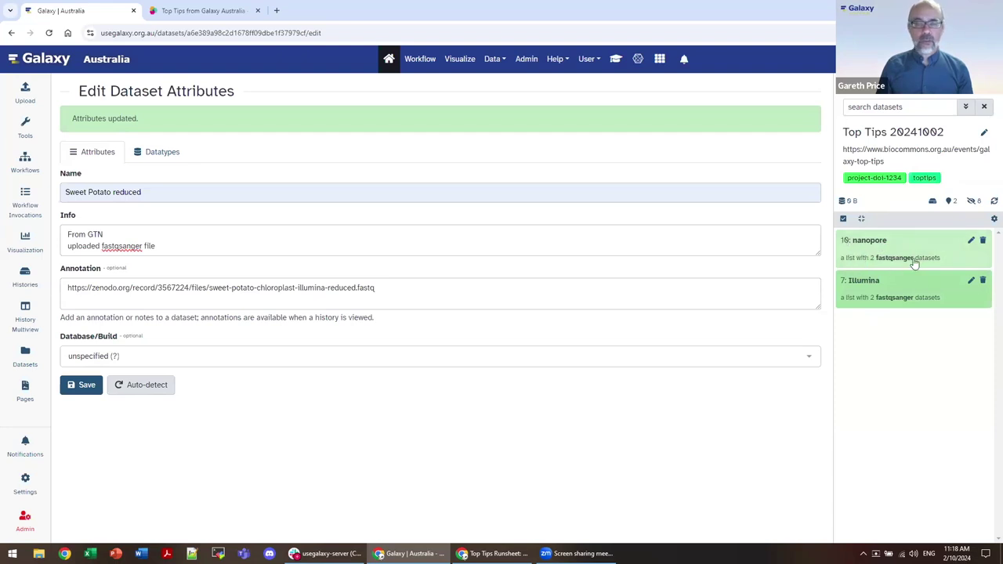
mouse_move(872, 269)
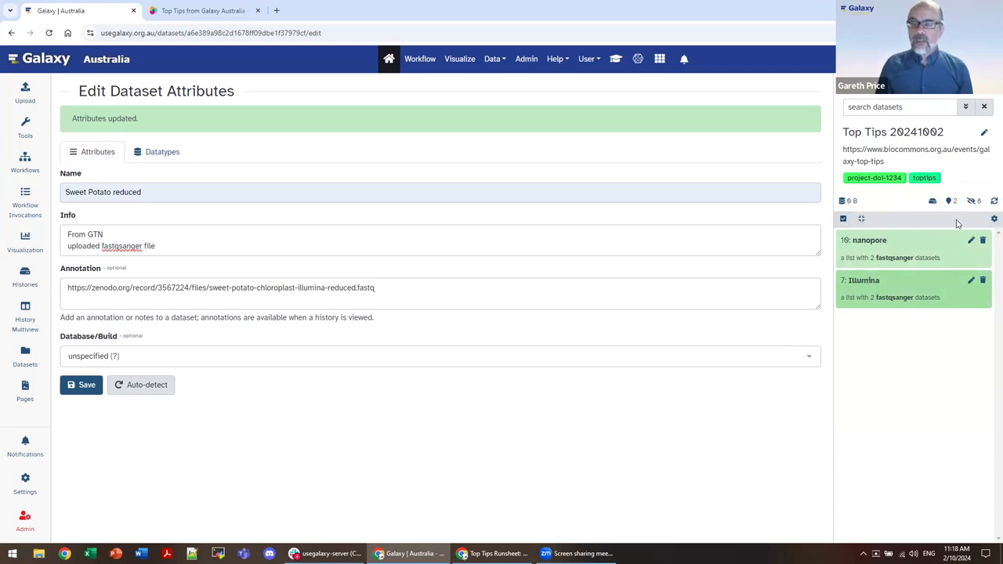
Select the nanopore collection and add tags to it from the selection dropdown.
click(843, 219)
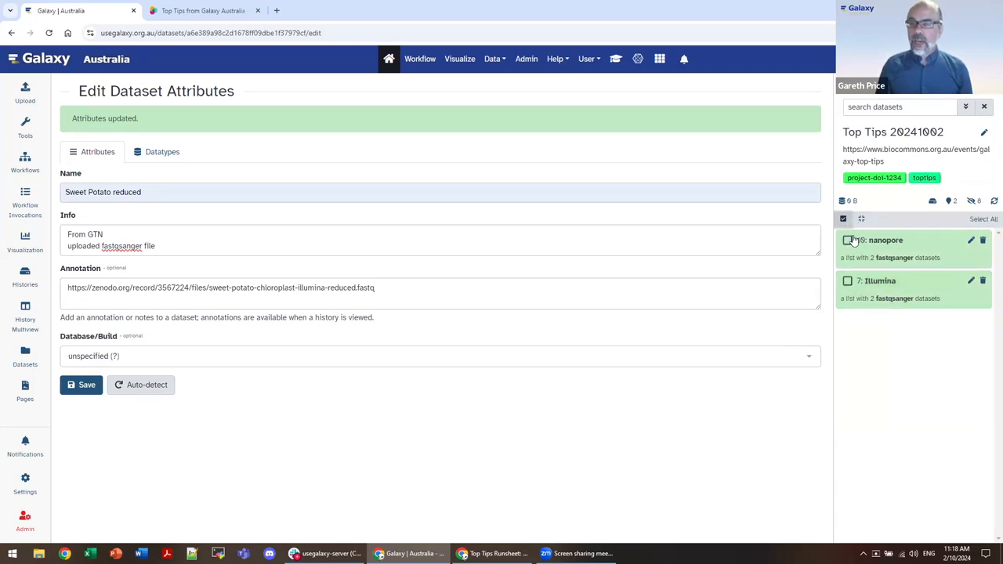
click(847, 239)
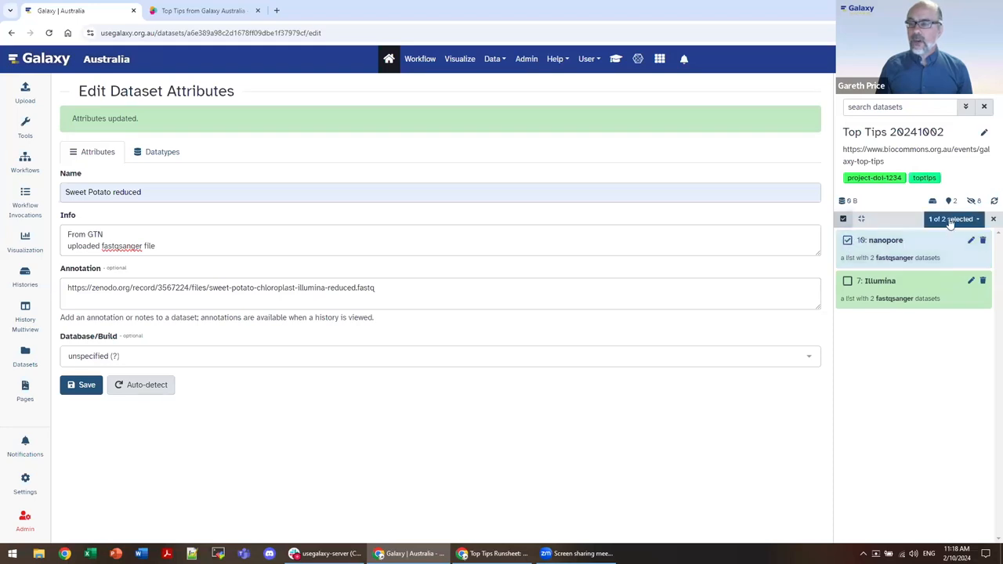
click(951, 219)
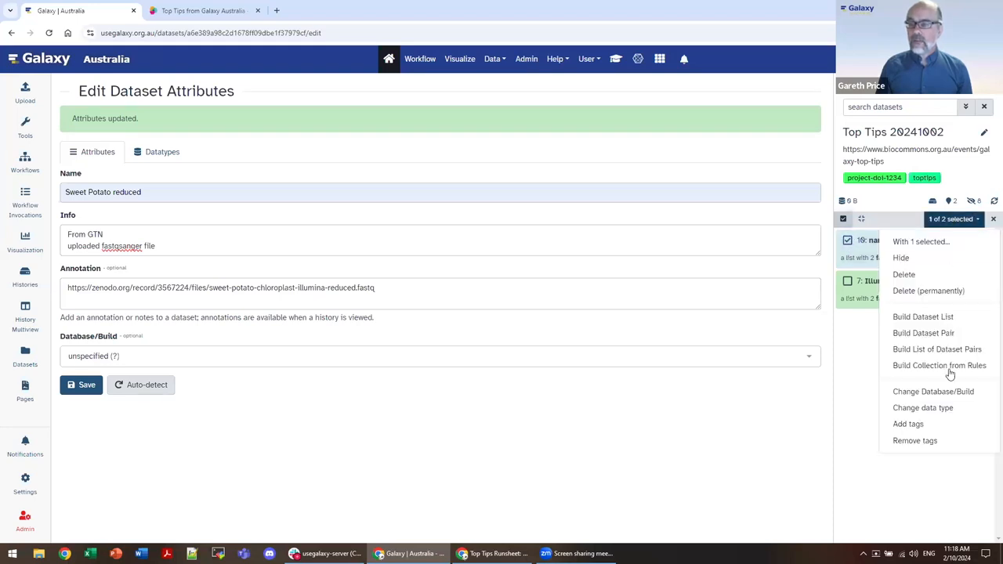
mouse_move(908, 424)
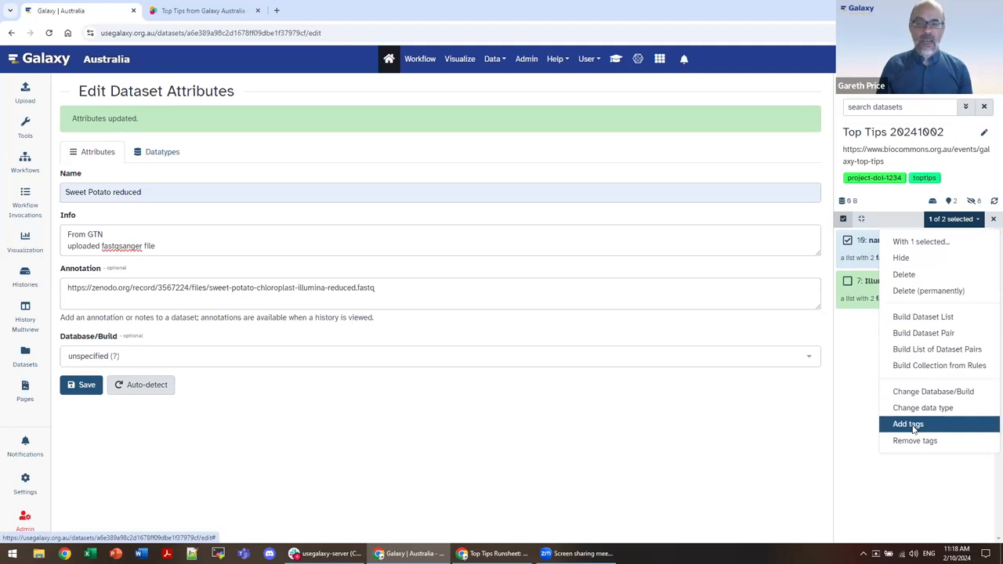
click(908, 424)
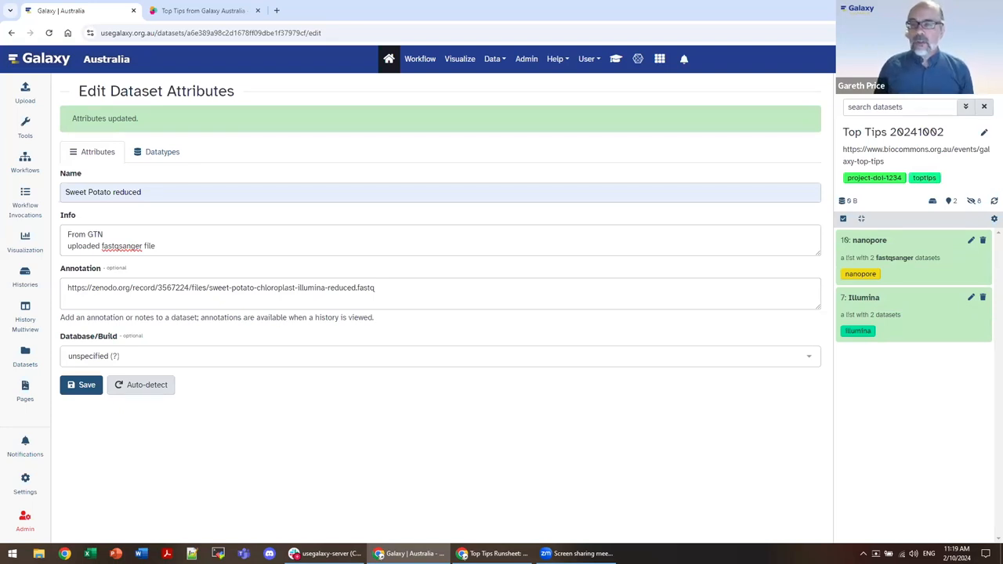
mouse_move(218, 264)
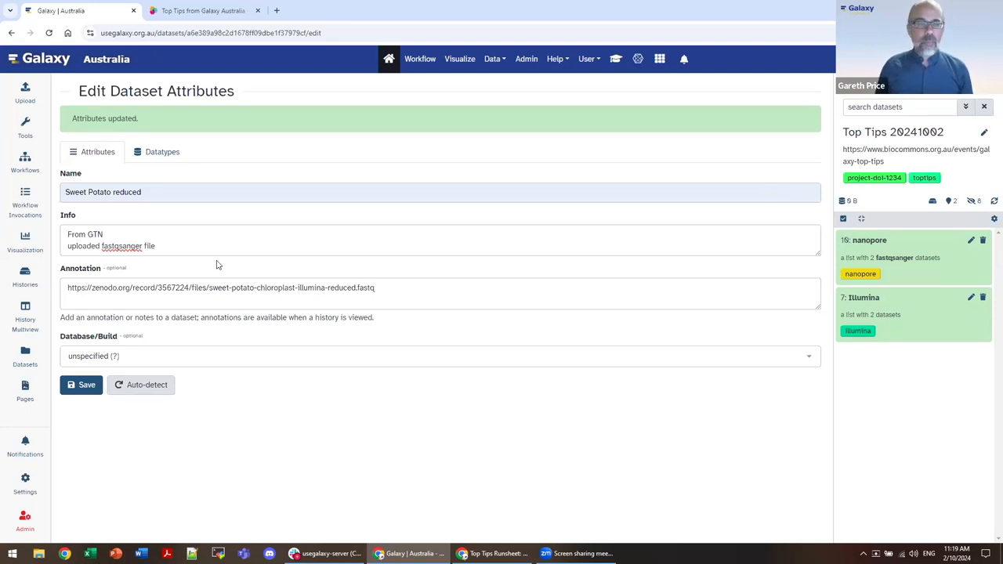
mouse_move(25, 90)
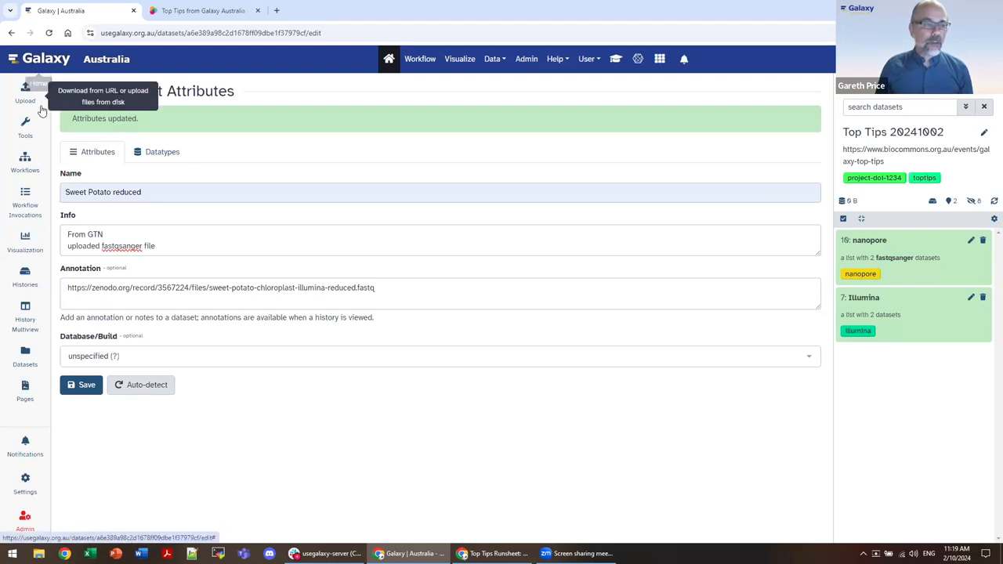
mouse_move(26, 243)
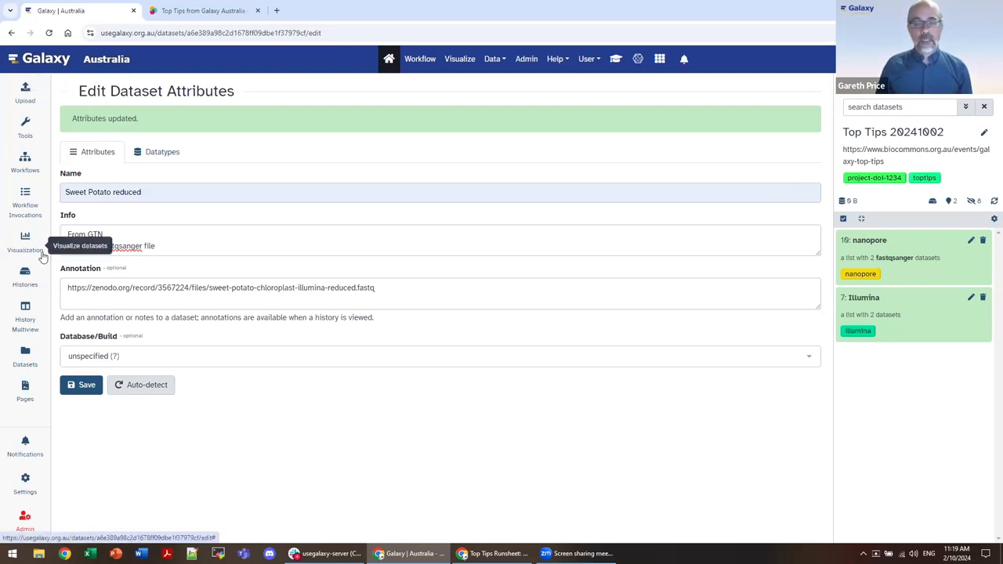
mouse_move(25, 276)
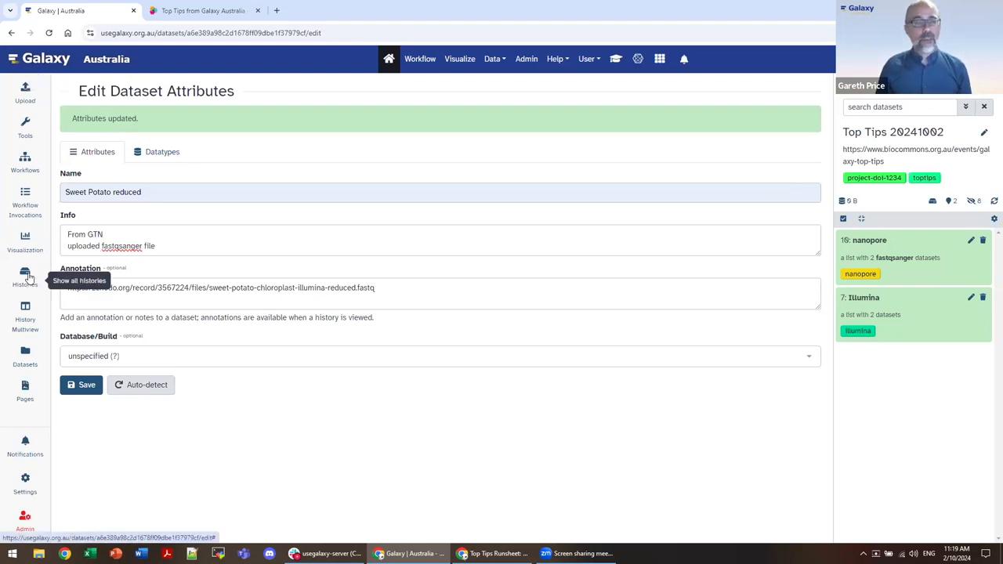
mouse_move(24, 306)
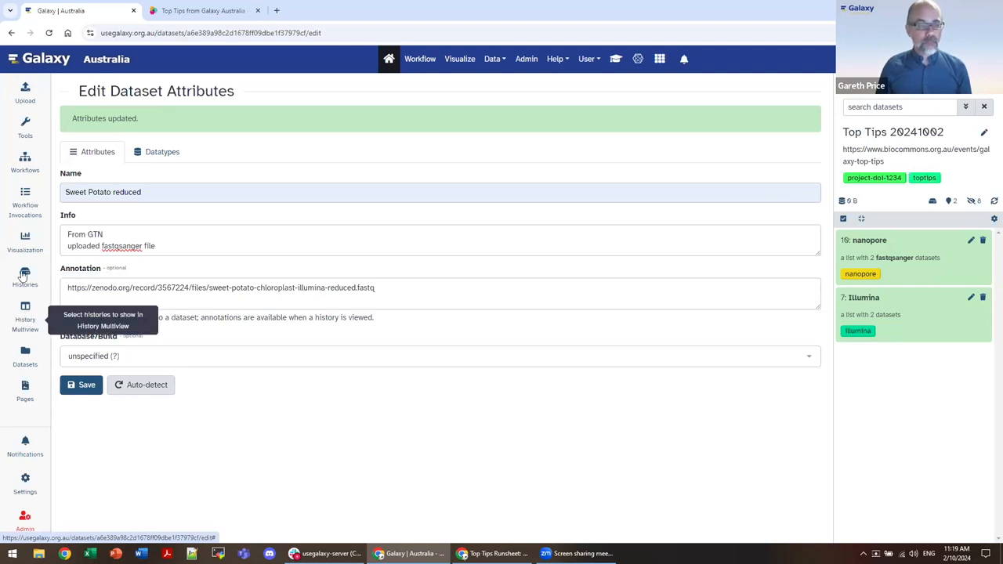
Show all histories from the Histories entry in the left activity bar.
click(25, 278)
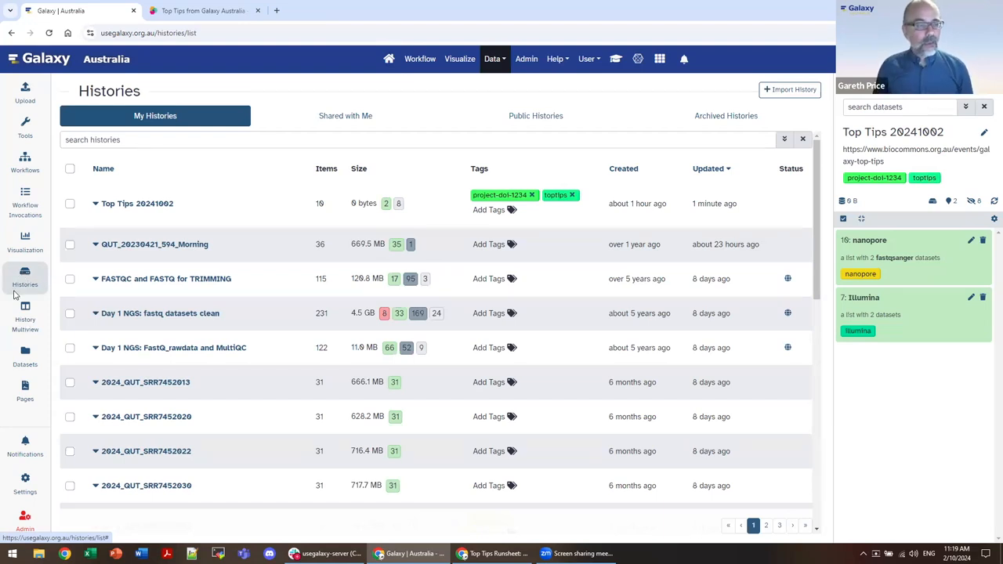
mouse_move(25, 275)
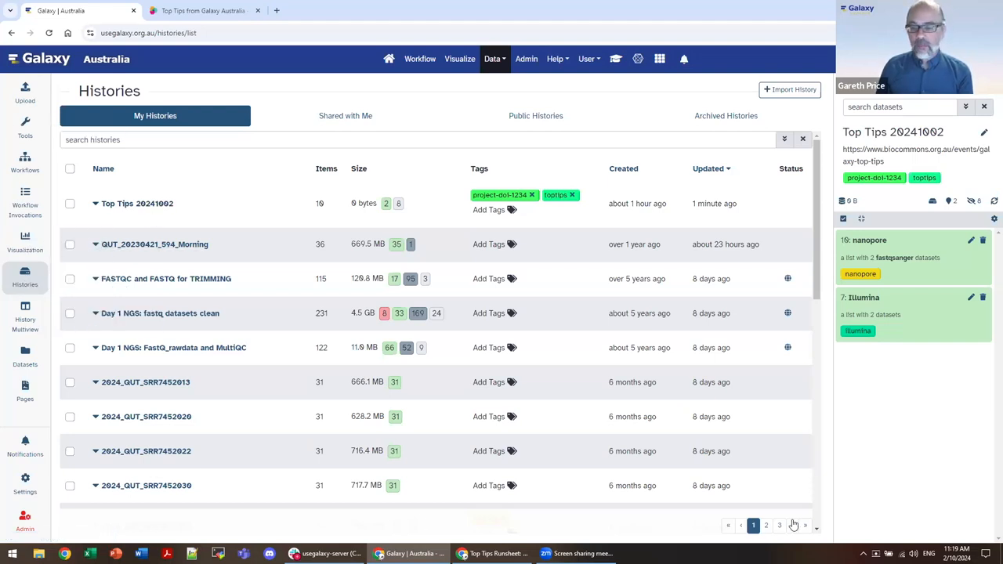
mouse_move(512, 395)
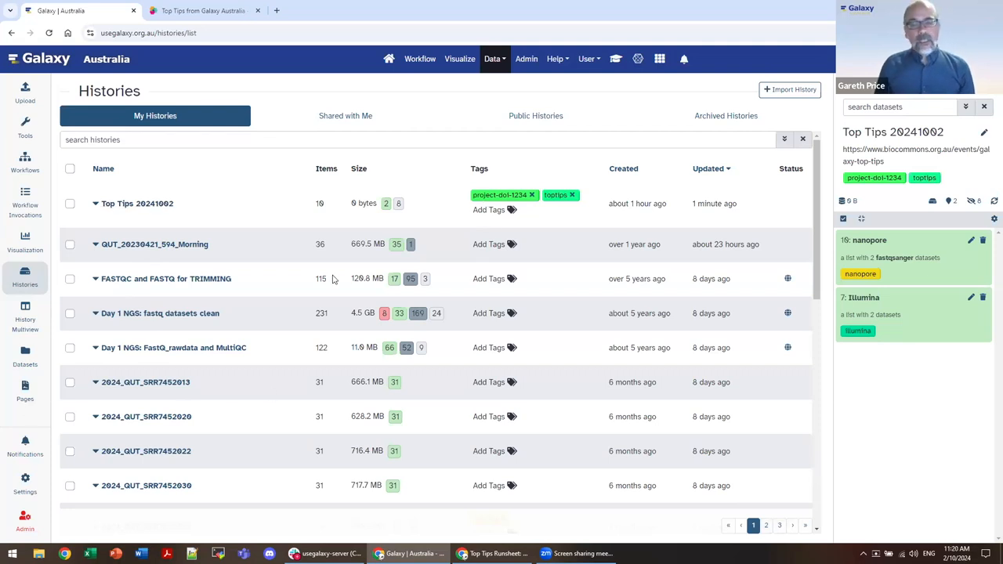
mouse_move(392, 161)
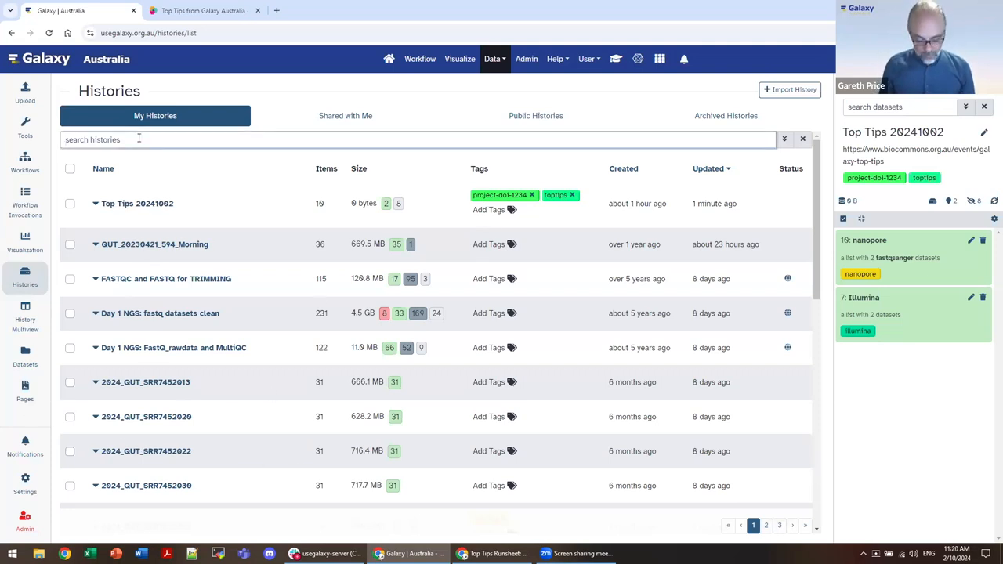
Filter the histories list with the search term 'training'.
text(qu)
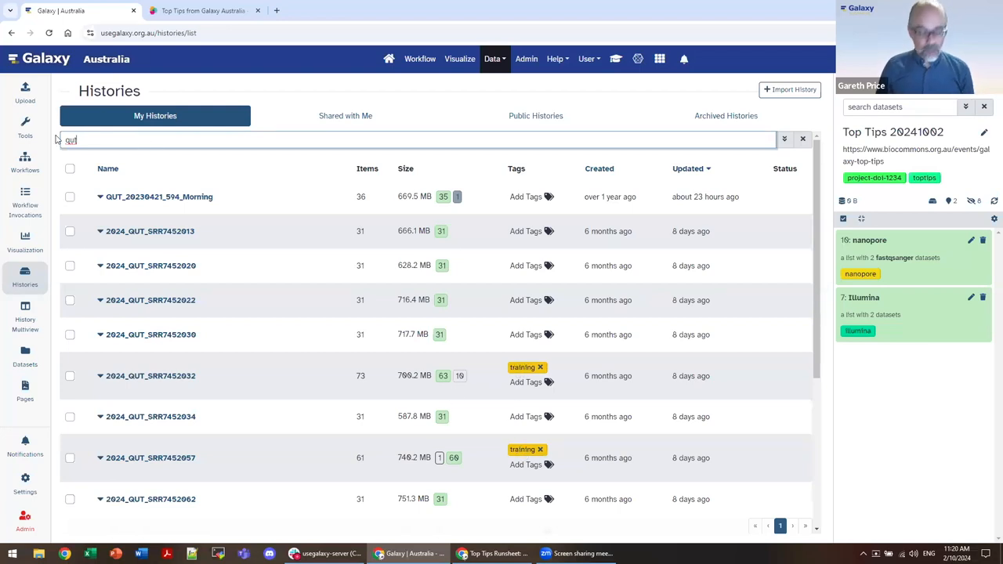
text(training)
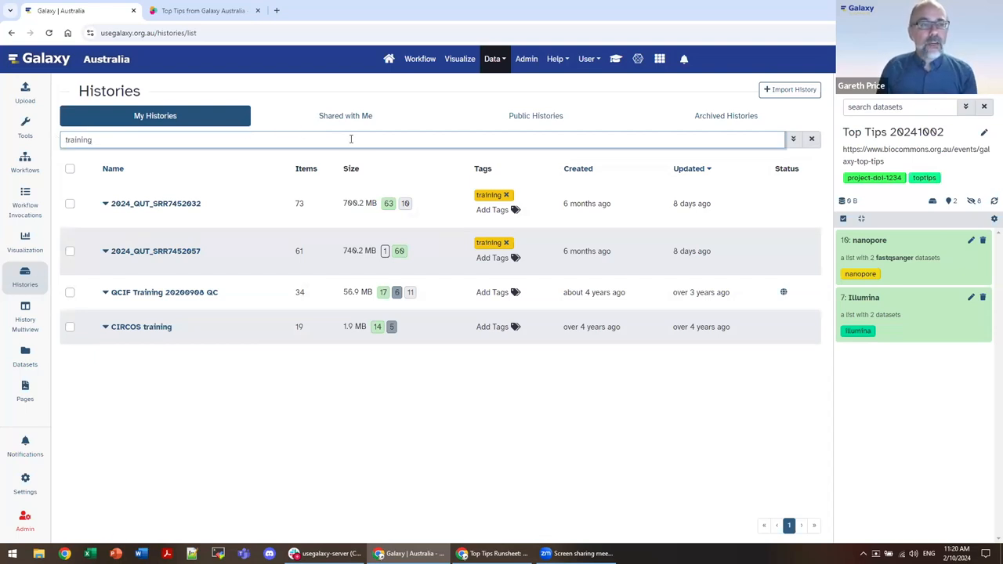
mouse_move(346, 115)
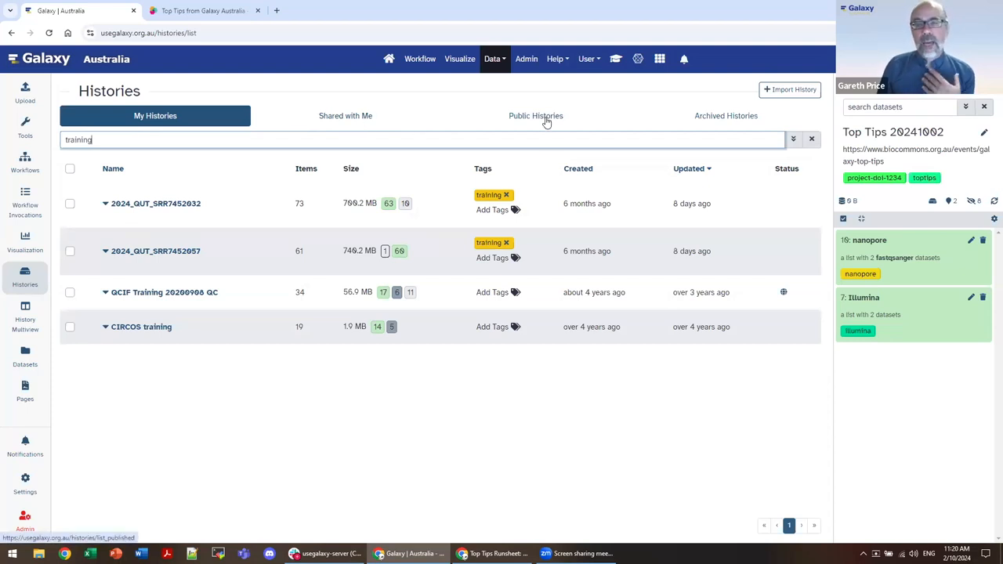
mouse_move(714, 128)
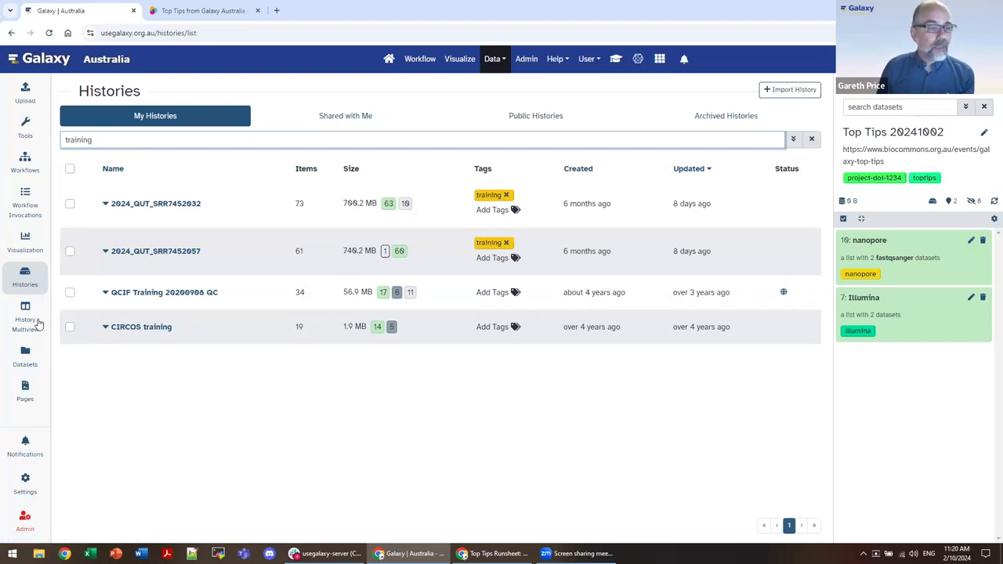
mouse_move(25, 313)
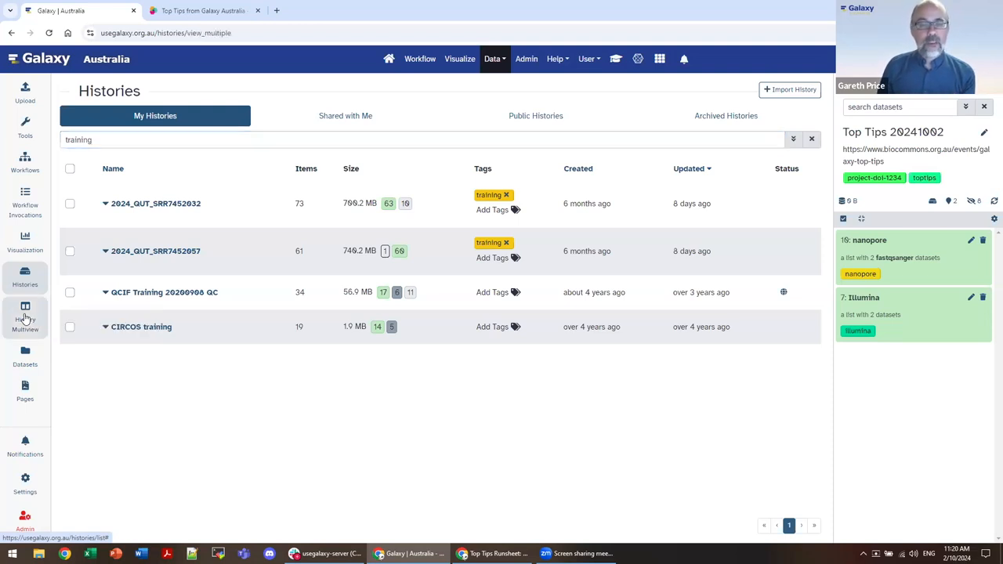
Open History Multiview with Top Tips and QUT_20230421_594_Morning pinned side by side.
click(24, 310)
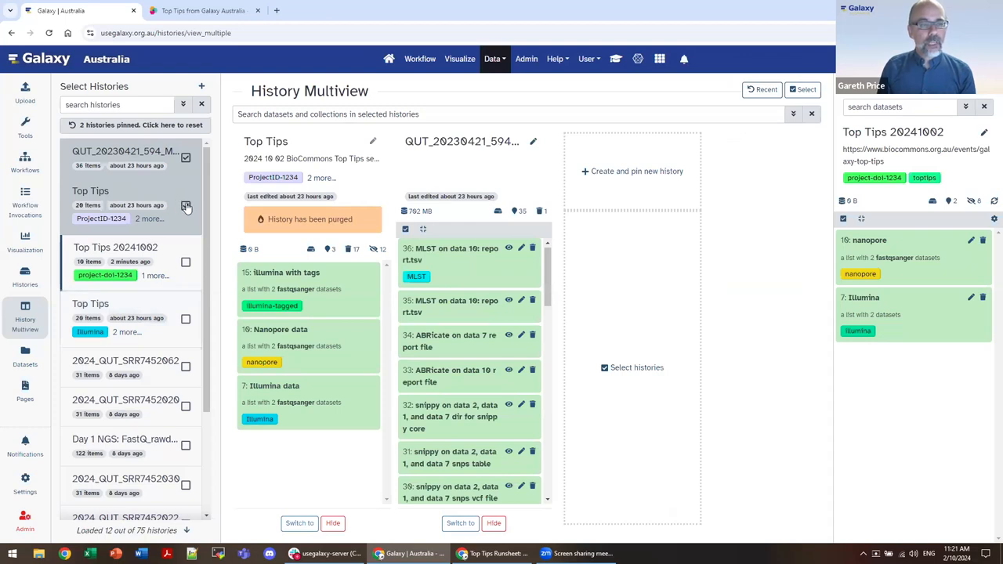
Replace the purged Top Tips history with Top Tips 20241002 in the multiview.
click(186, 205)
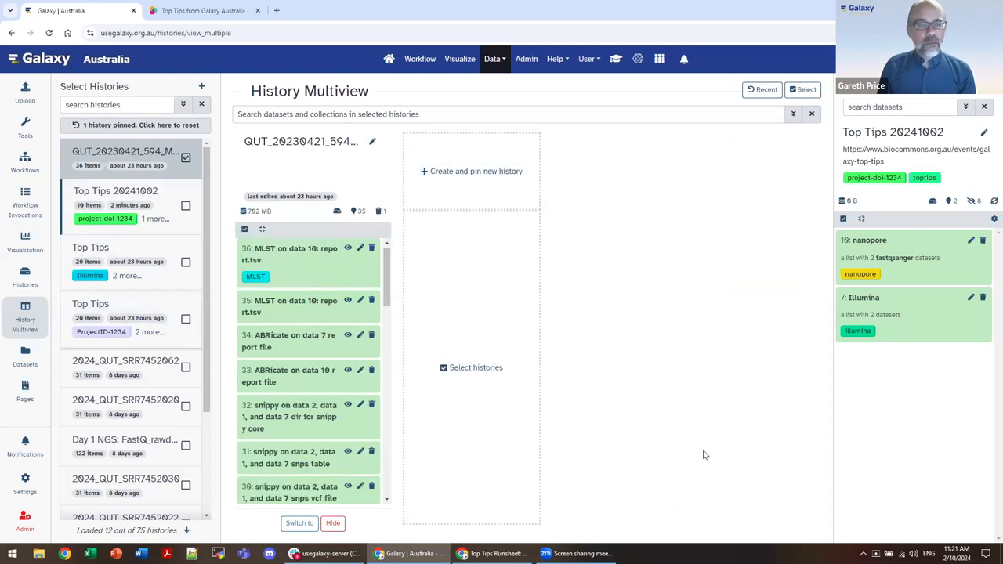
mouse_move(185, 205)
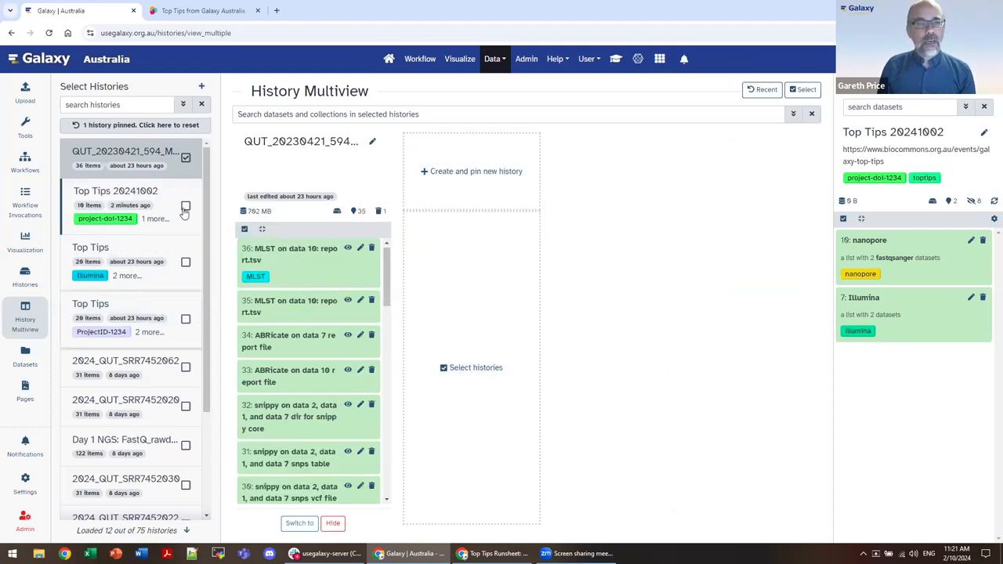
click(186, 206)
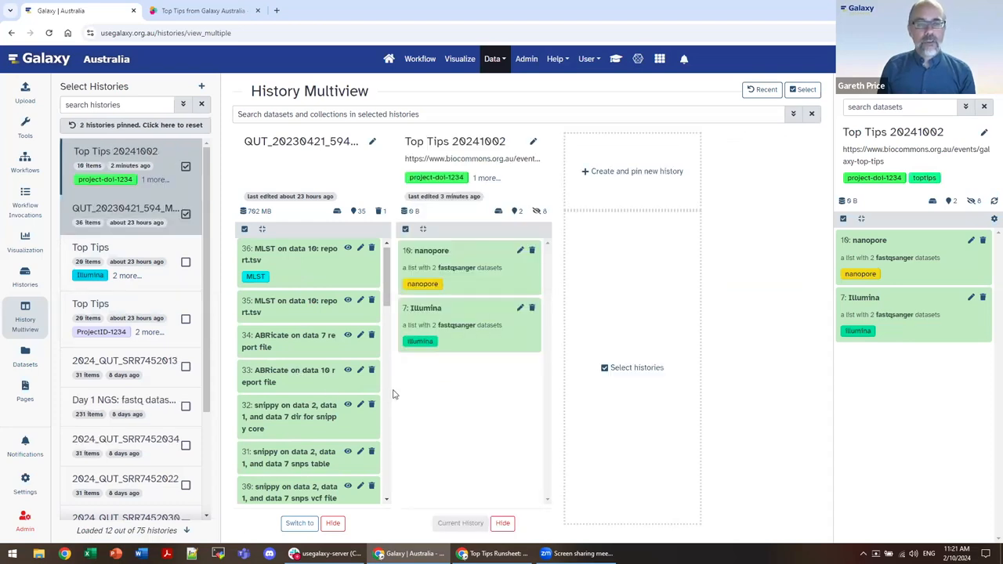
mouse_move(478, 380)
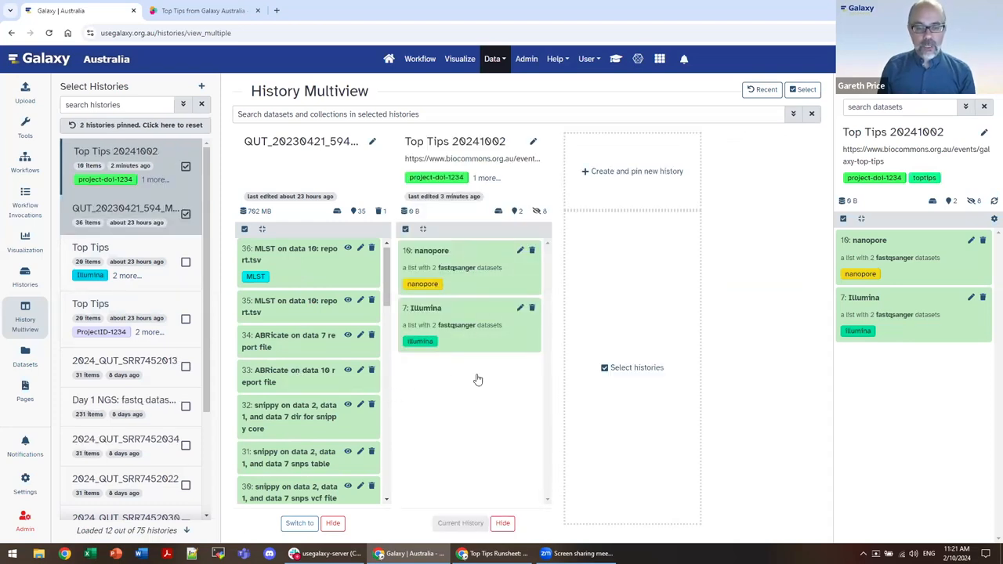
mouse_move(473, 521)
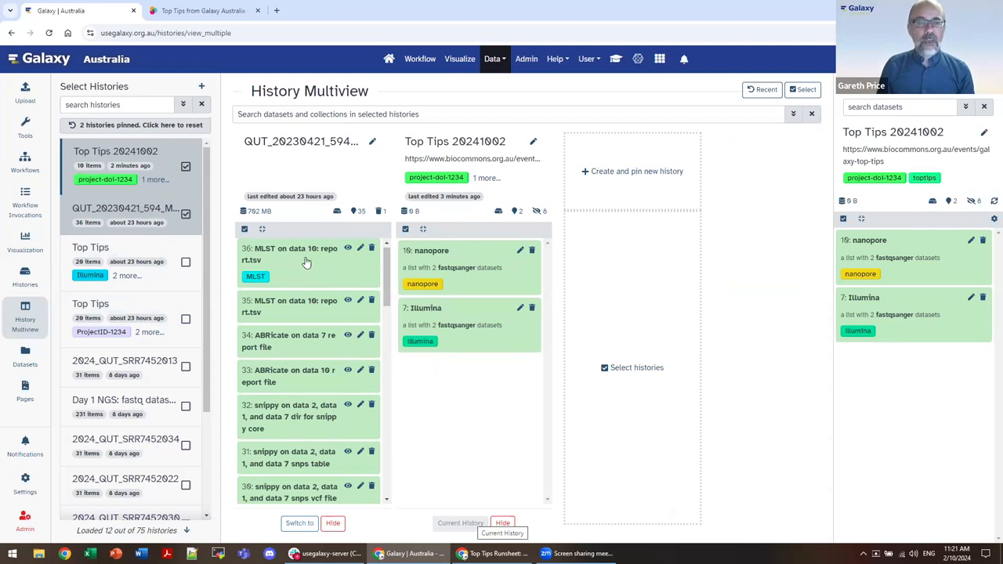
mouse_move(282, 270)
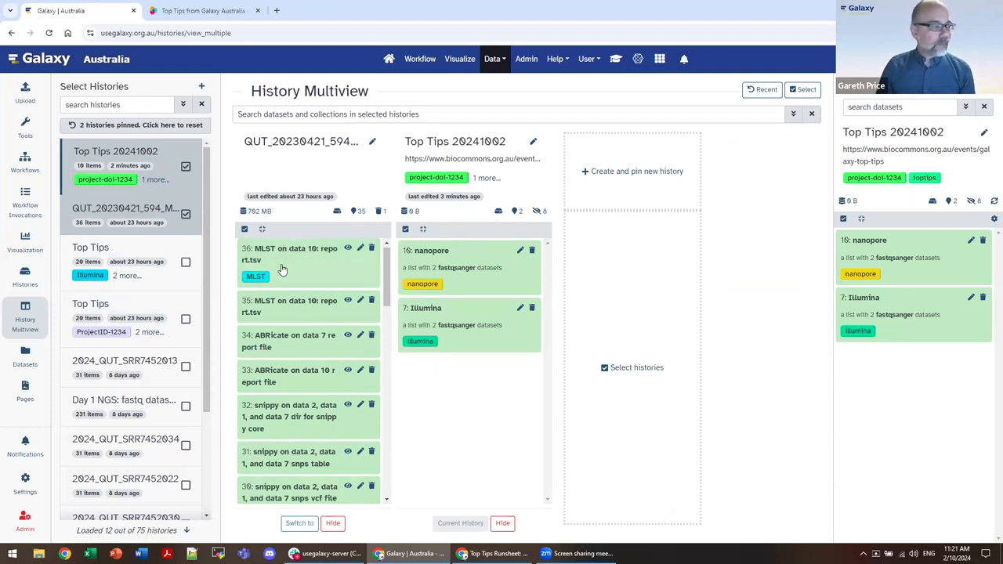
mouse_move(290, 140)
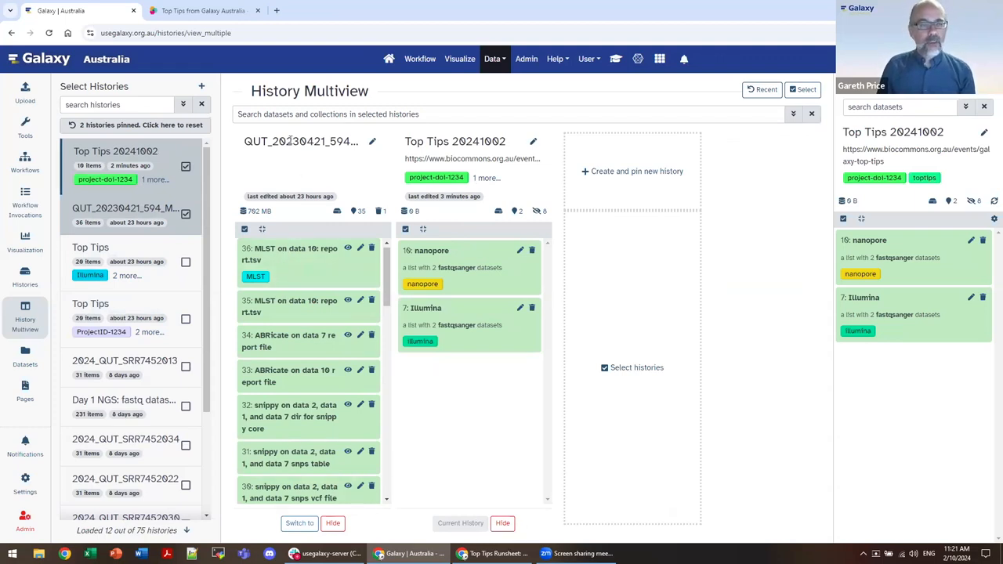
mouse_move(251, 260)
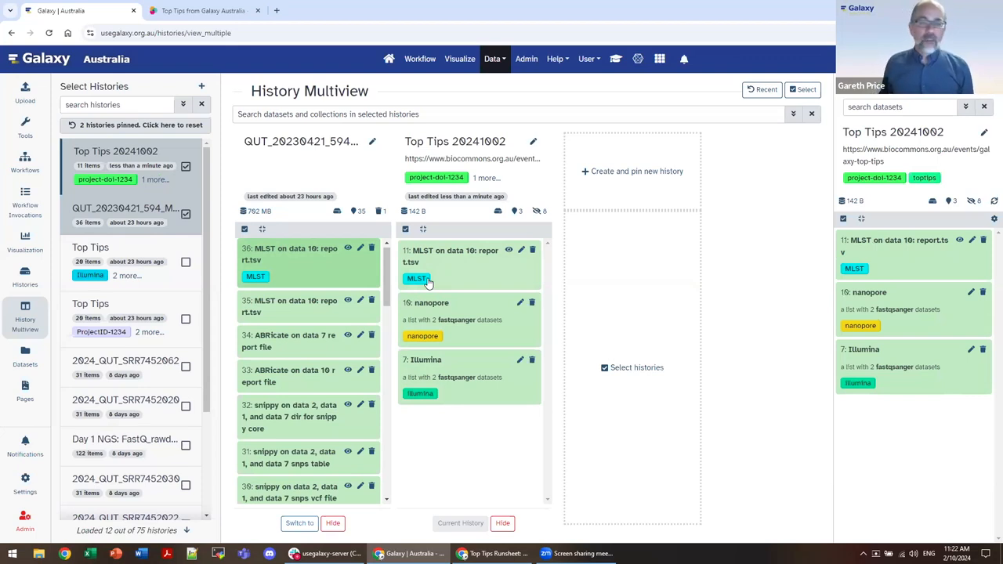
mouse_move(435, 269)
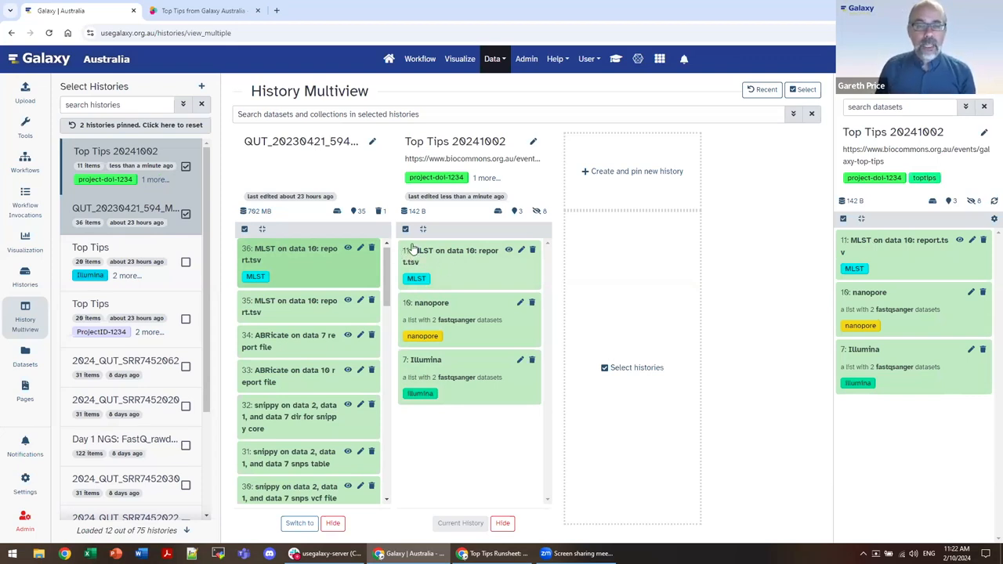
mouse_move(261, 248)
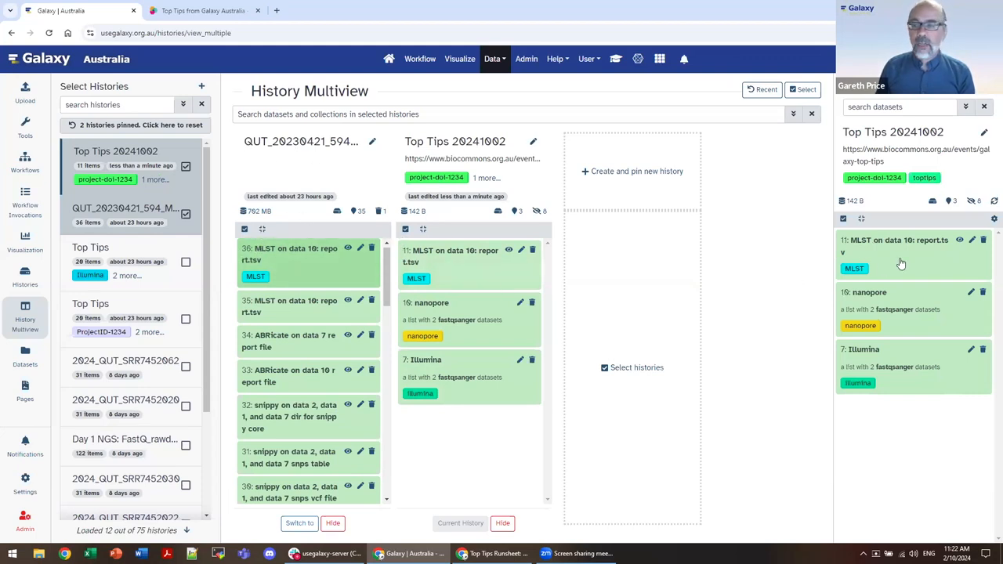
mouse_move(889, 257)
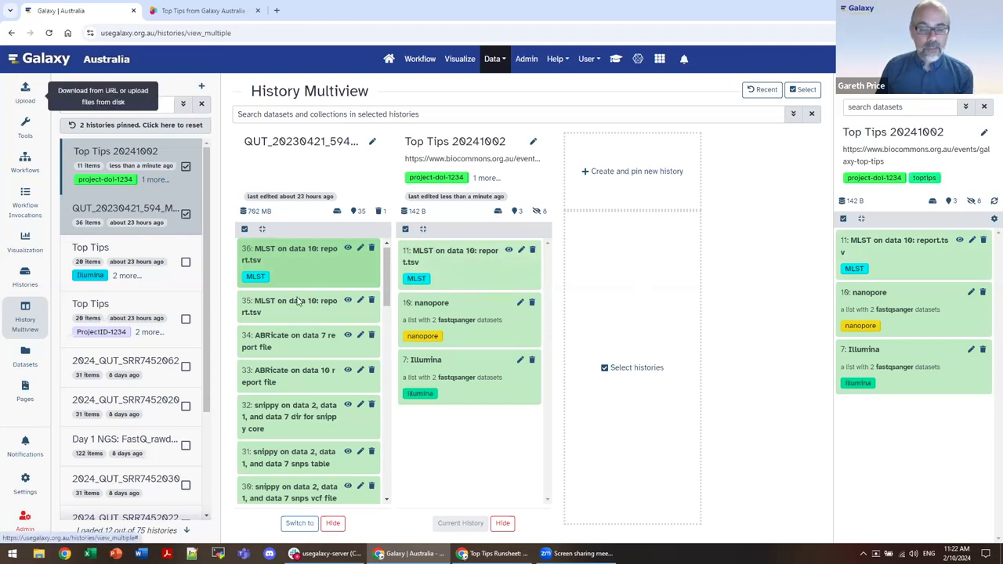
scroll(down, 3)
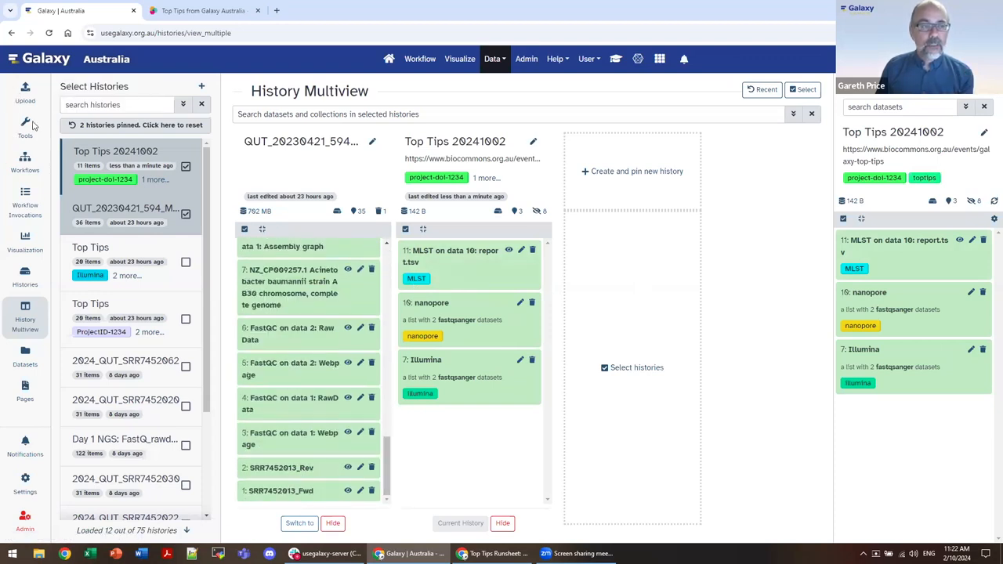
mouse_move(521, 390)
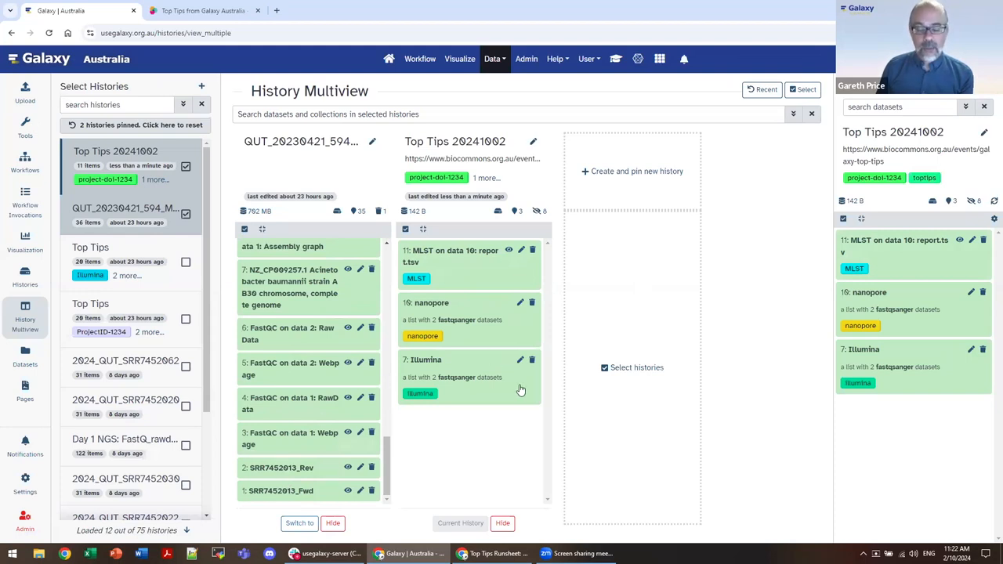
mouse_move(517, 399)
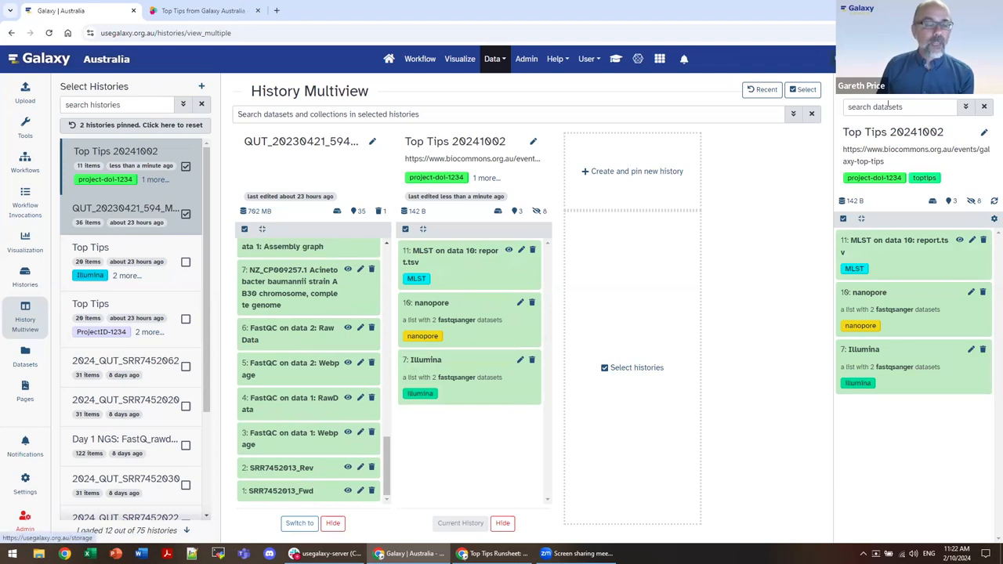
mouse_move(478, 478)
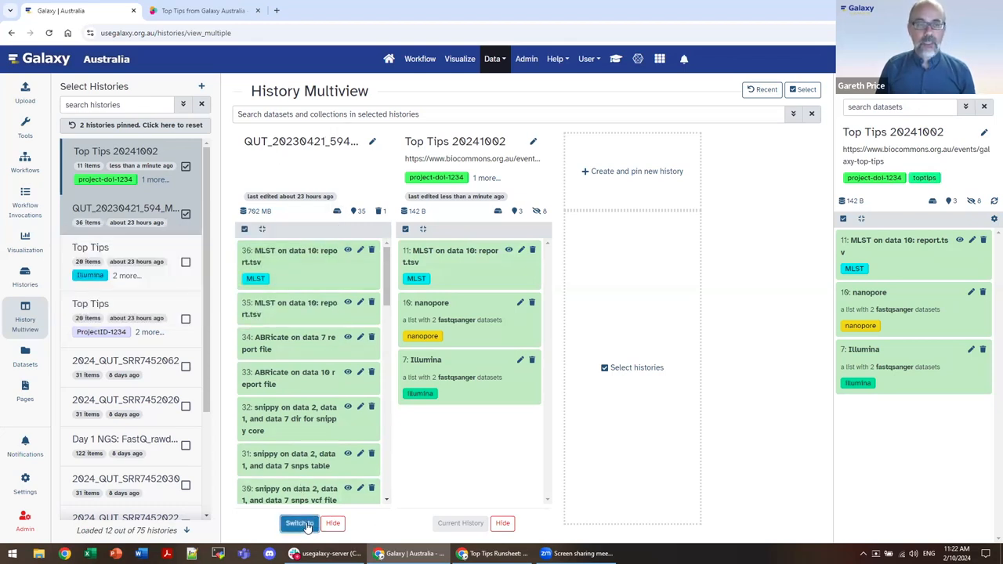
Switch to QUT_20230421_594_Morning, copy its name, then edit the MLST report's attributes.
click(298, 523)
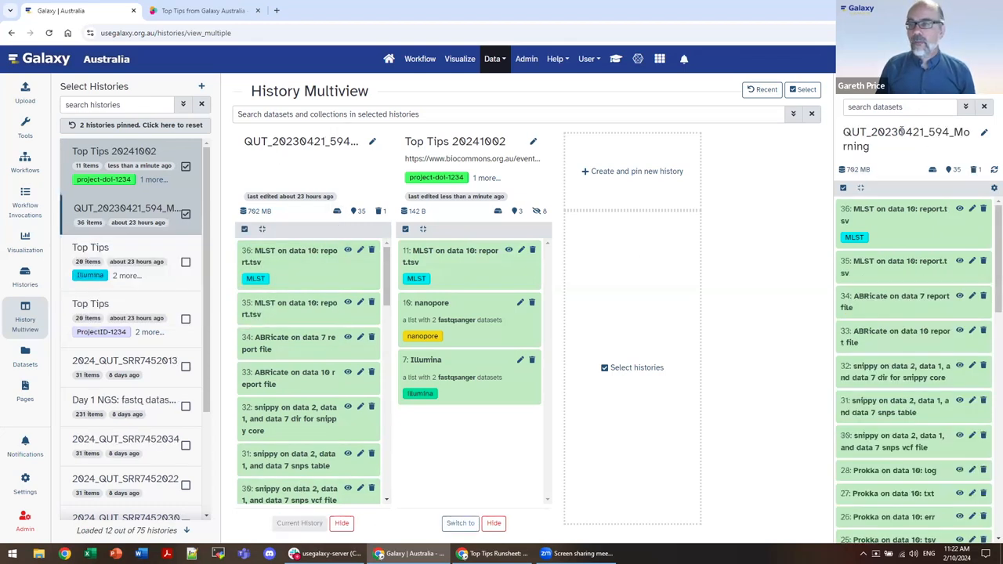
double_click(905, 139)
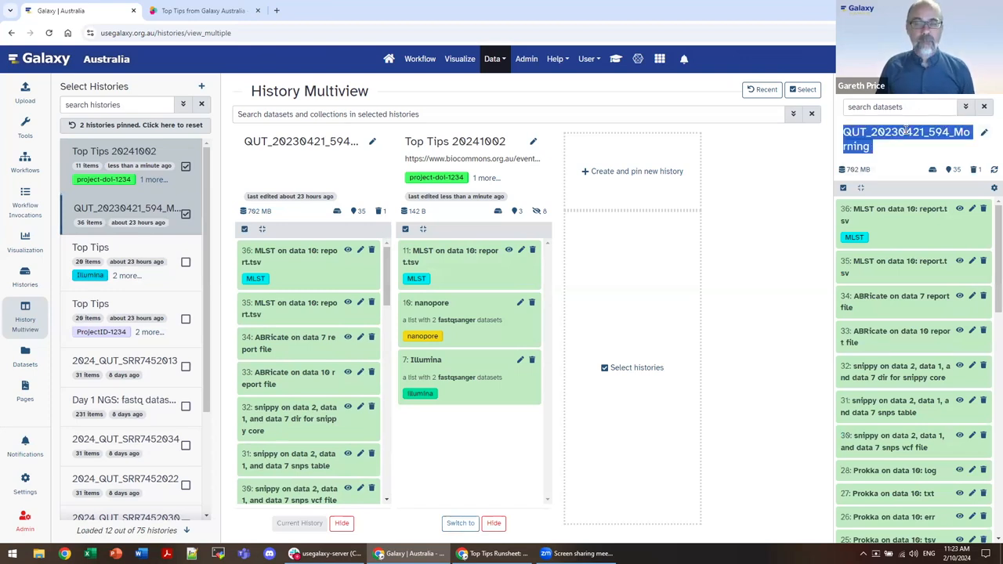
mouse_move(472, 454)
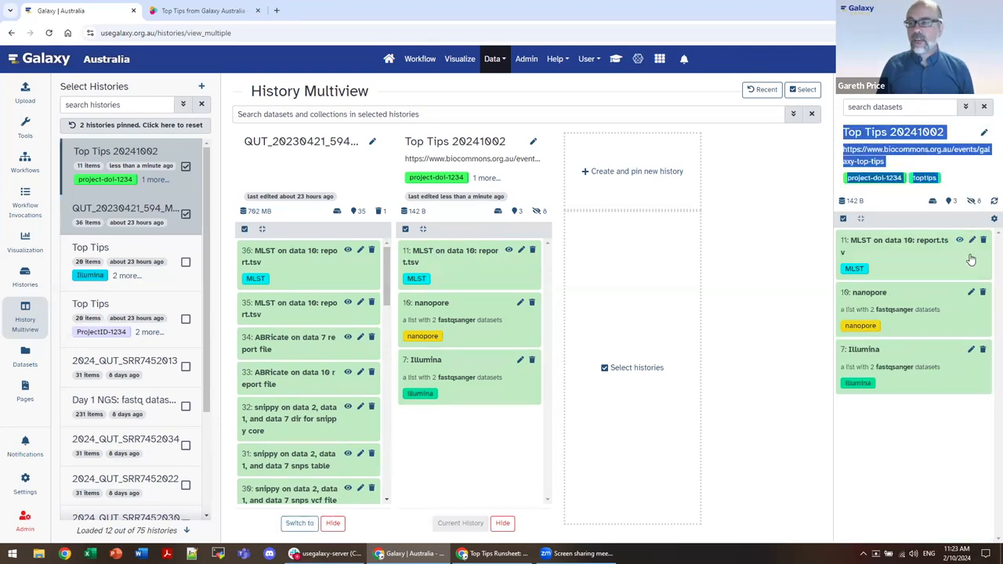
click(972, 239)
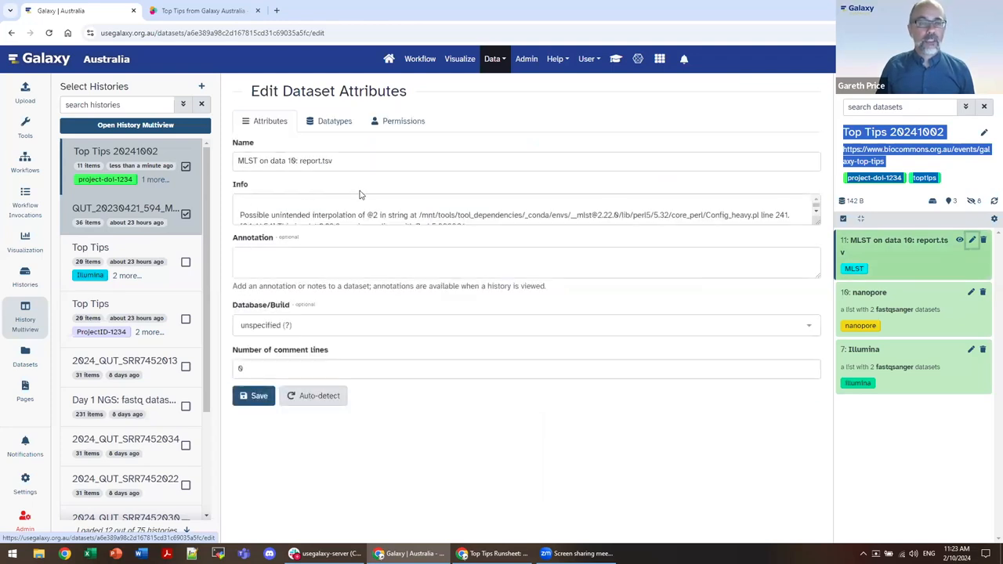
mouse_move(315, 248)
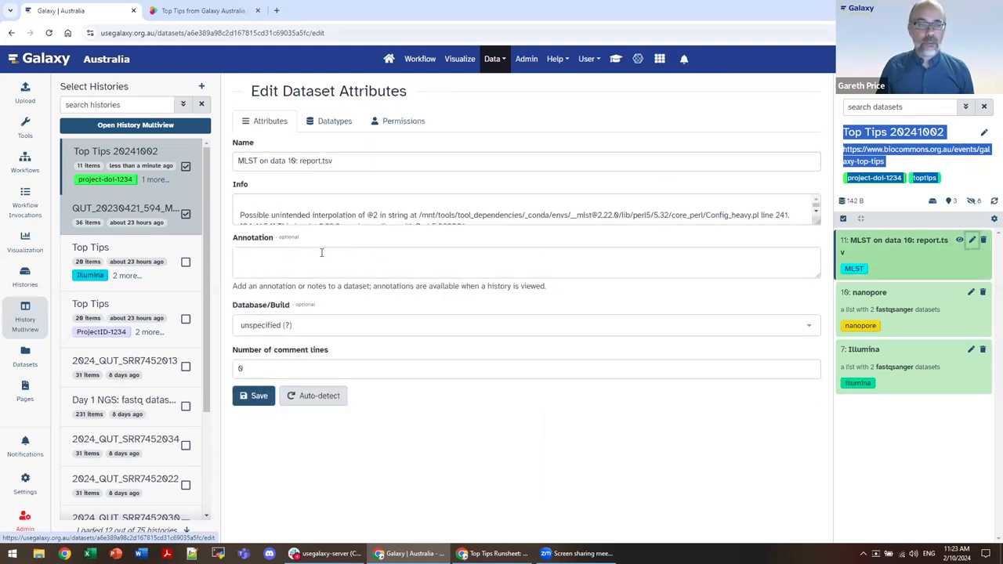
Annotate the MLST report 'From History: QUT_20230421_594_Morning' and save it.
text(QUT_20230421_594_Morning)
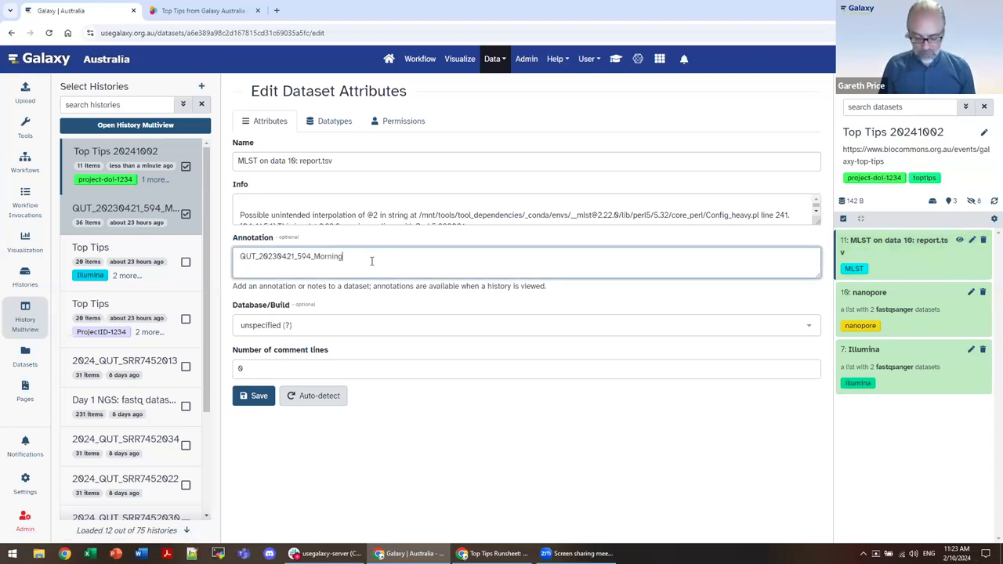
text(From History:)
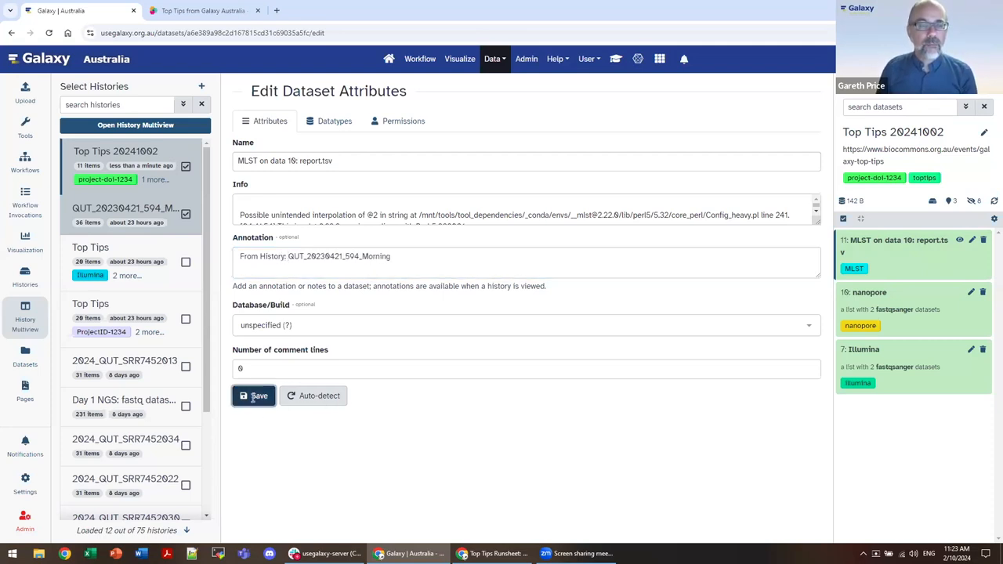
click(254, 396)
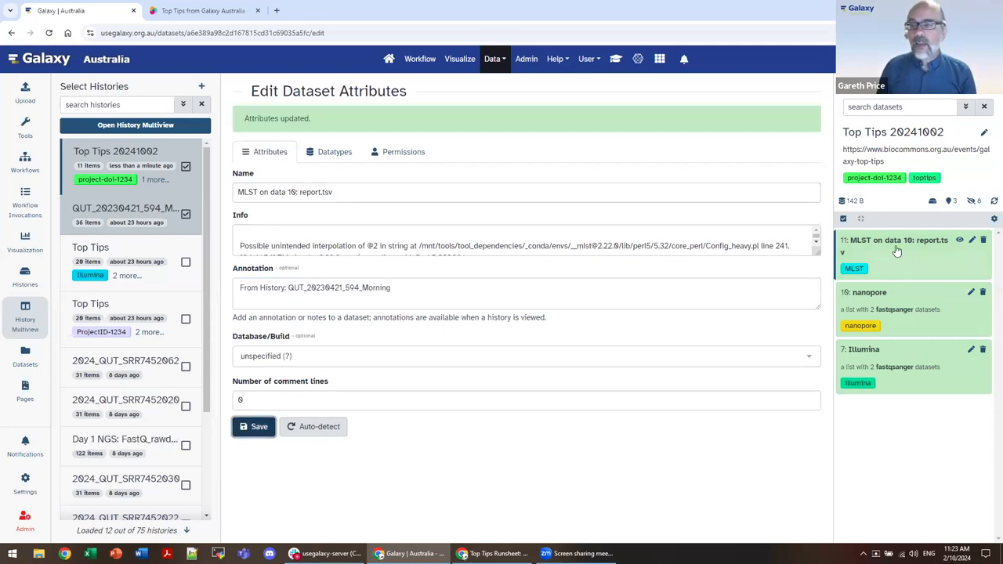
mouse_move(890, 244)
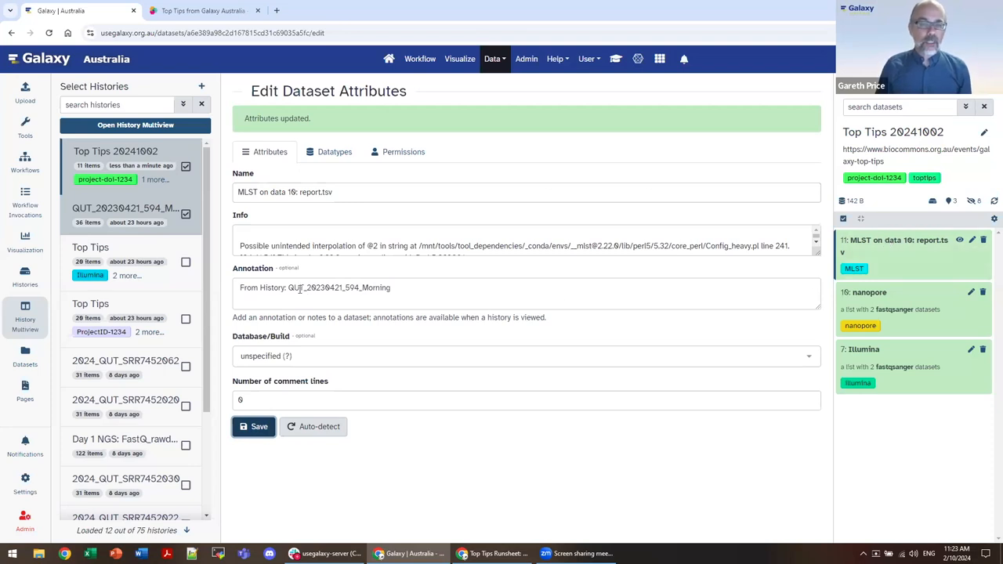
Select the annotation's date text and show the Top Tips 20241002 history options list.
double_click(319, 288)
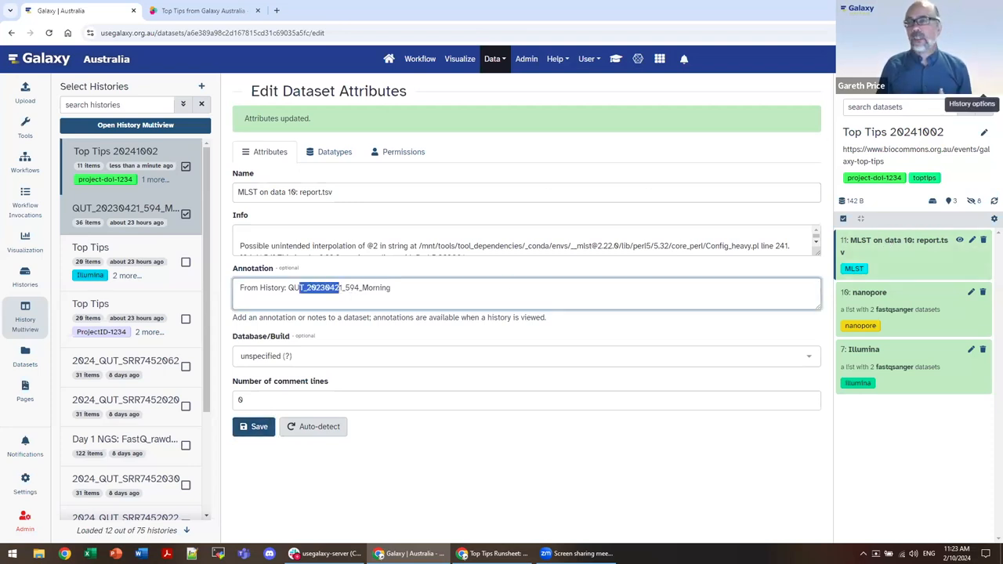
click(972, 104)
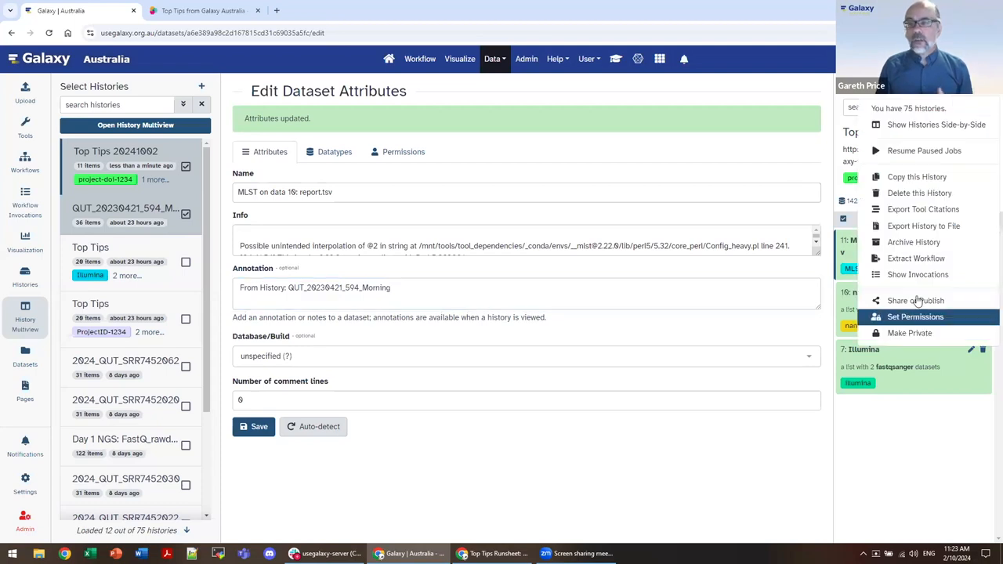
mouse_move(915, 300)
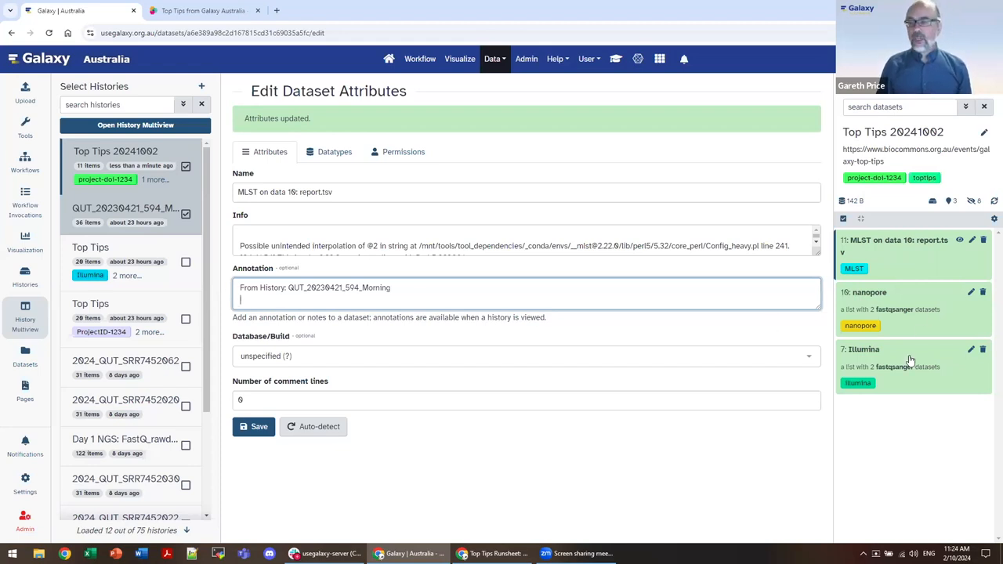
mouse_move(876, 299)
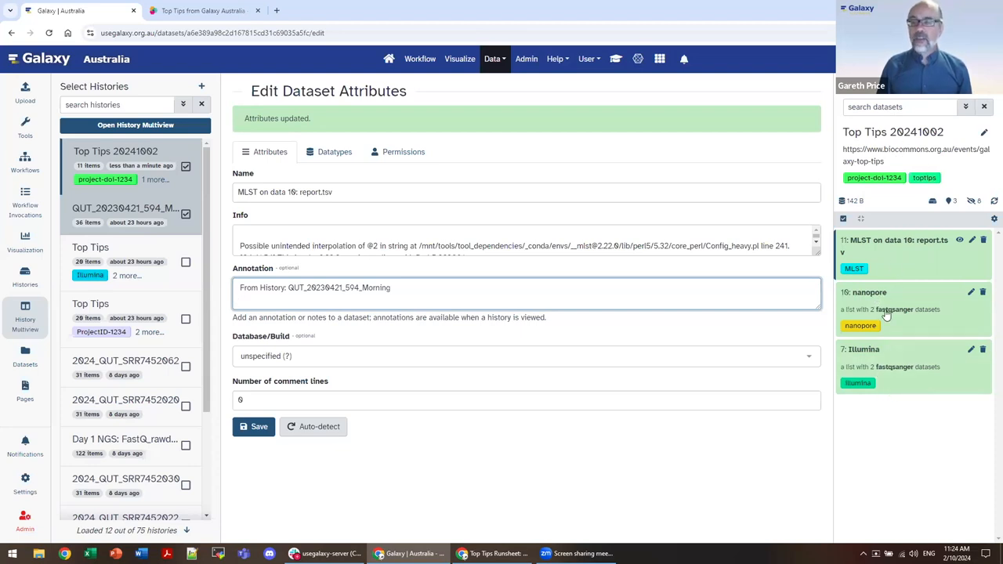
mouse_move(882, 392)
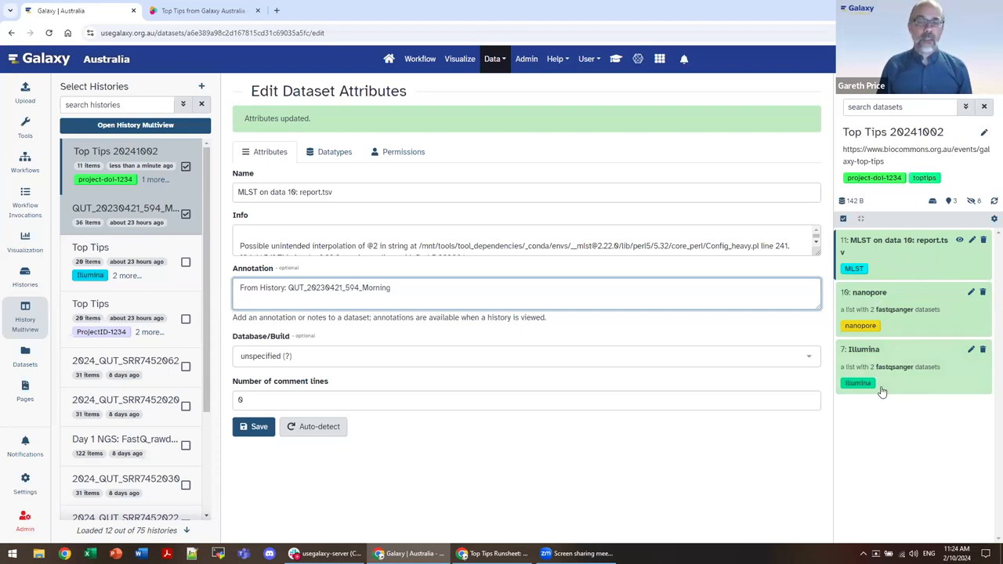
mouse_move(884, 383)
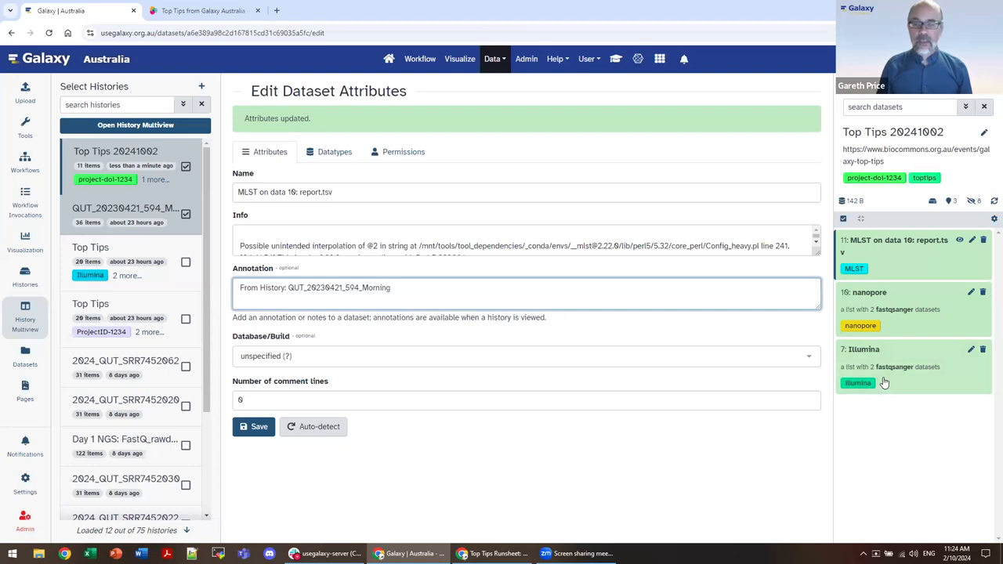
mouse_move(608, 320)
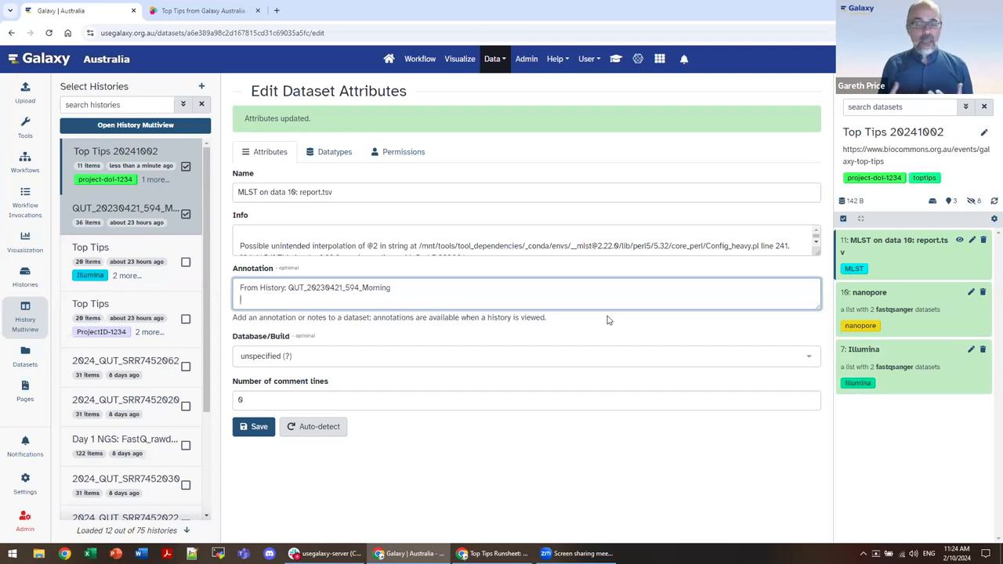
mouse_move(704, 313)
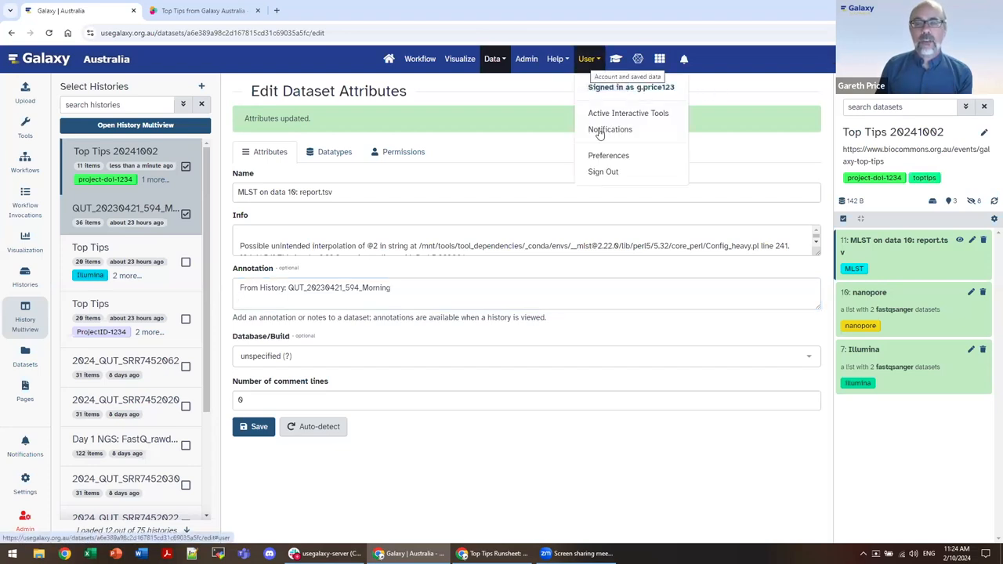
click(608, 155)
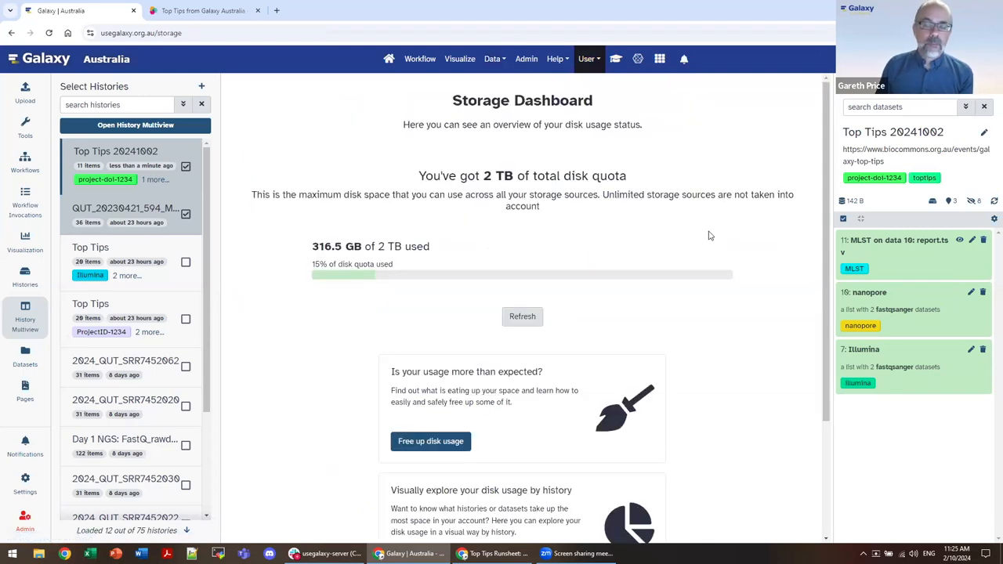
mouse_move(817, 193)
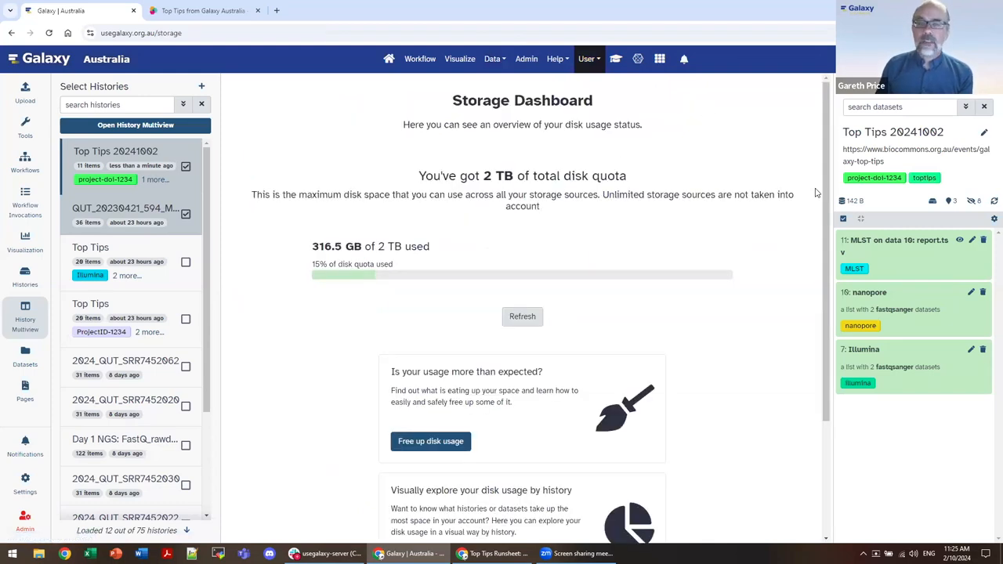
mouse_move(605, 339)
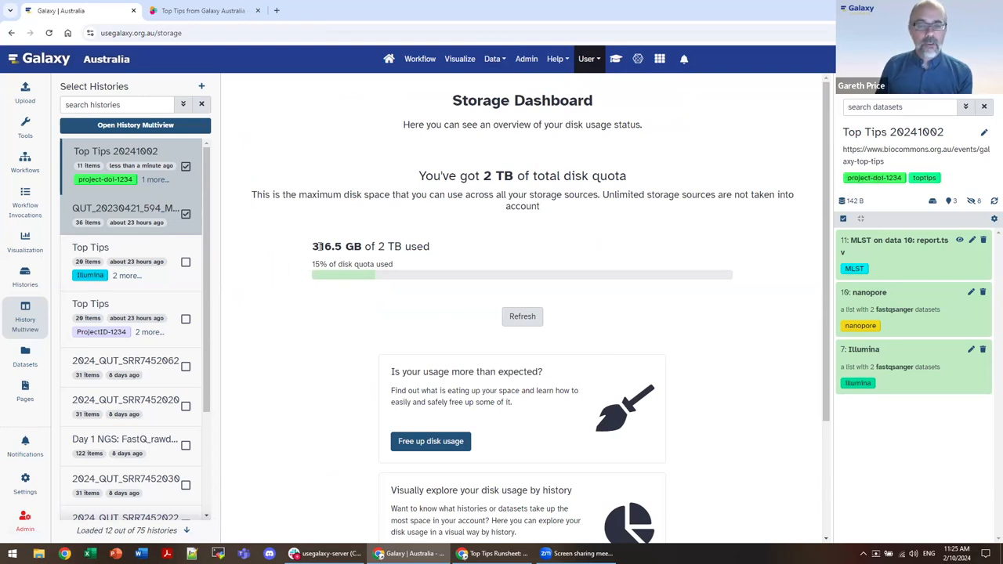
mouse_move(319, 274)
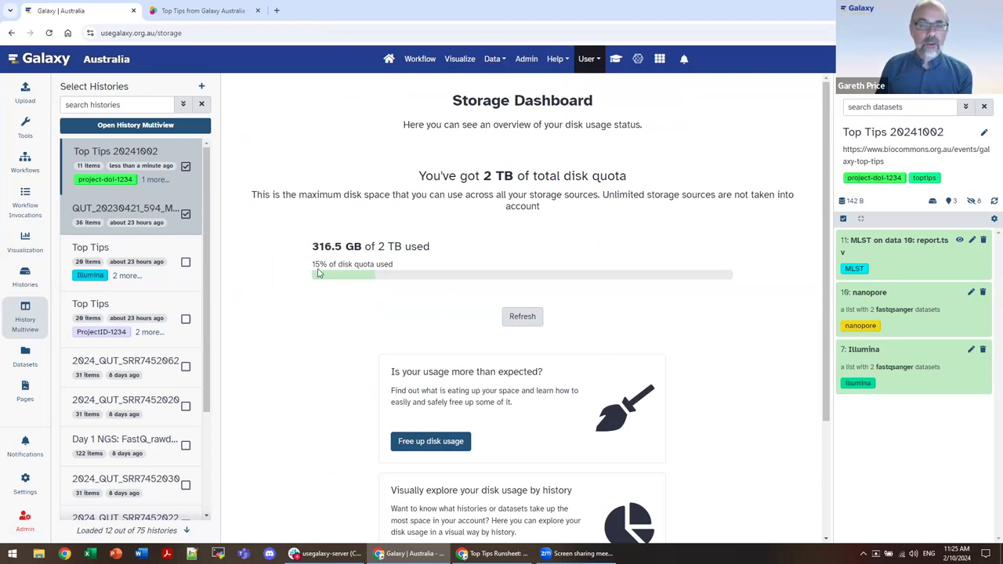
mouse_move(528, 306)
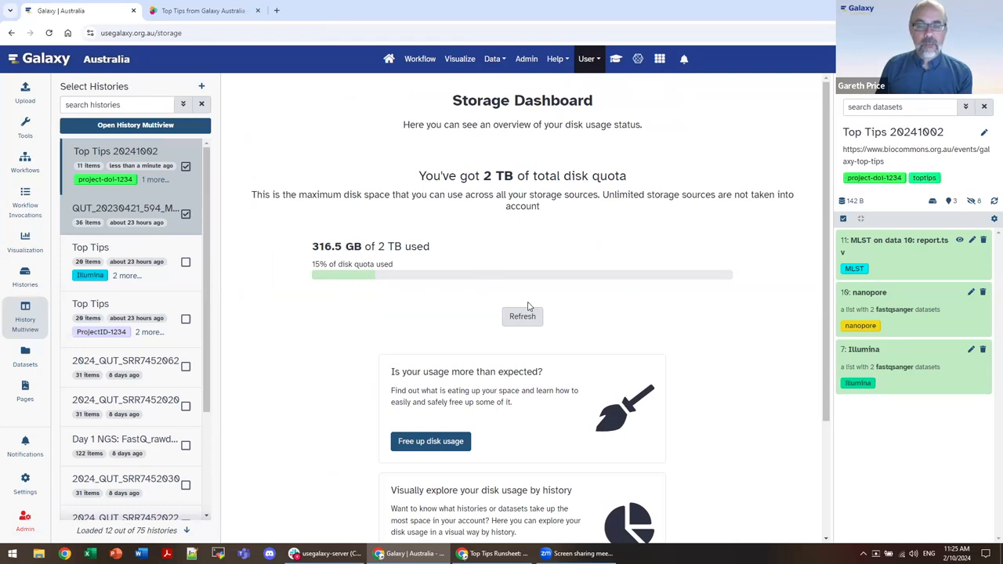
mouse_move(521, 317)
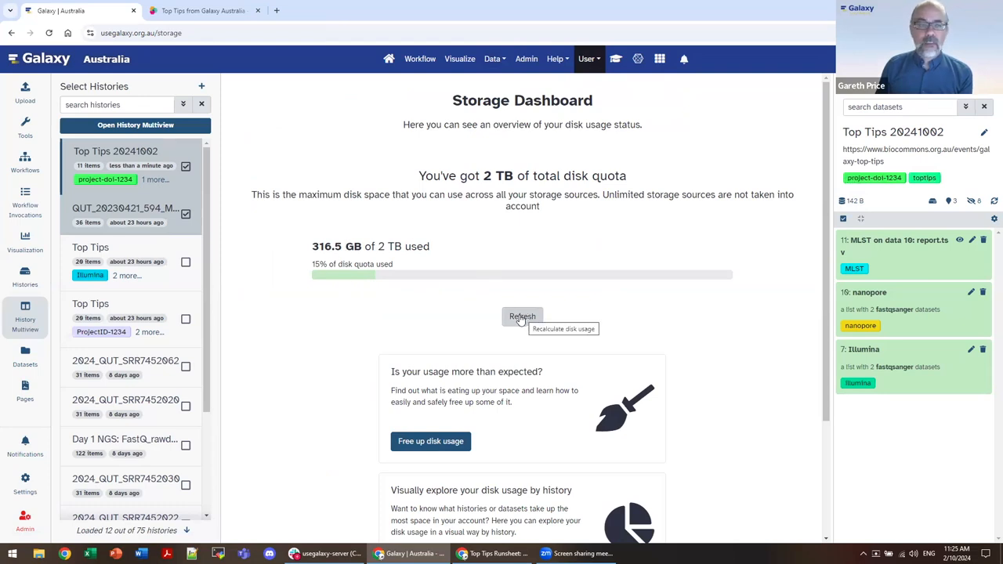
scroll(down, 3)
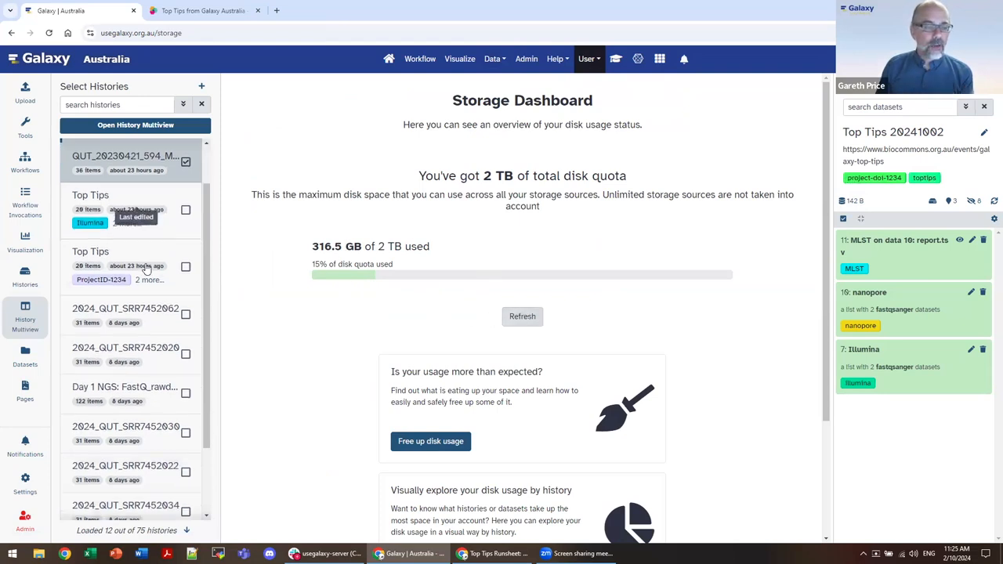
scroll(down, 3)
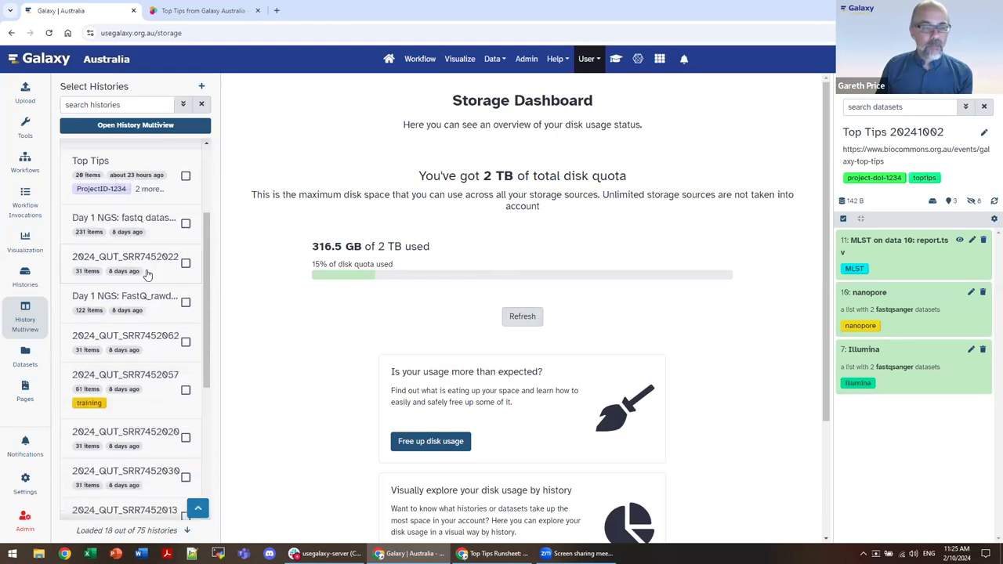
scroll(down, 3)
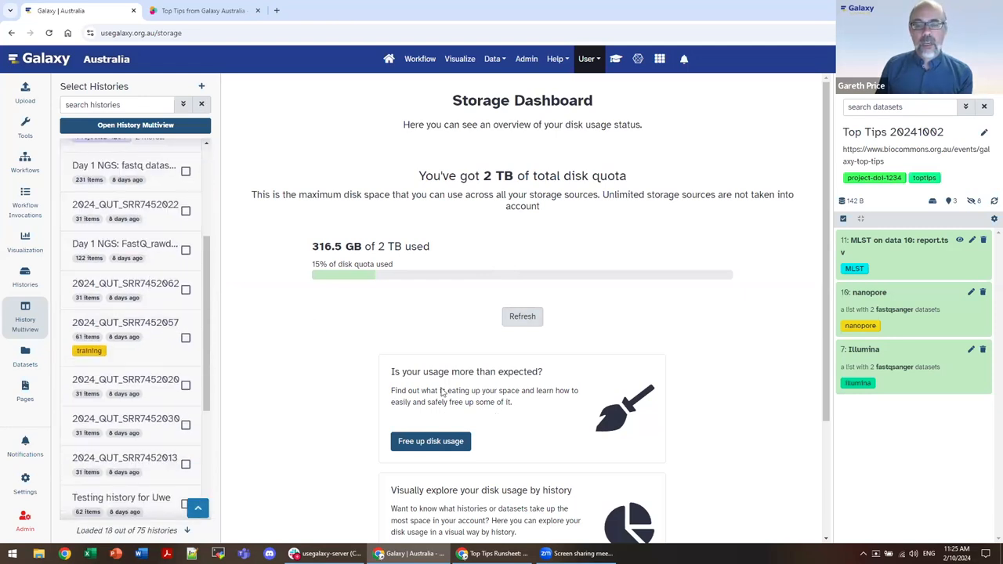
mouse_move(430, 441)
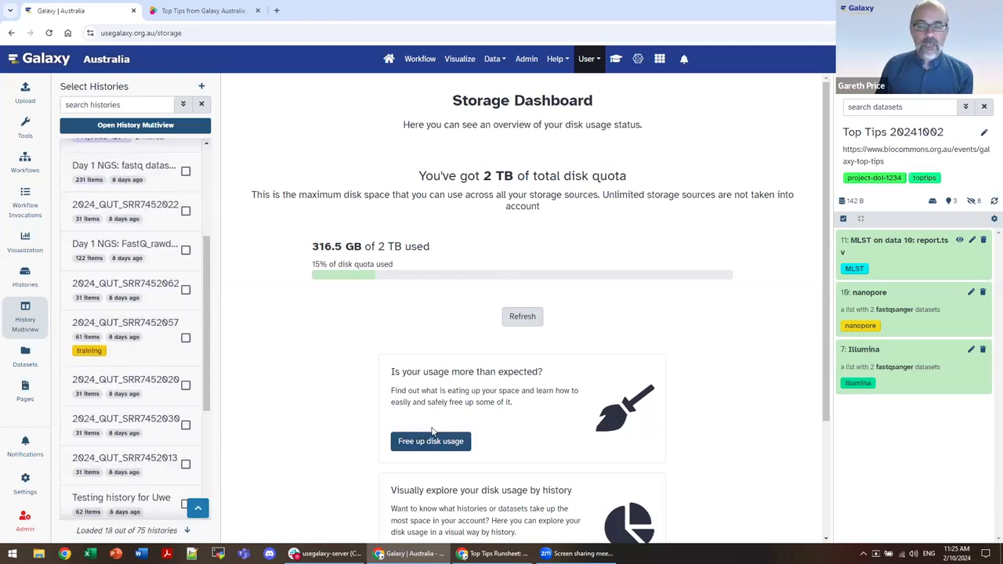
mouse_move(481, 420)
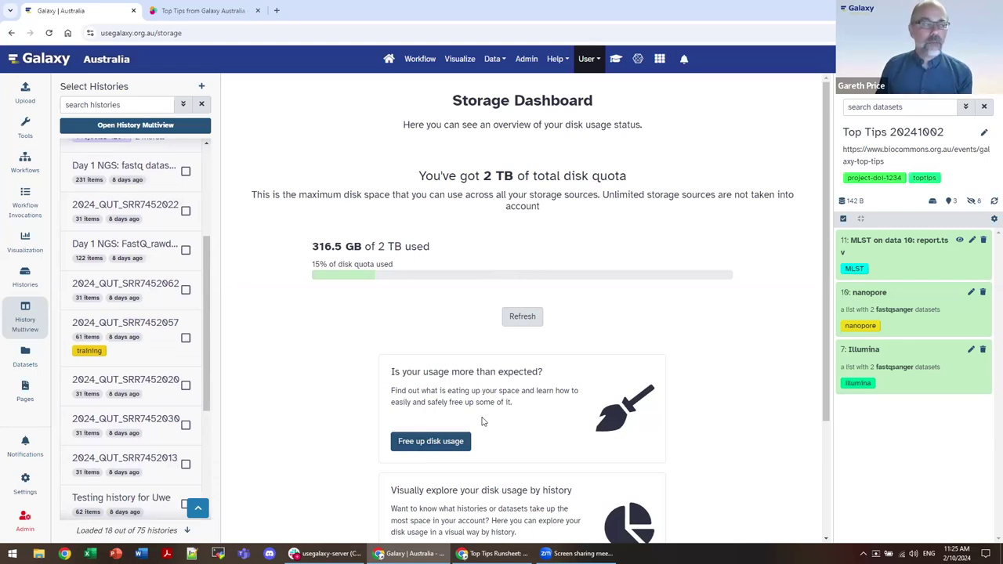
mouse_move(500, 437)
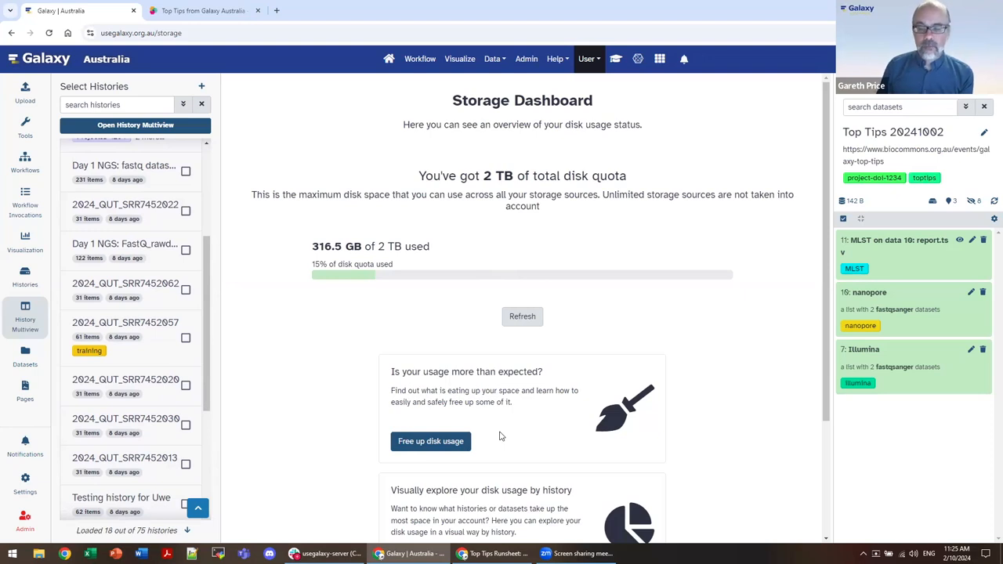
scroll(down, 3)
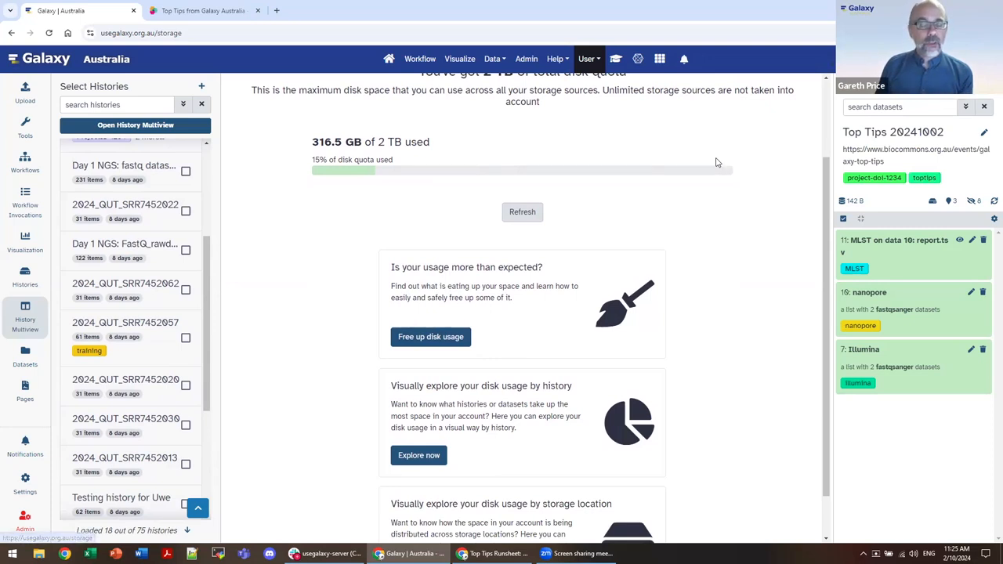
mouse_move(537, 365)
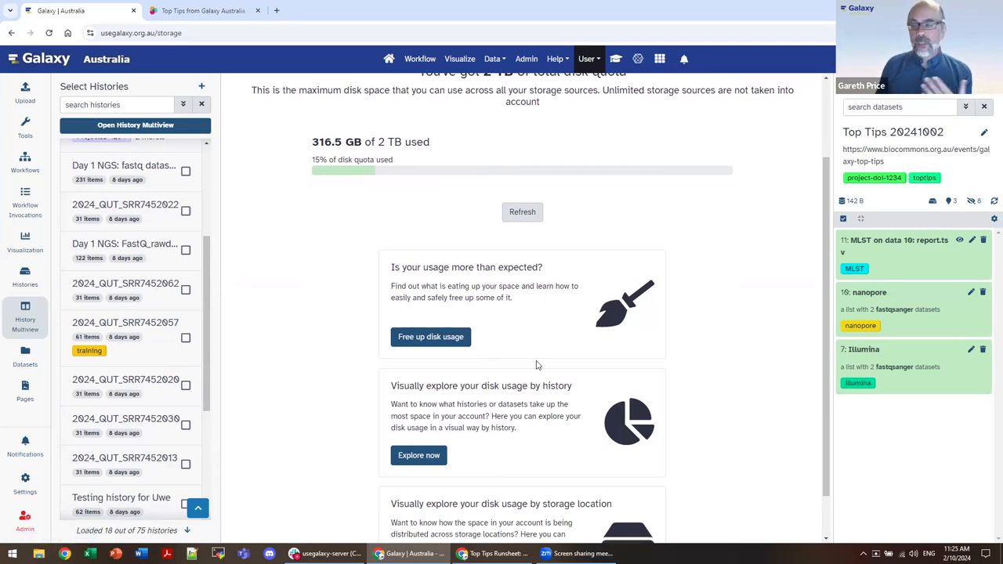
mouse_move(481, 449)
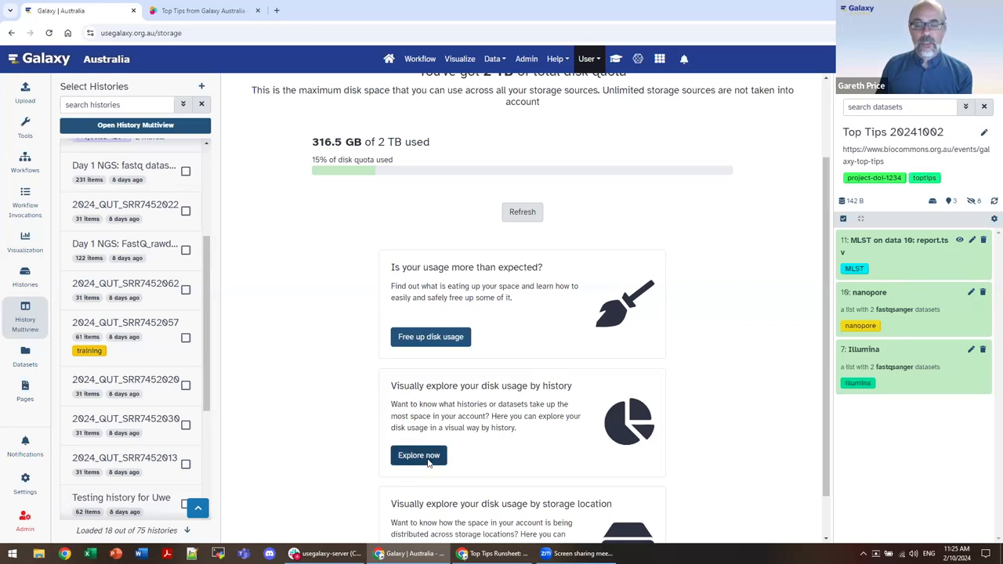
Browse the Histories Storage Overview charts of the top 10 largest histories (347.4 GB active).
click(418, 455)
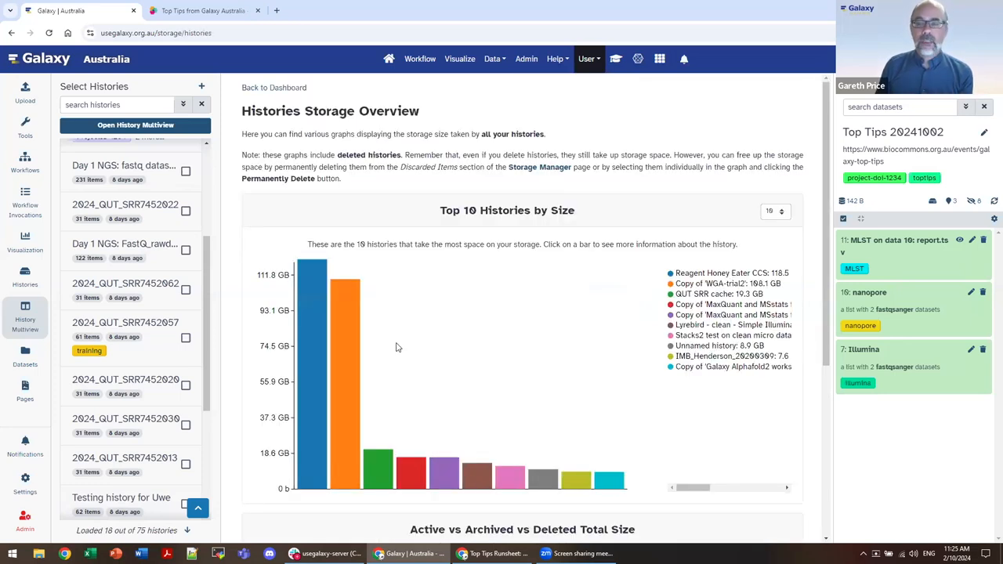
mouse_move(420, 339)
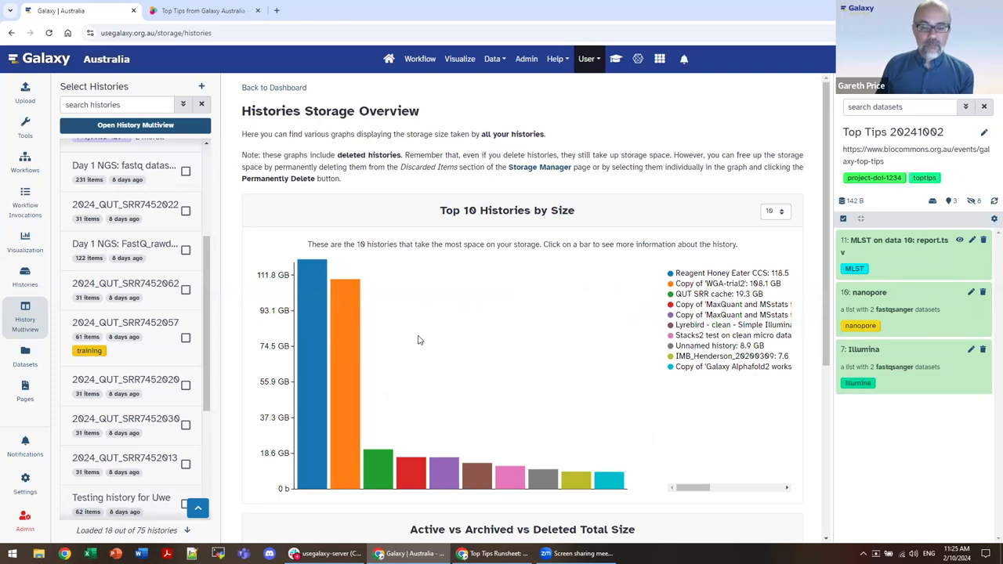
scroll(down, 3)
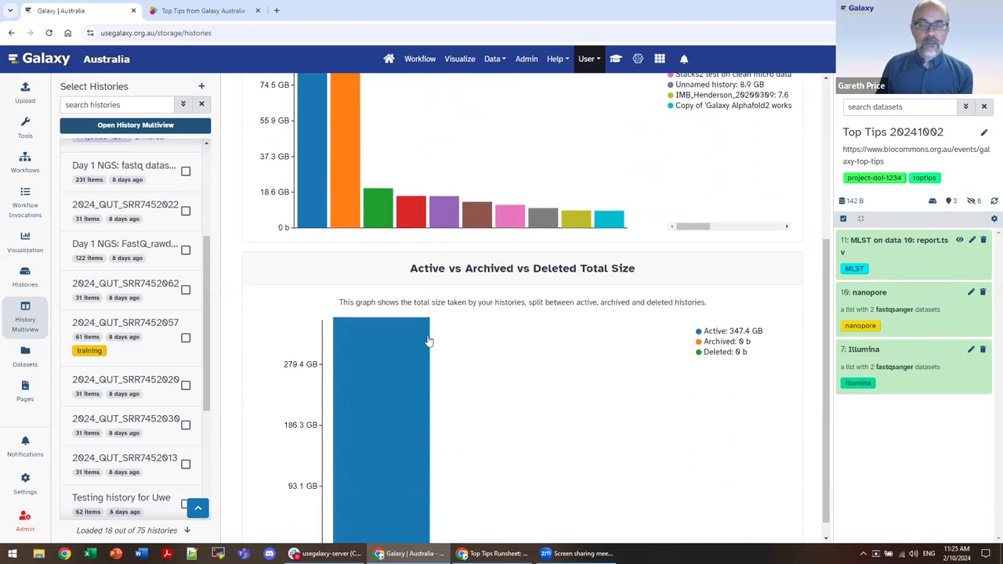
scroll(down, 3)
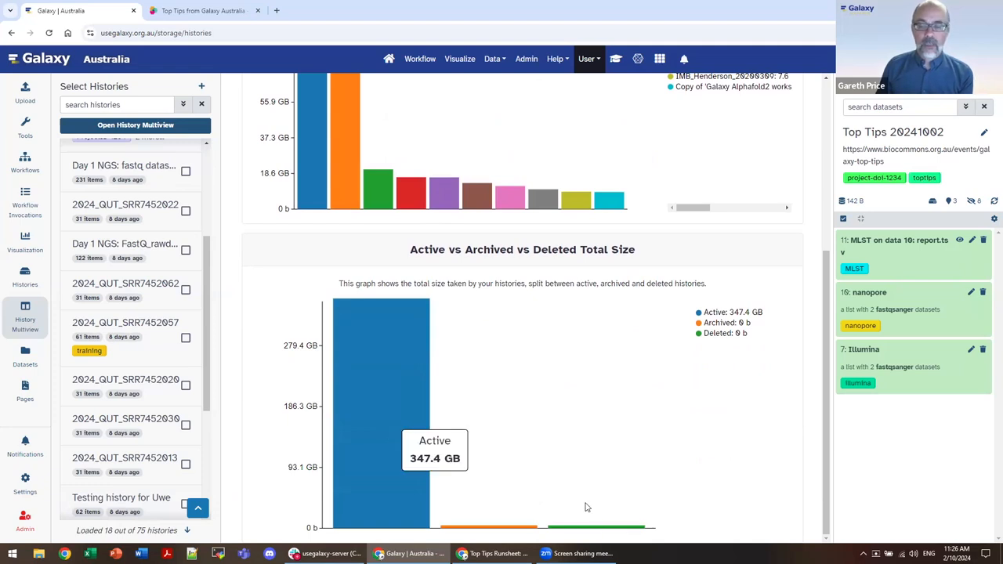
mouse_move(607, 530)
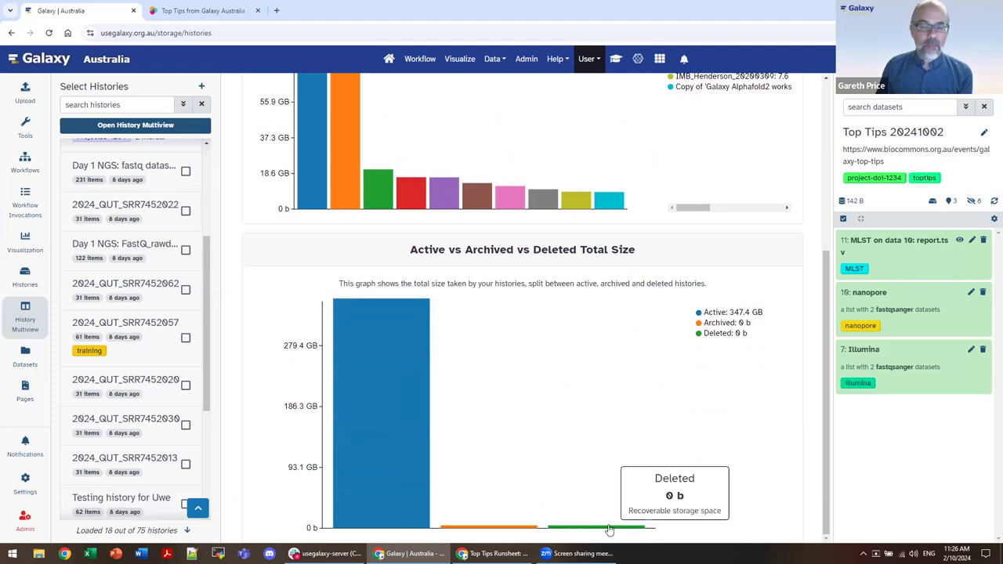
scroll(up, 3)
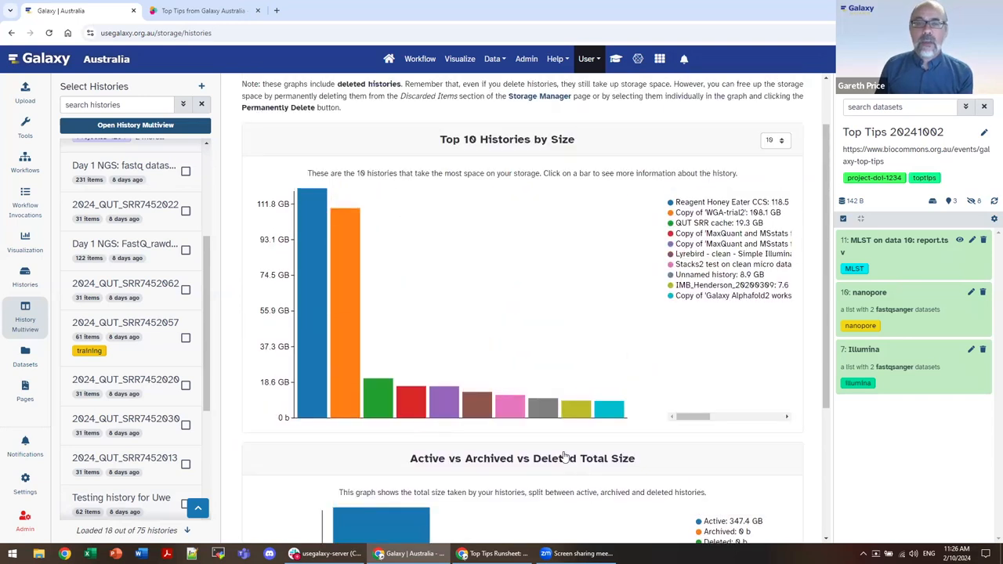
scroll(up, 3)
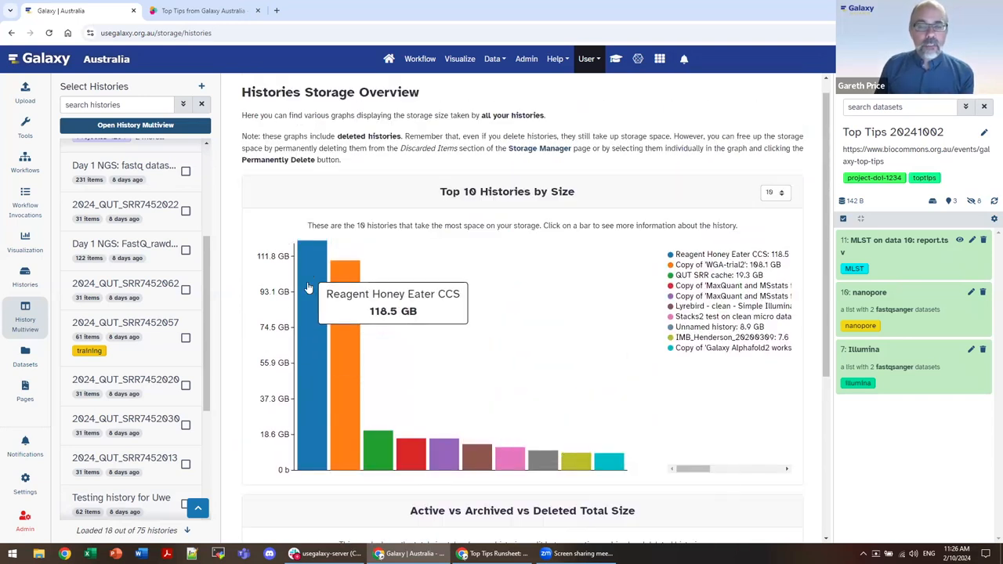
mouse_move(345, 313)
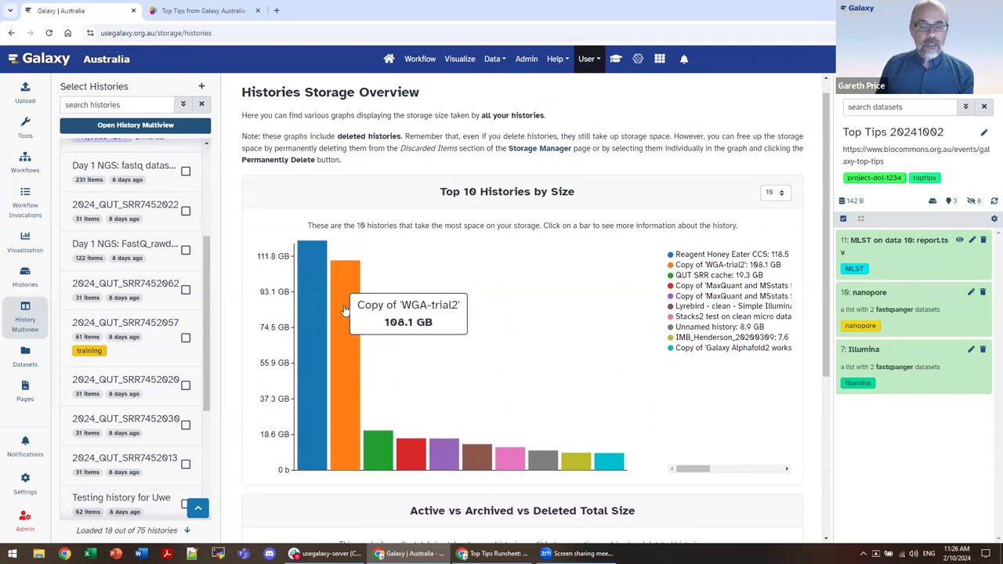
mouse_move(345, 344)
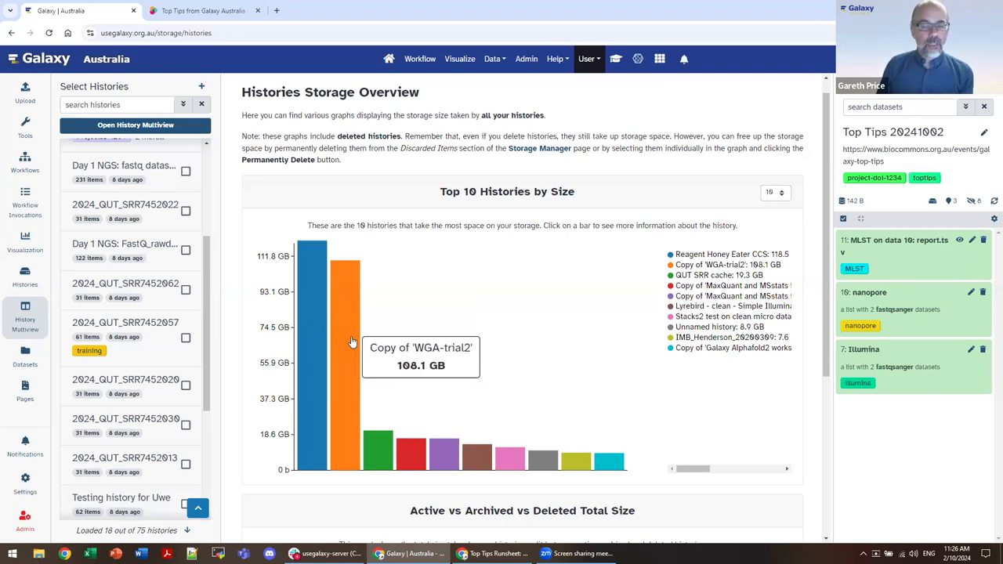
mouse_move(352, 363)
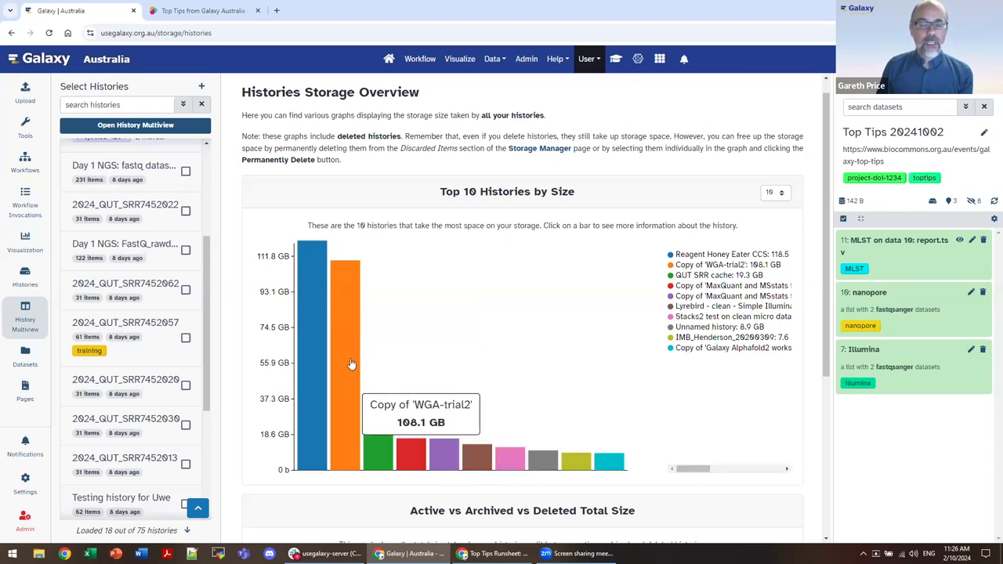
mouse_move(709, 138)
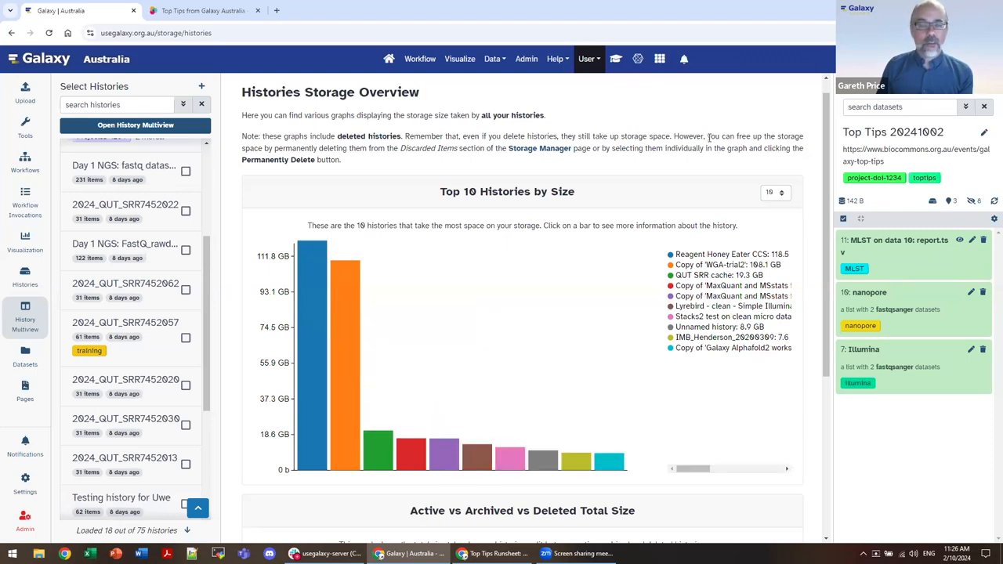
mouse_move(333, 282)
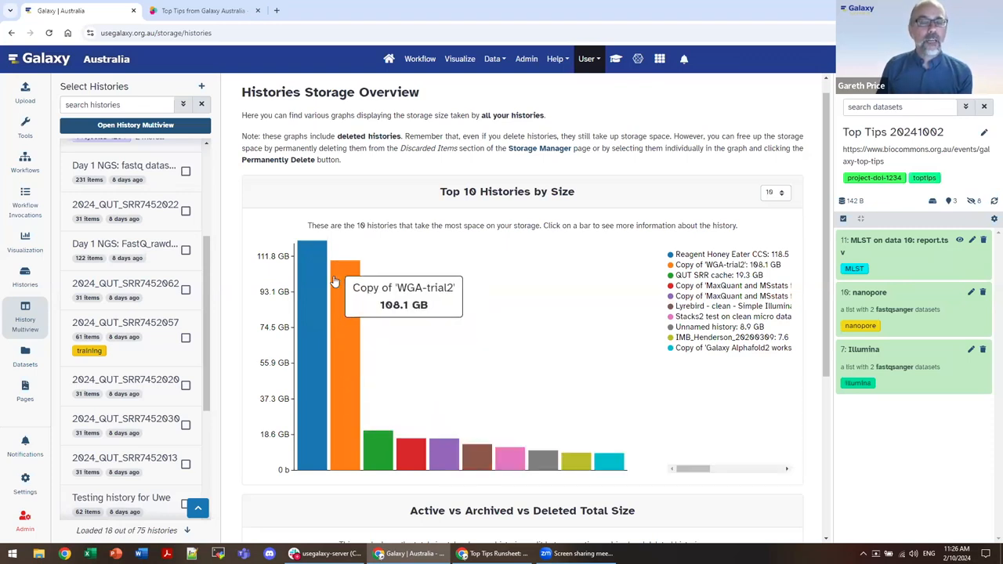
mouse_move(416, 308)
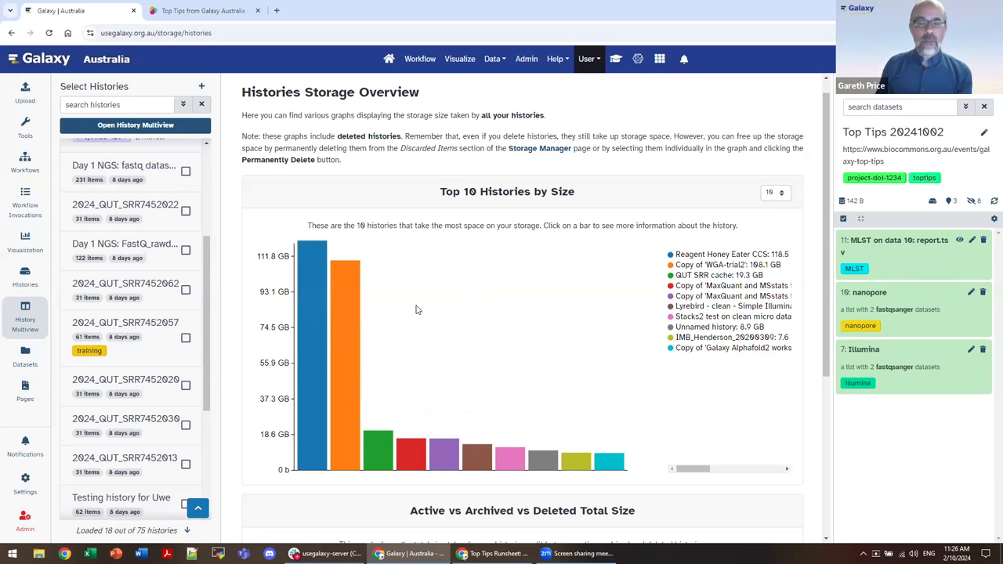
mouse_move(343, 300)
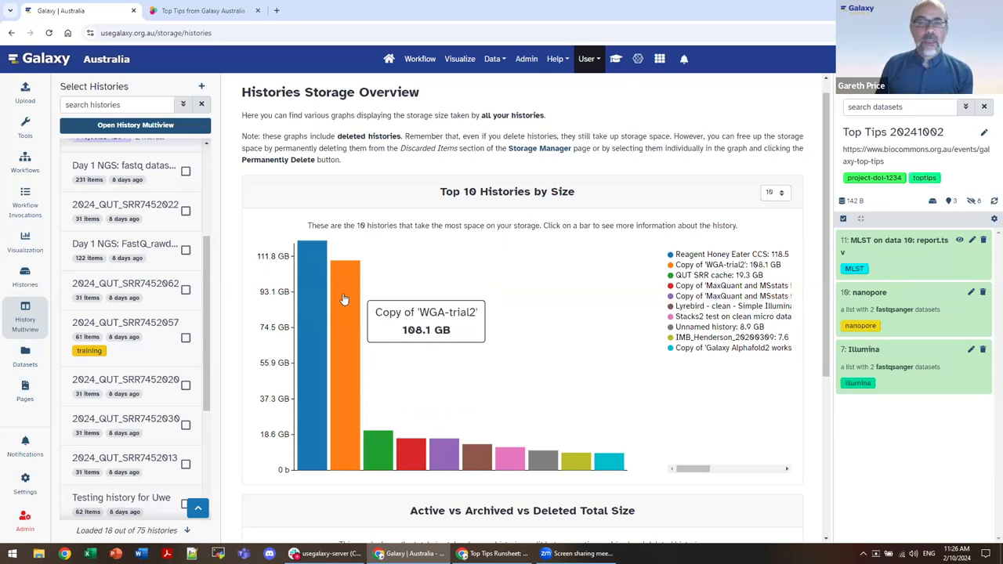
mouse_move(341, 296)
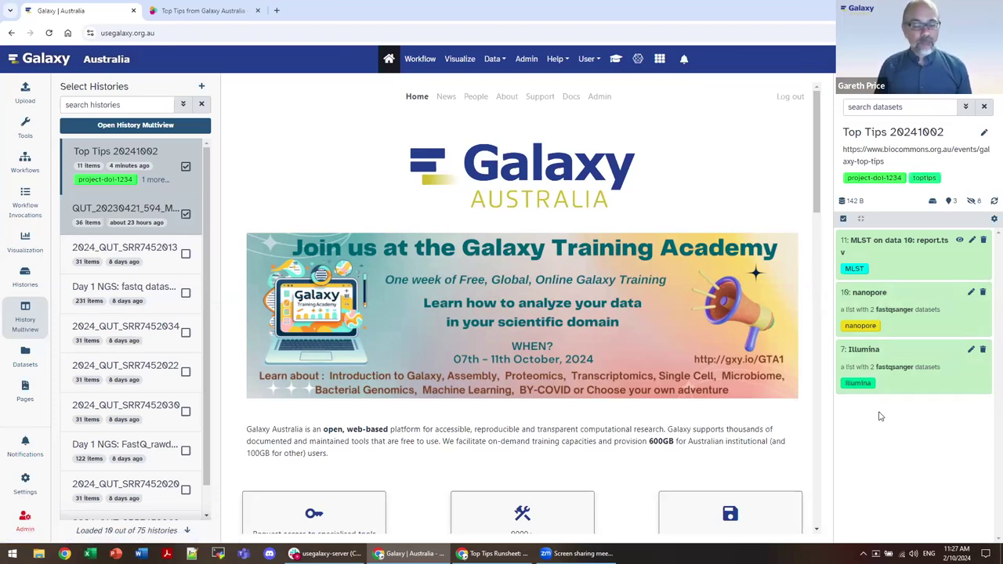
mouse_move(417, 427)
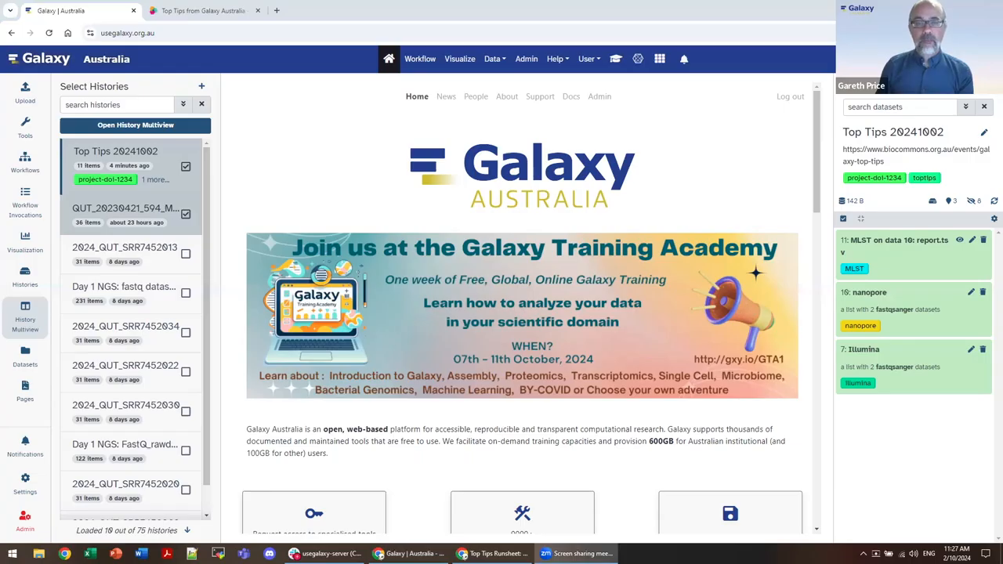
mouse_move(965, 107)
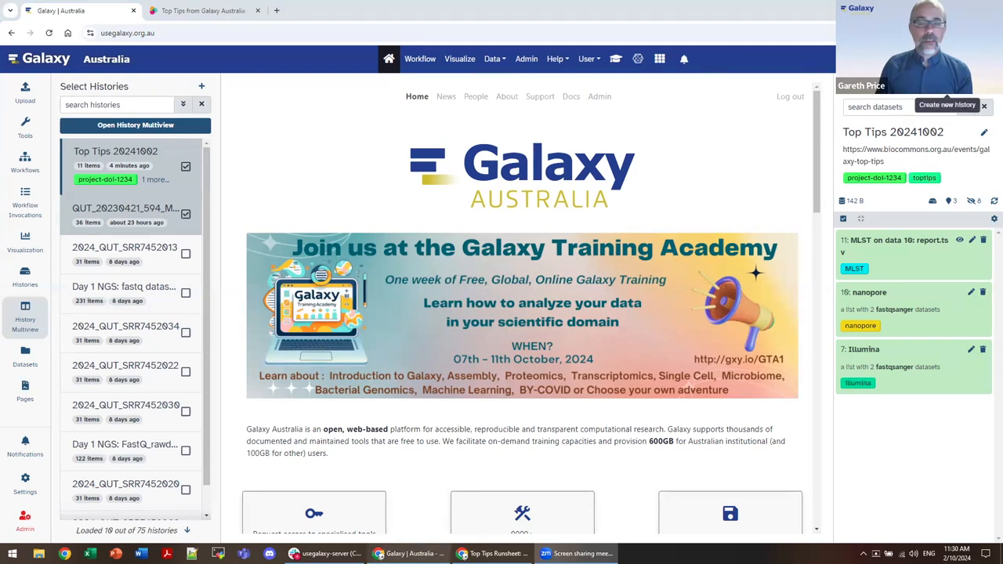
Create a new empty Unnamed history and open its name, annotation and tags editor.
click(947, 104)
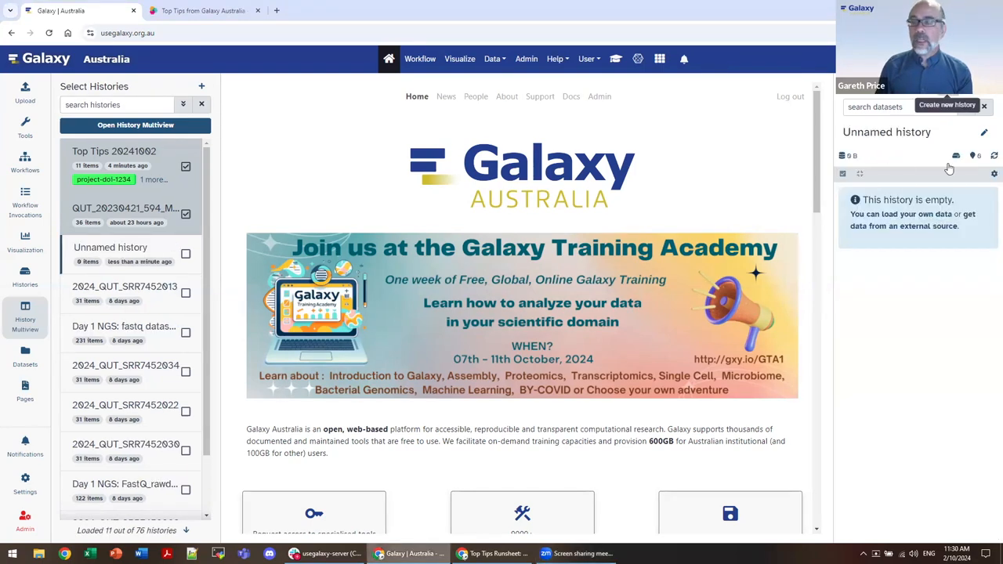
click(984, 133)
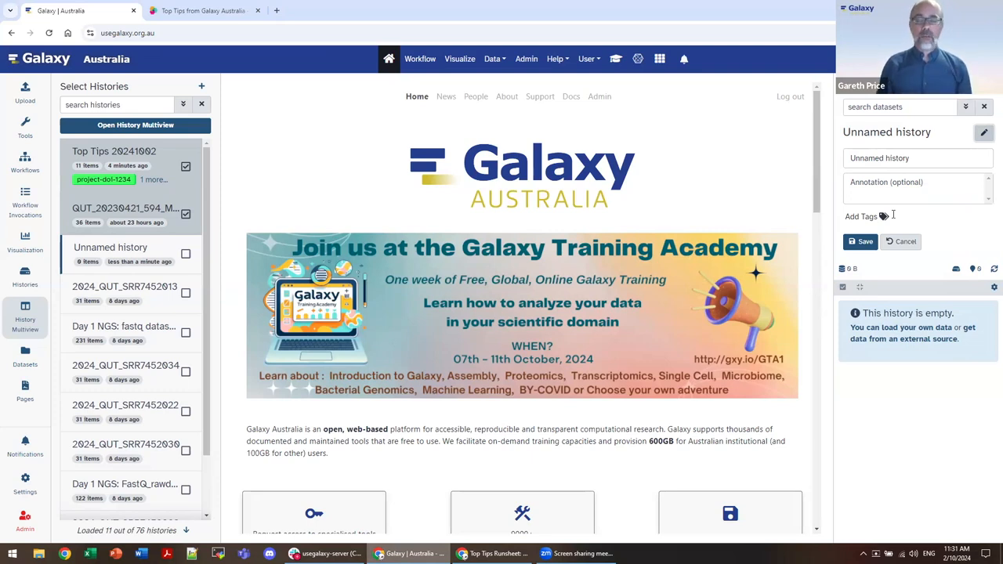
mouse_move(372, 380)
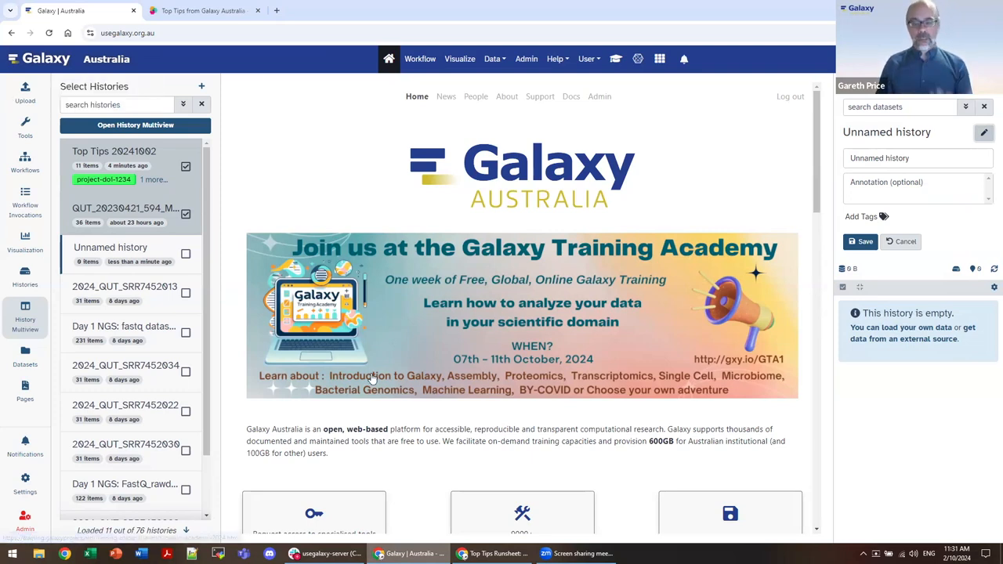